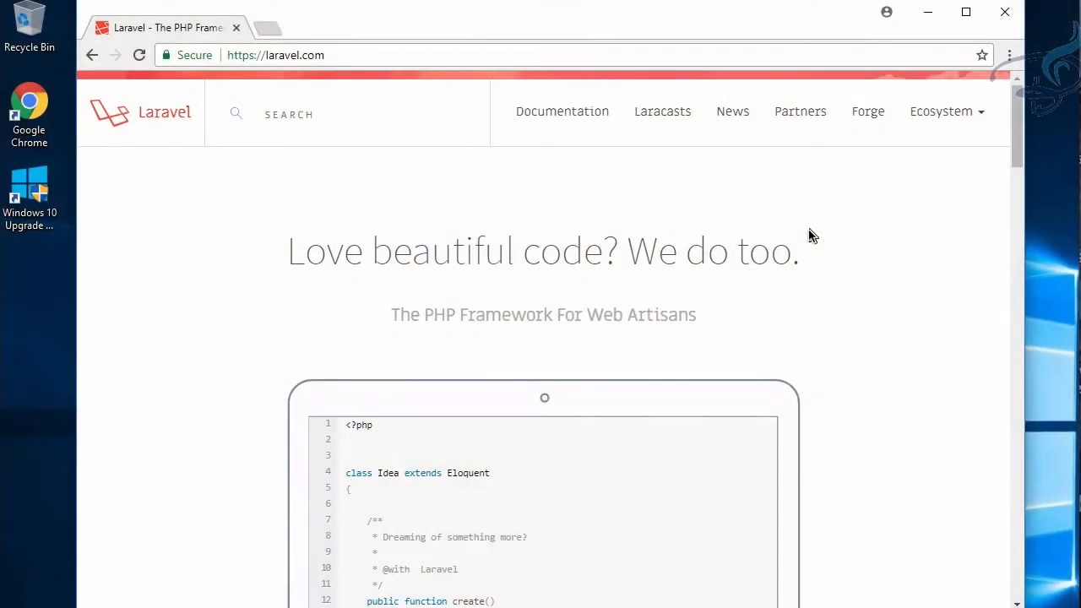
mouse_move(283, 72)
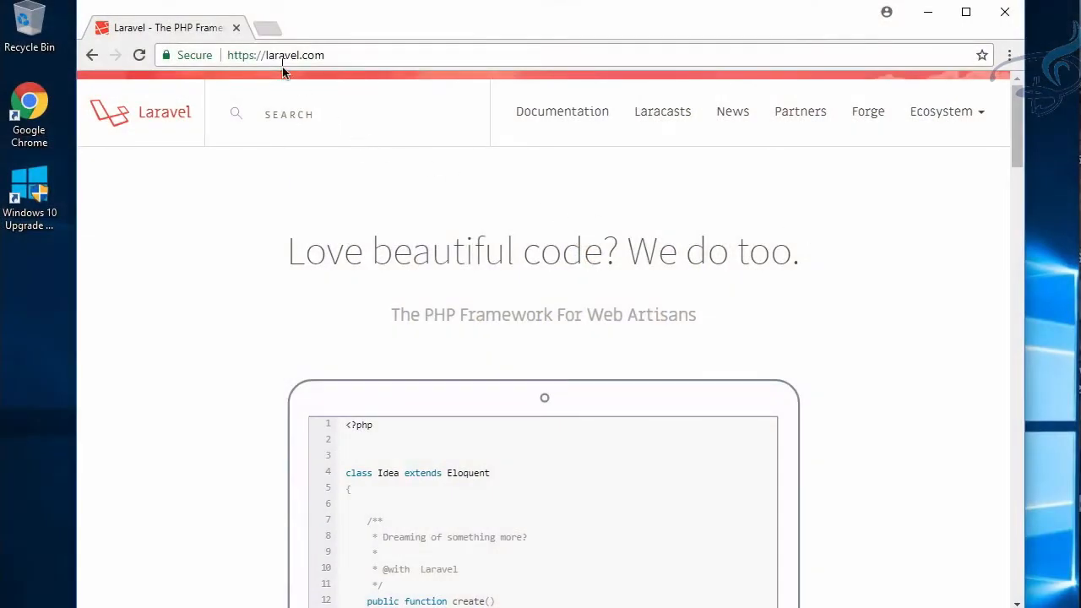
mouse_move(330, 66)
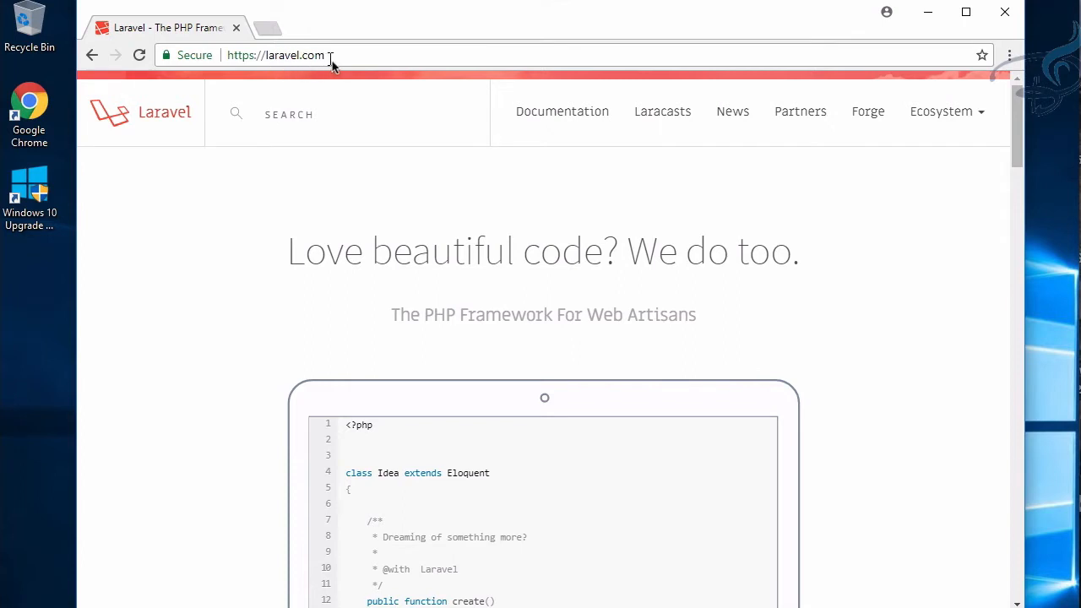
- Open the Documentation section on laravel.com
scroll(down, 3)
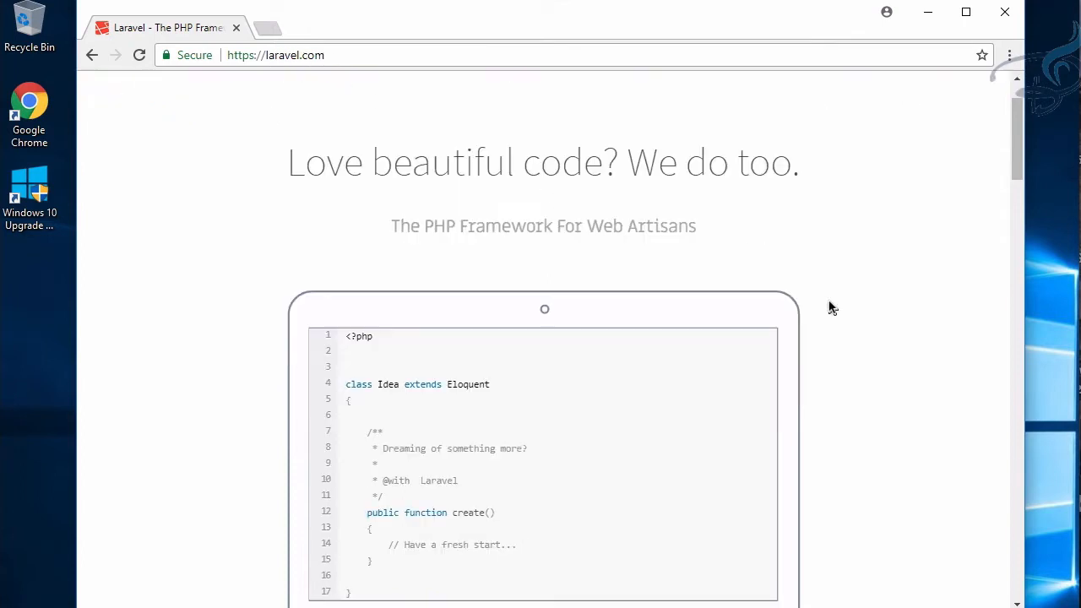
scroll(up, 3)
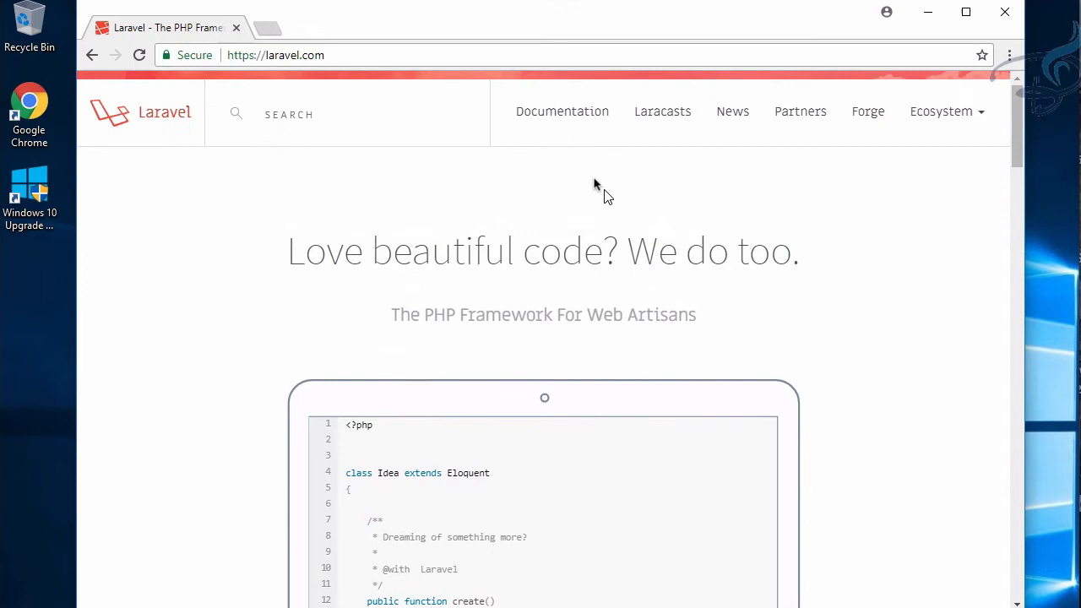
click(562, 110)
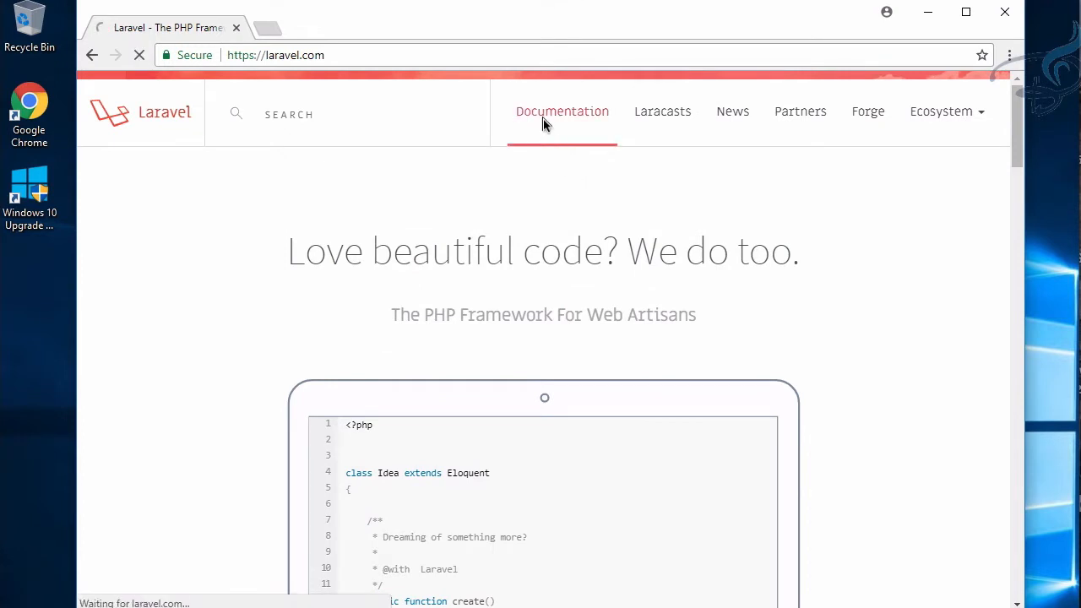
click(562, 111)
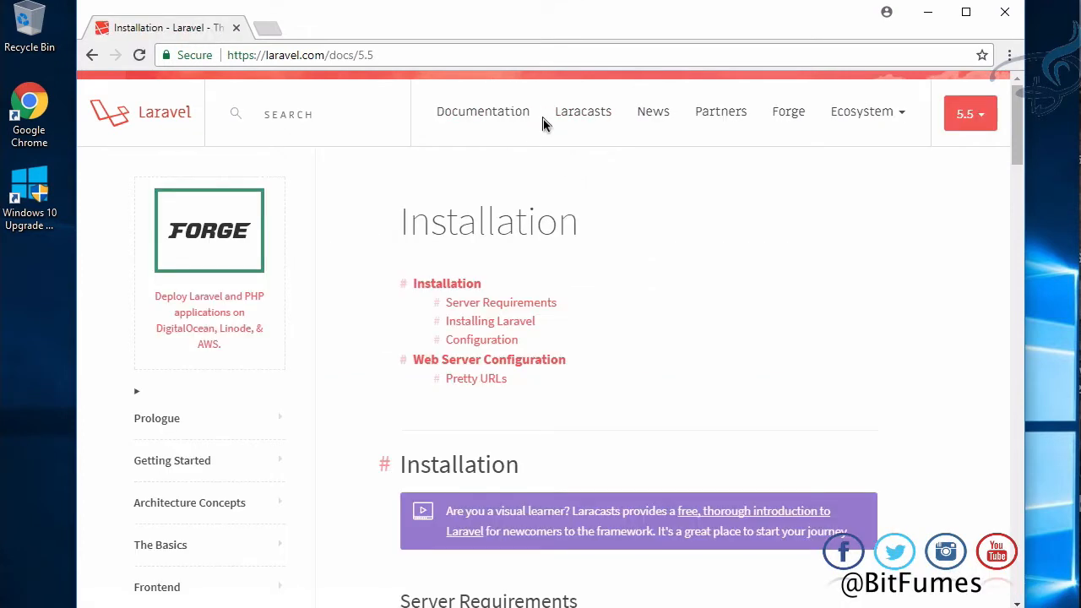
- Read through the Laravel 5.5 server requirements down to the Installing Laravel section
scroll(down, 3)
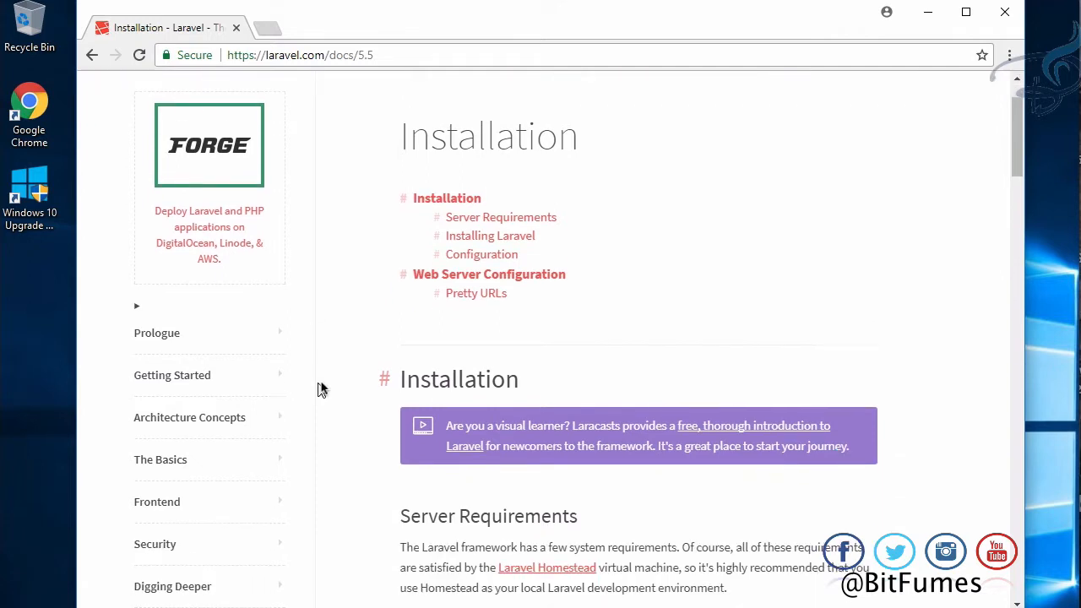
scroll(down, 3)
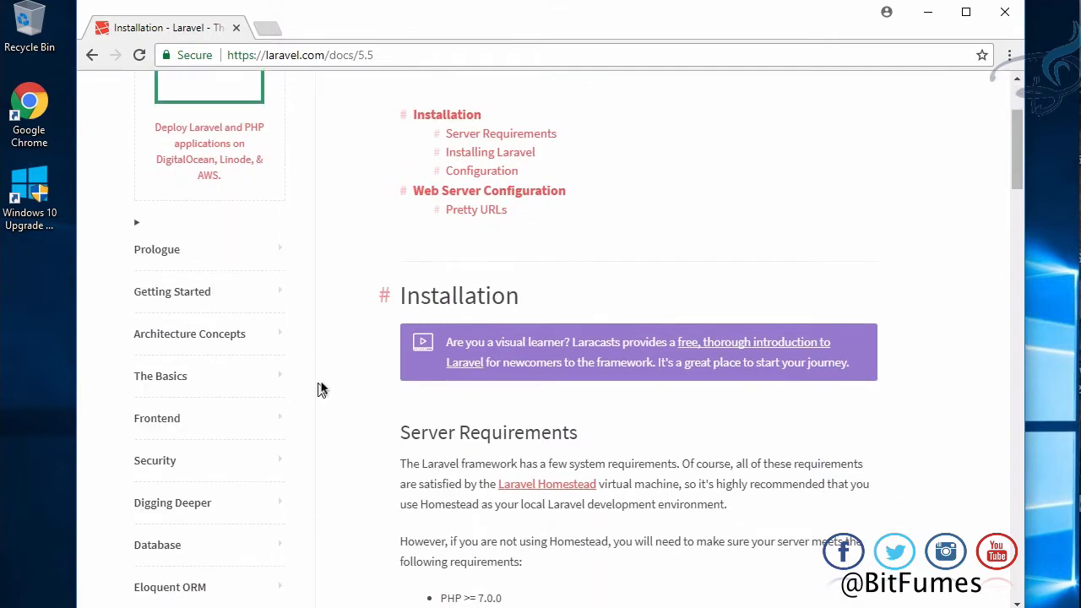
scroll(up, 3)
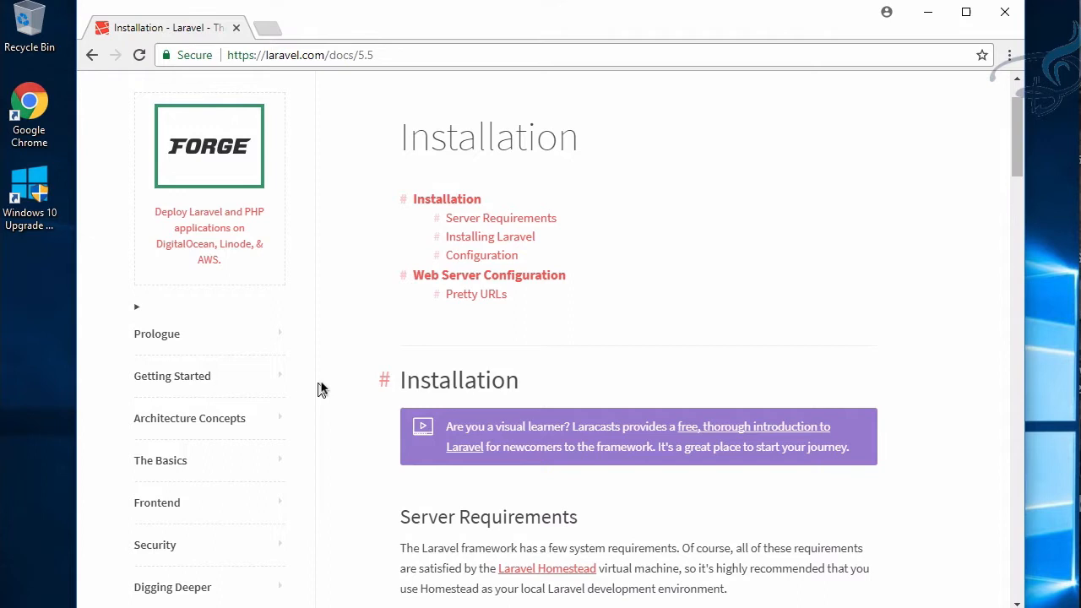
scroll(up, 3)
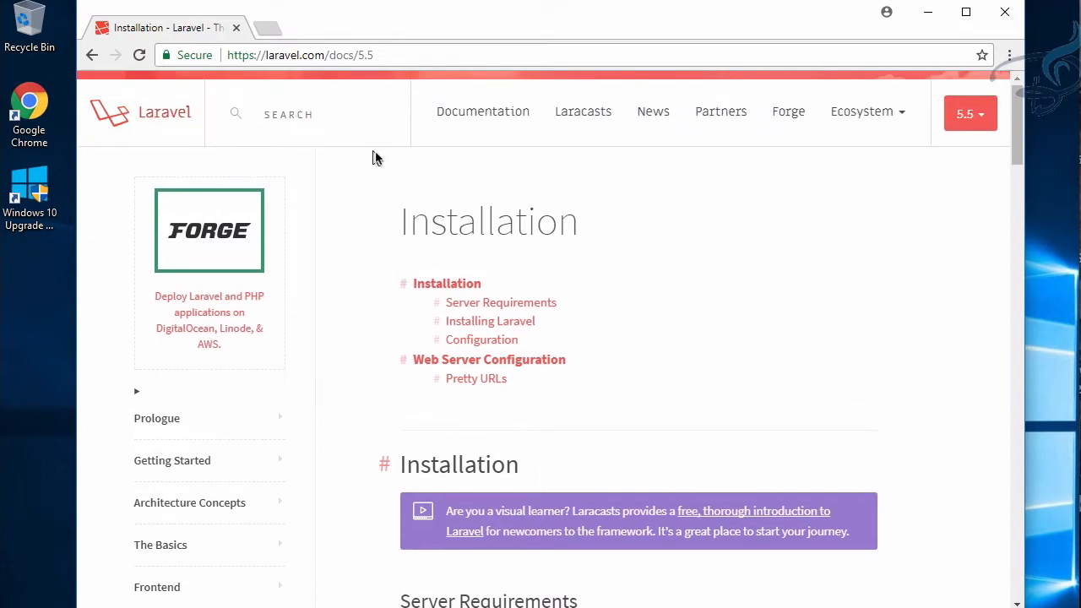
scroll(down, 3)
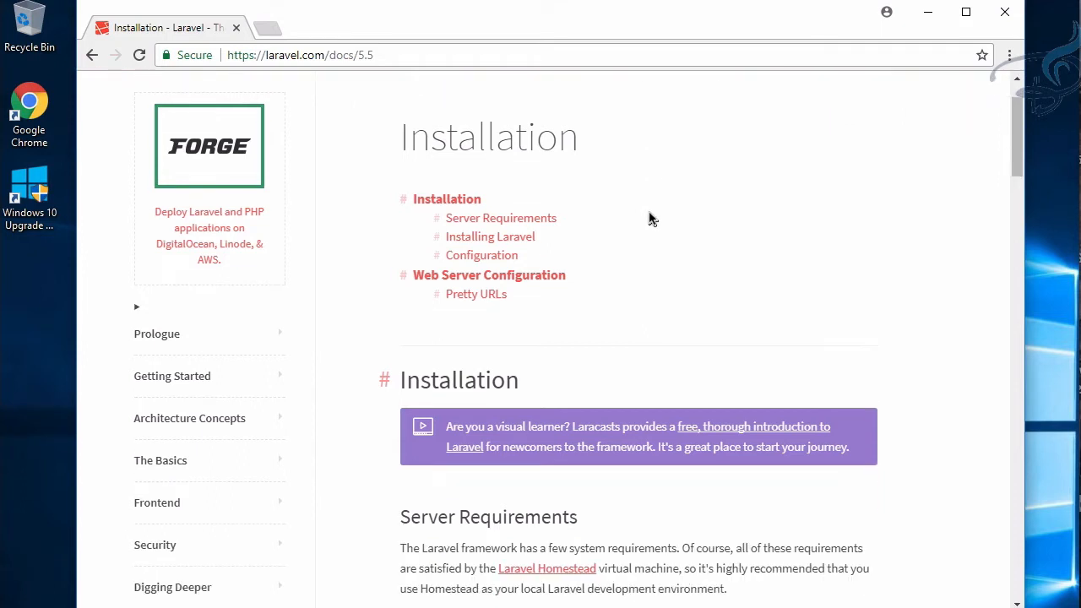
scroll(down, 3)
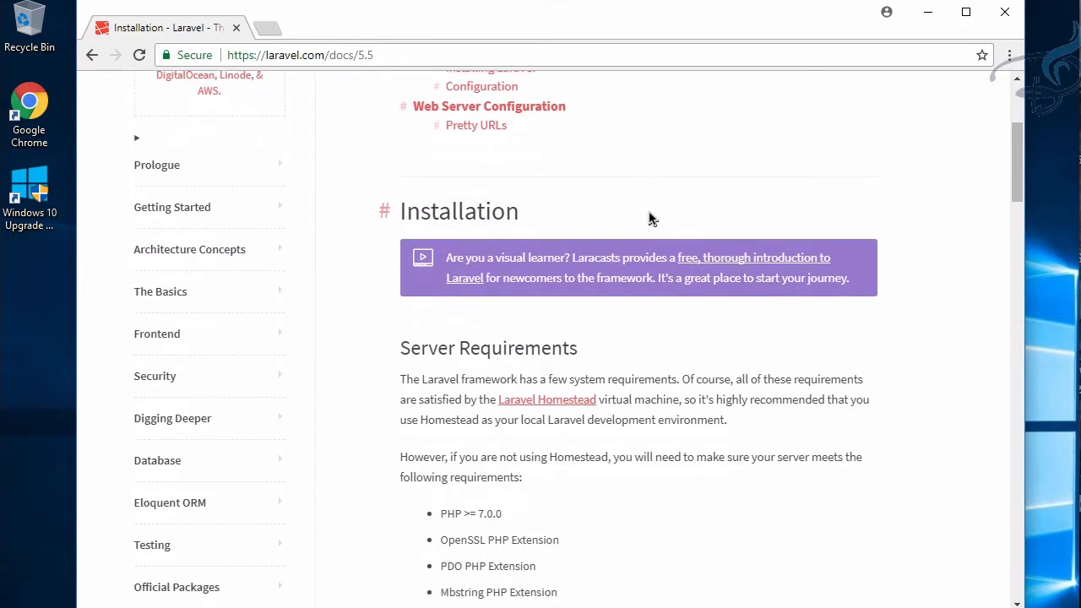
scroll(down, 3)
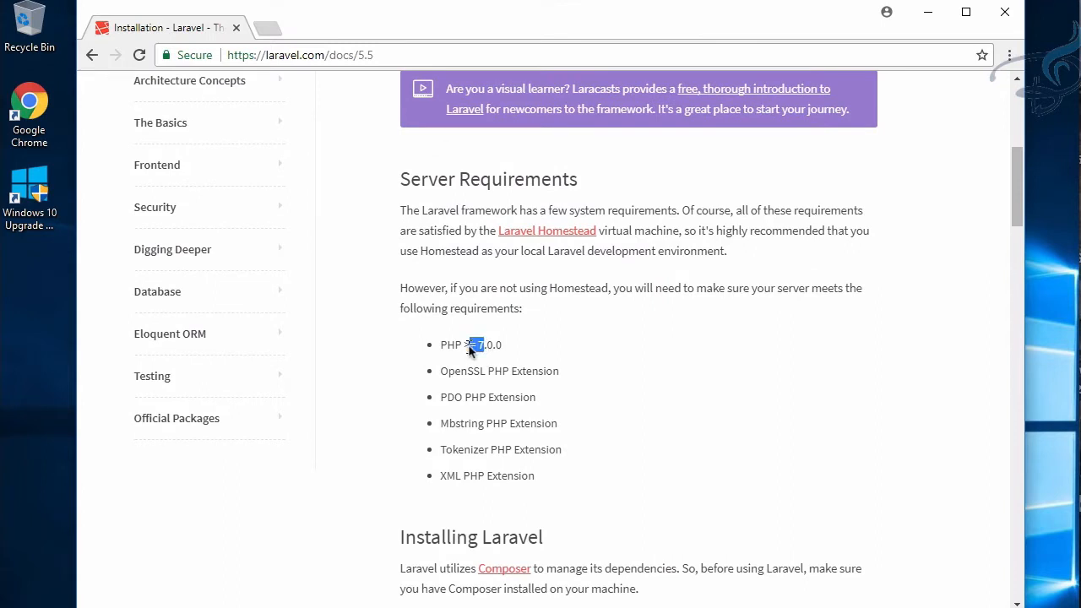
mouse_move(536, 355)
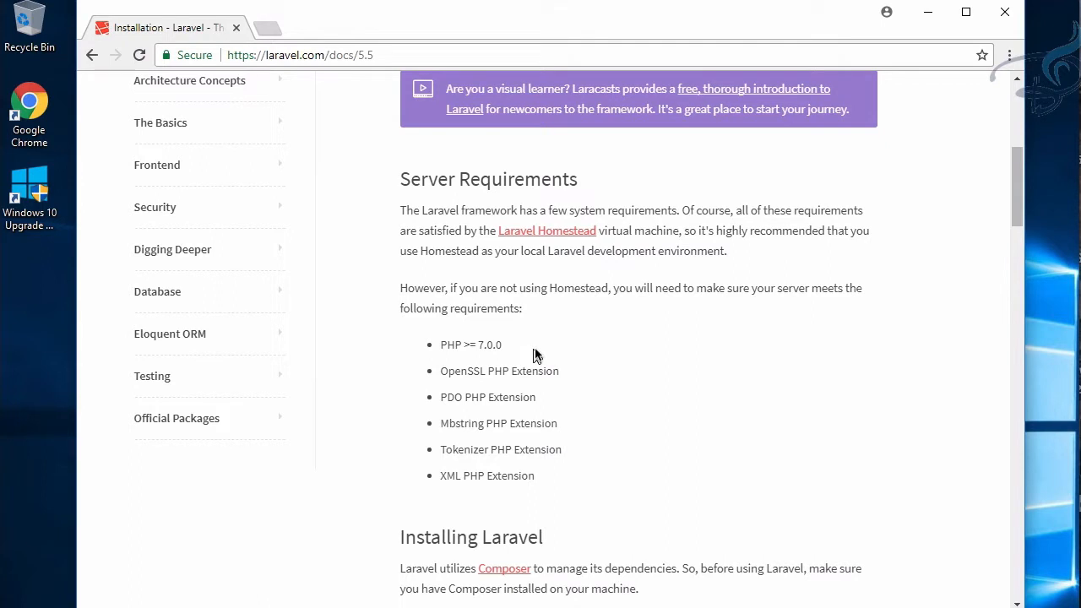
scroll(down, 3)
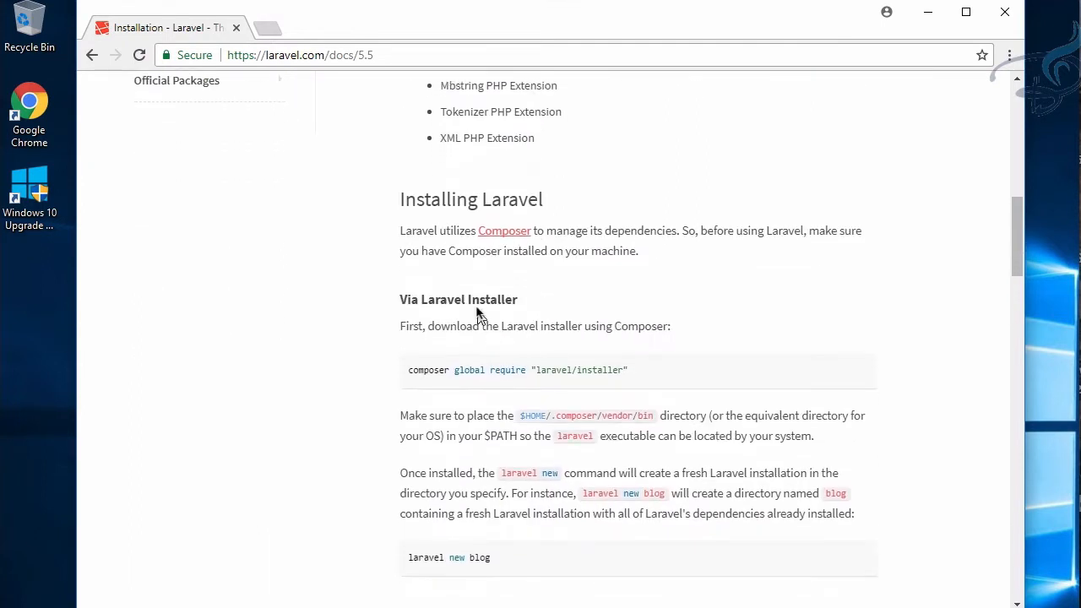
mouse_move(504, 231)
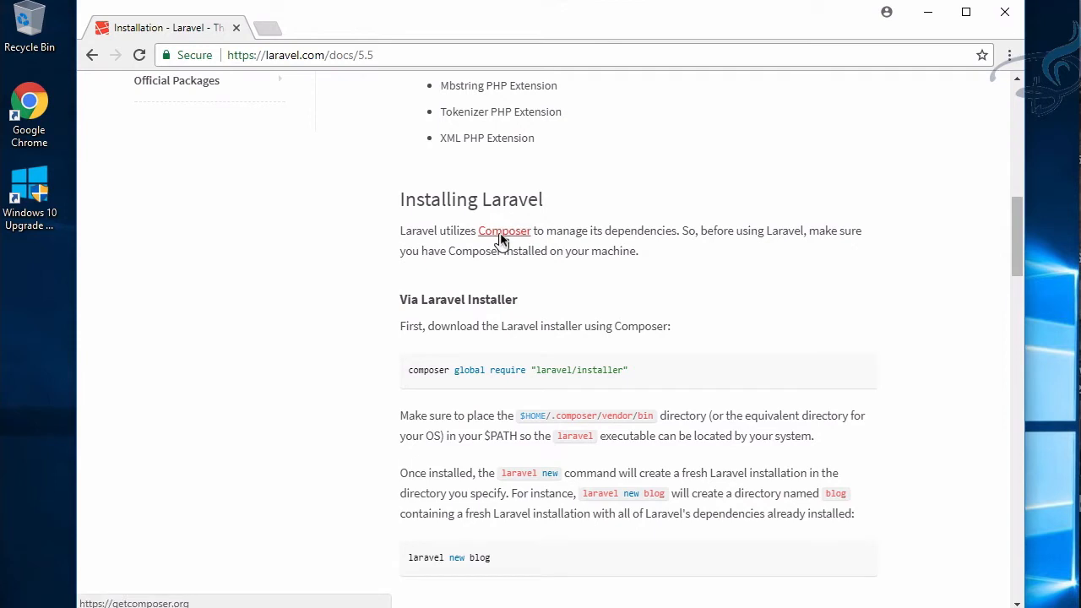
- Follow the docs' Composer link to getcomposer.org and go to its Download page
click(503, 231)
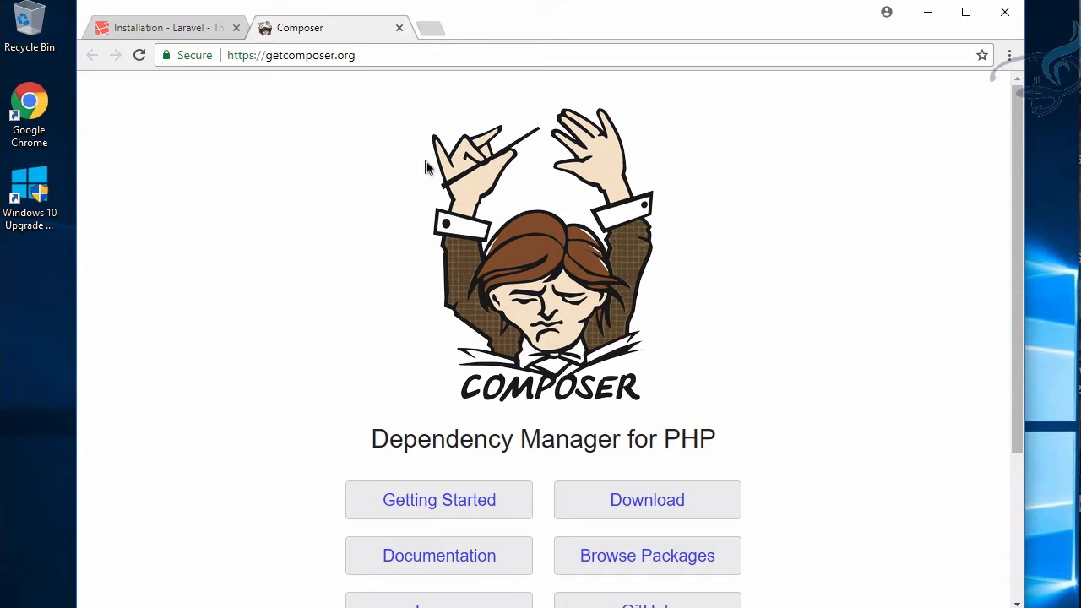
mouse_move(792, 375)
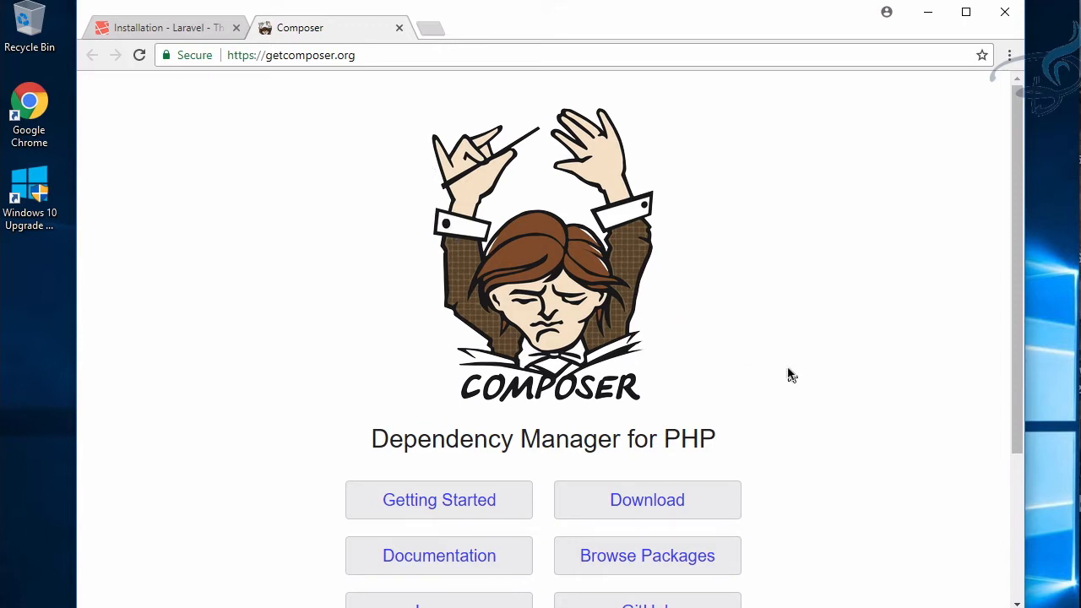
scroll(down, 3)
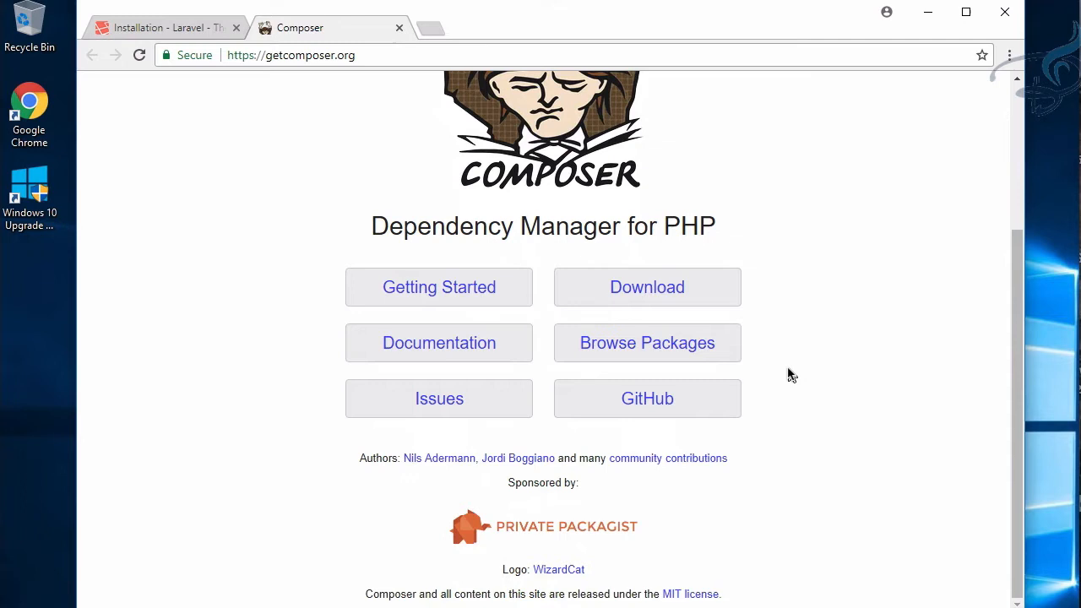
click(647, 287)
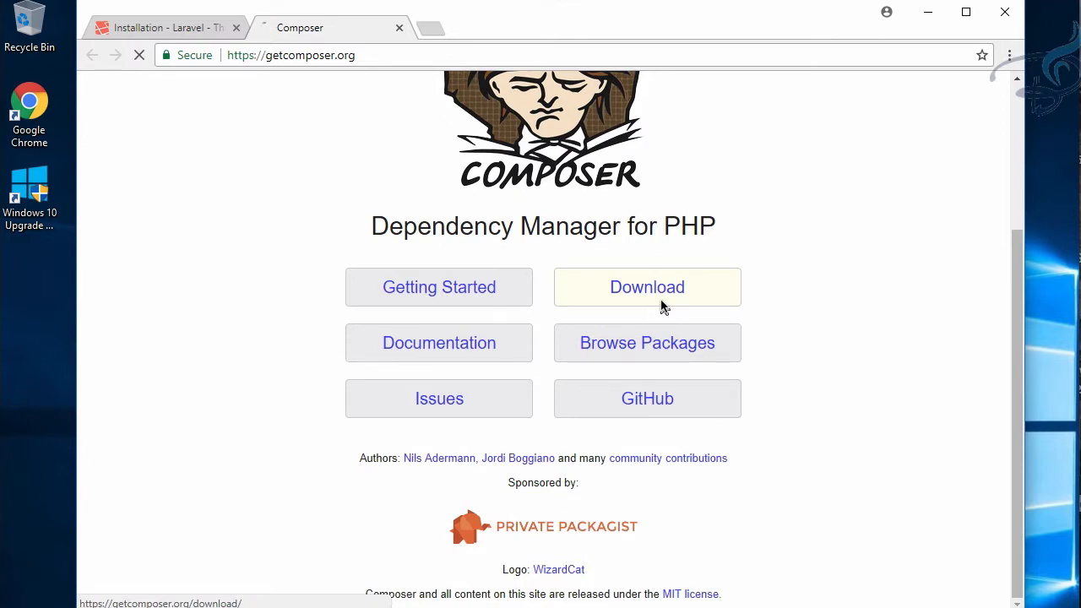
- Search Google for 'xampp' in a new tab and reach apachefriends.org's XAMPP for Windows downloads
click(646, 286)
text(x)
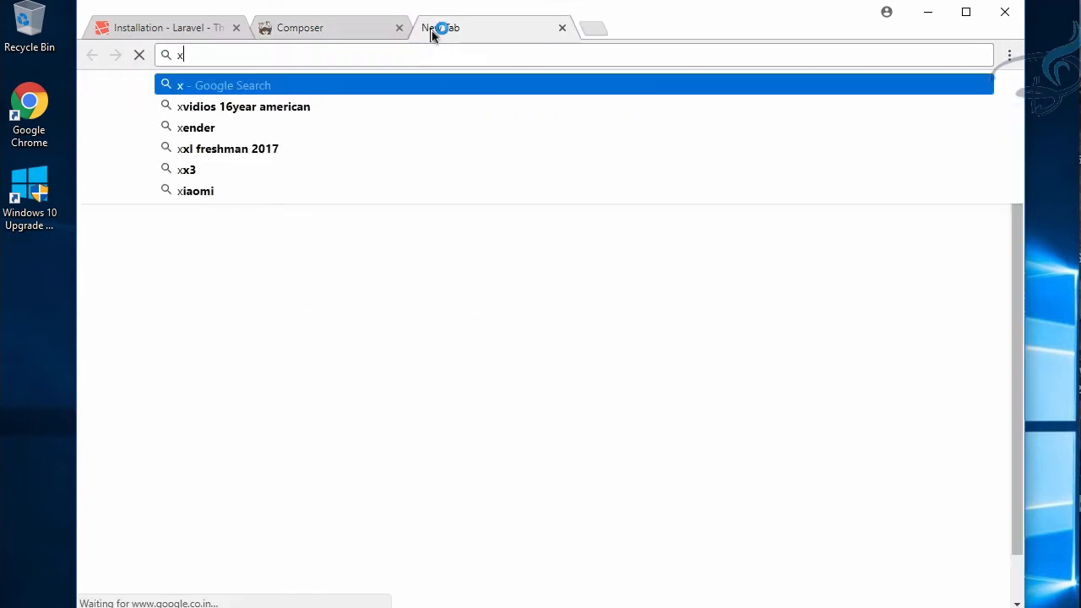
text(am)
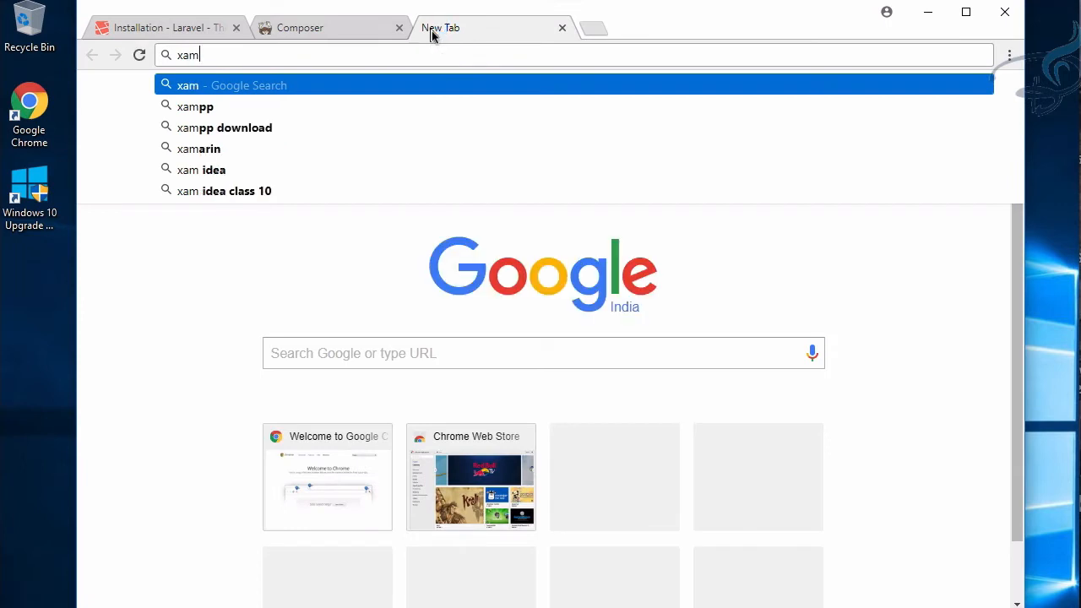
click(196, 106)
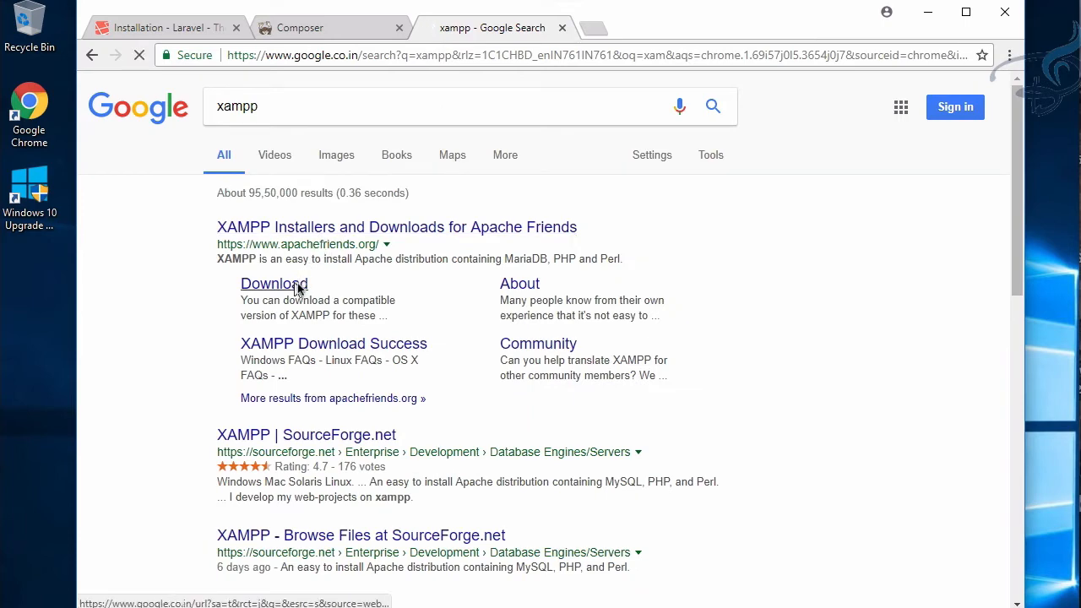
click(274, 283)
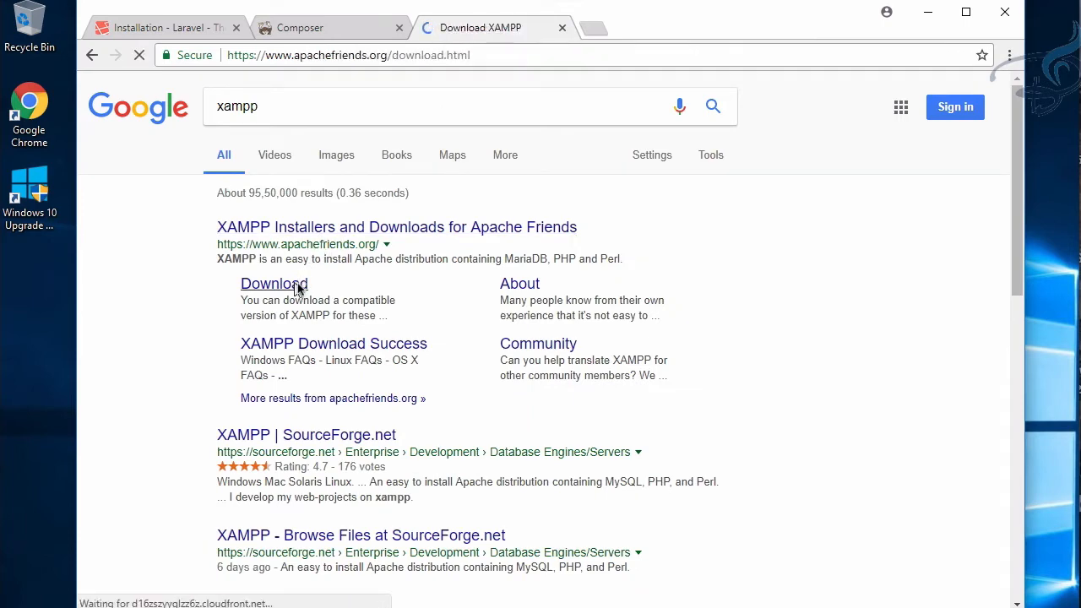
click(274, 283)
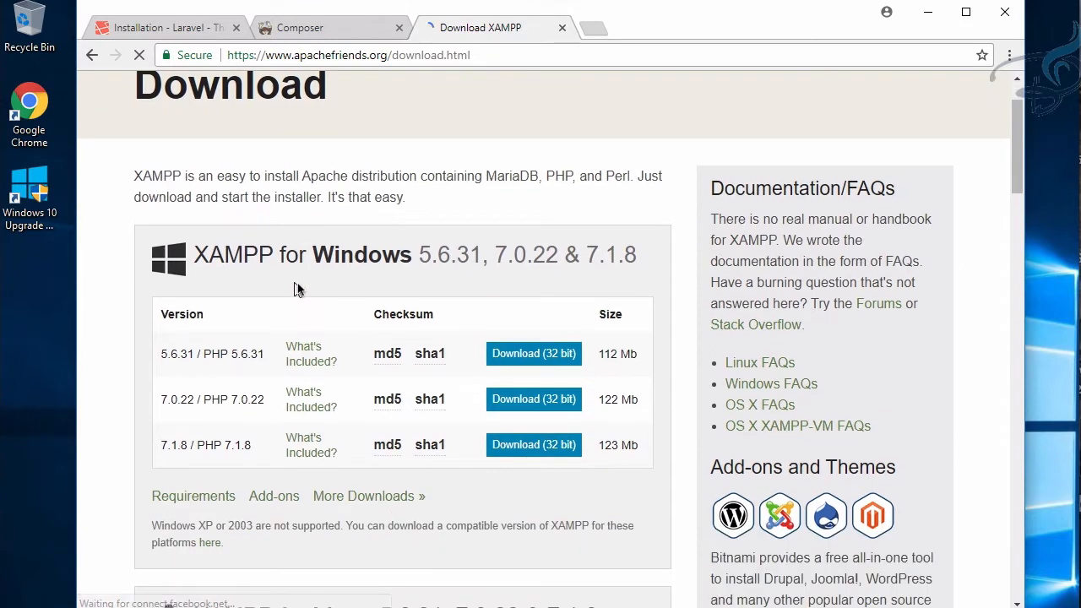
scroll(down, 3)
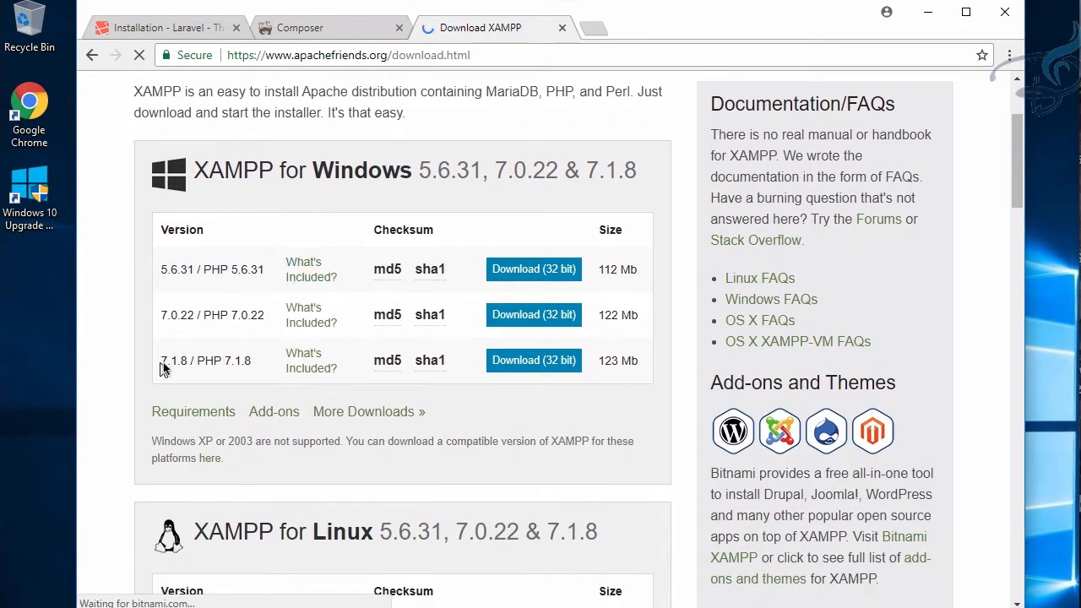
mouse_move(175, 367)
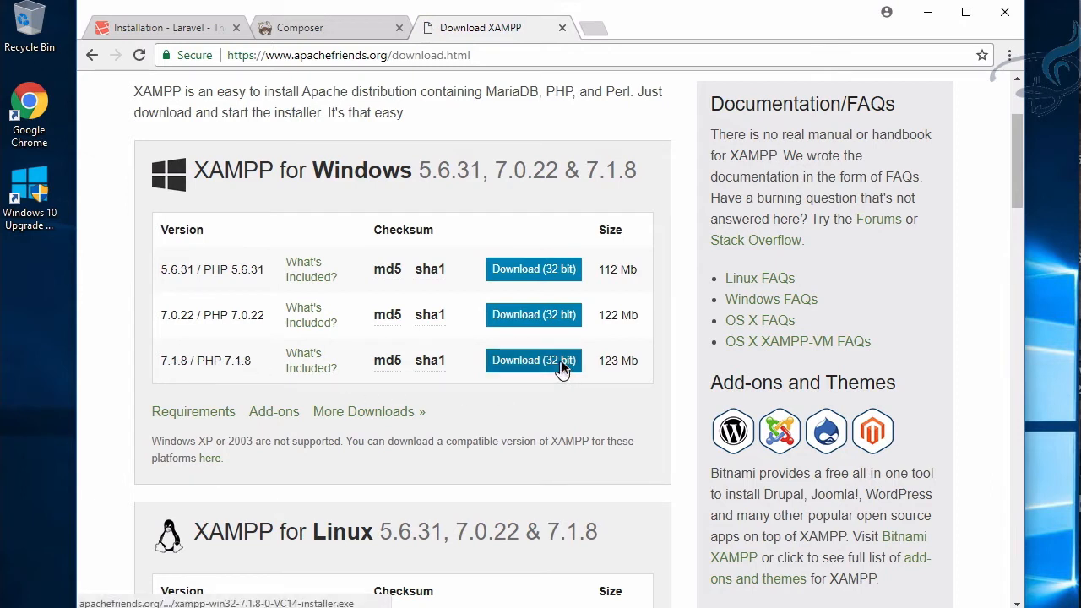
- Download the XAMPP 7.1.8 and Composer-Setup.exe Windows installers and watch their progress
click(533, 360)
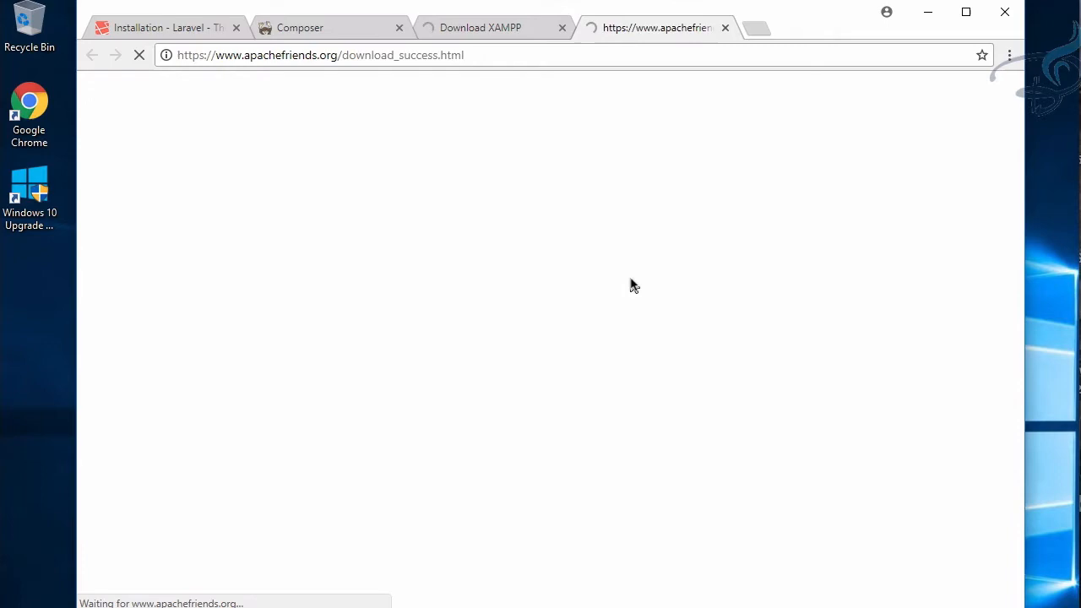
click(300, 27)
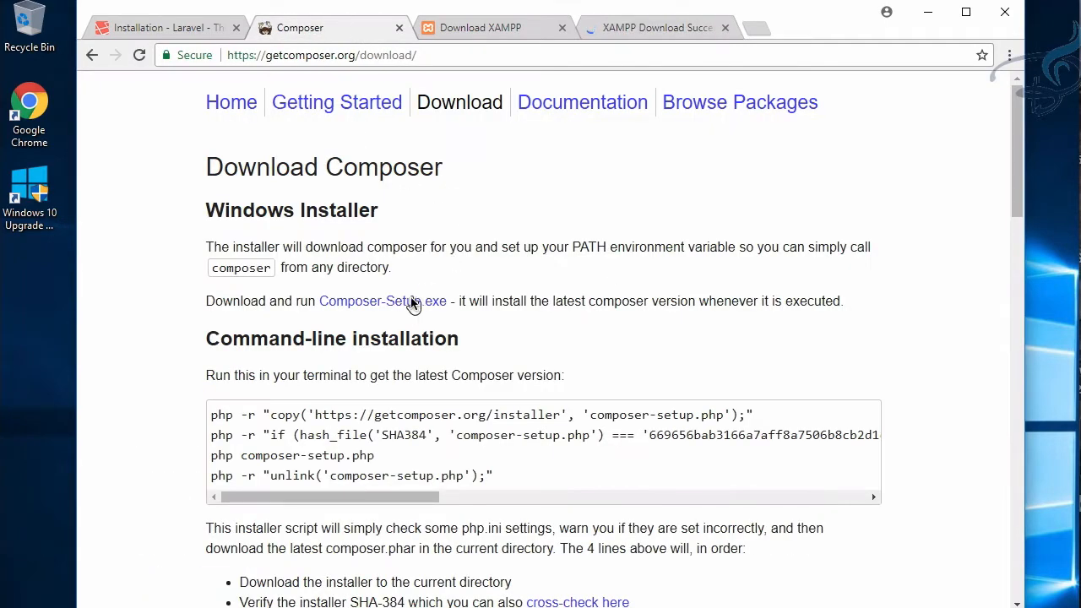
click(382, 301)
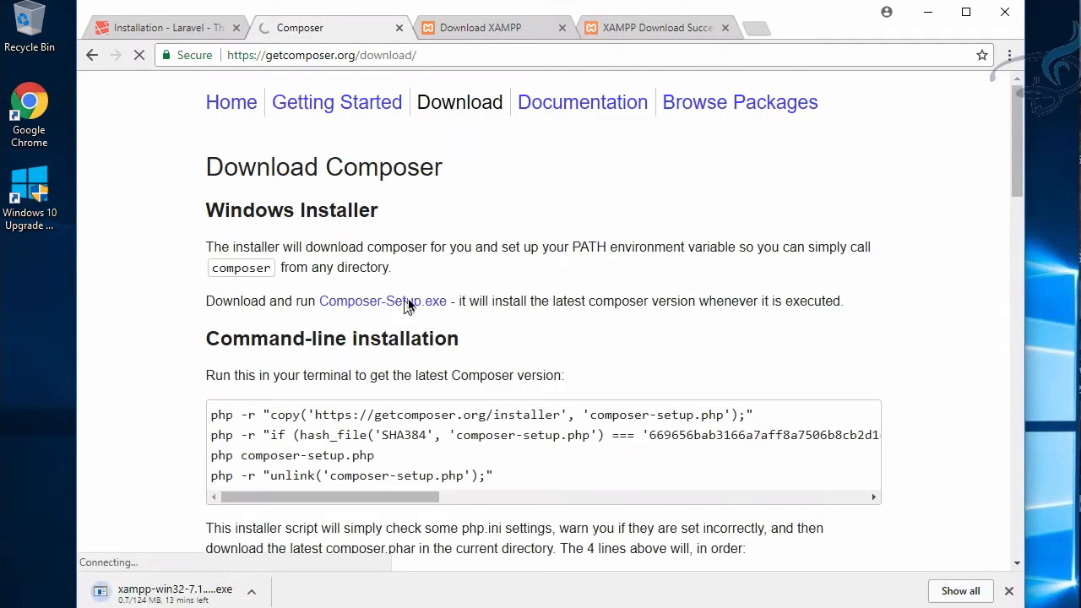
click(382, 300)
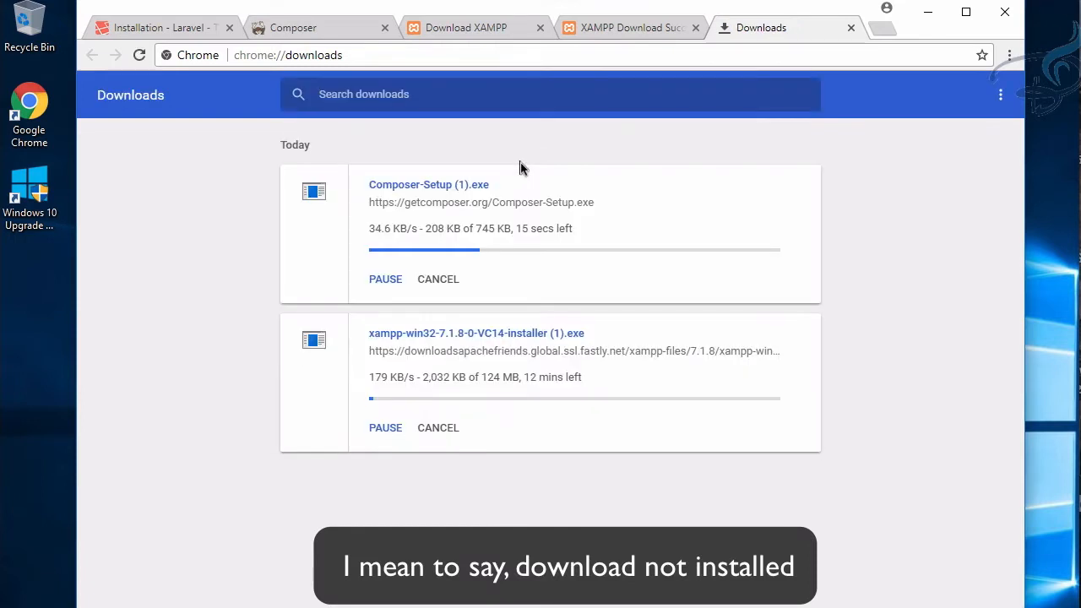
mouse_move(539, 270)
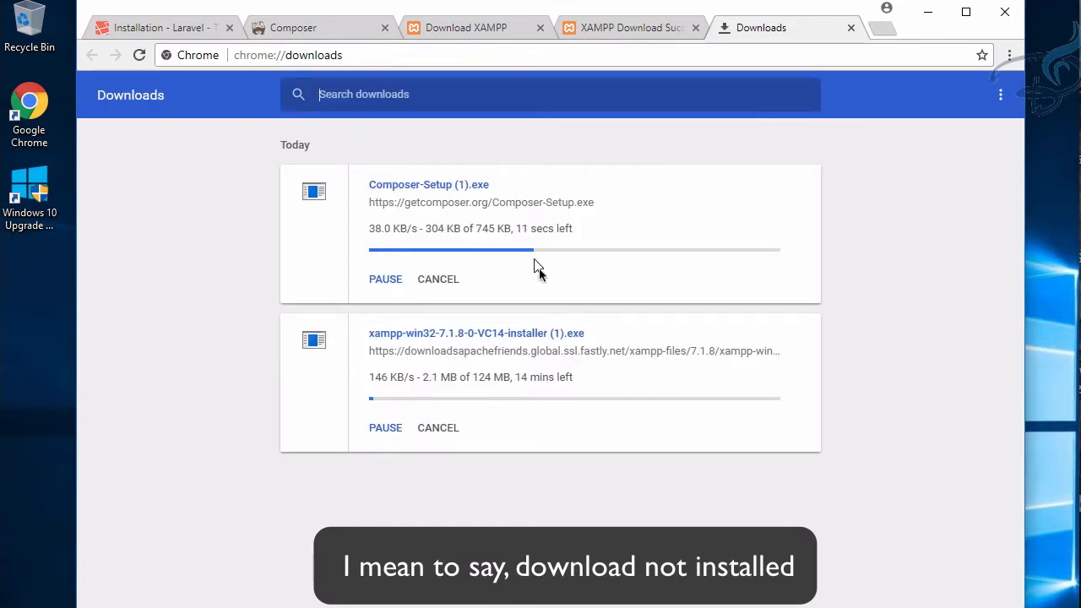
mouse_move(562, 306)
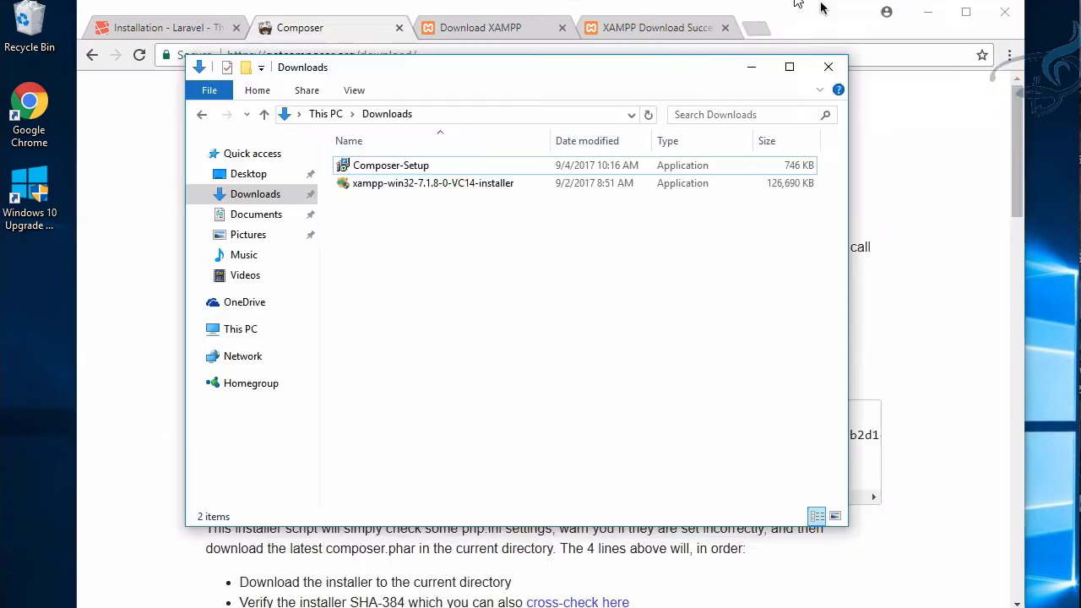
mouse_move(594, 226)
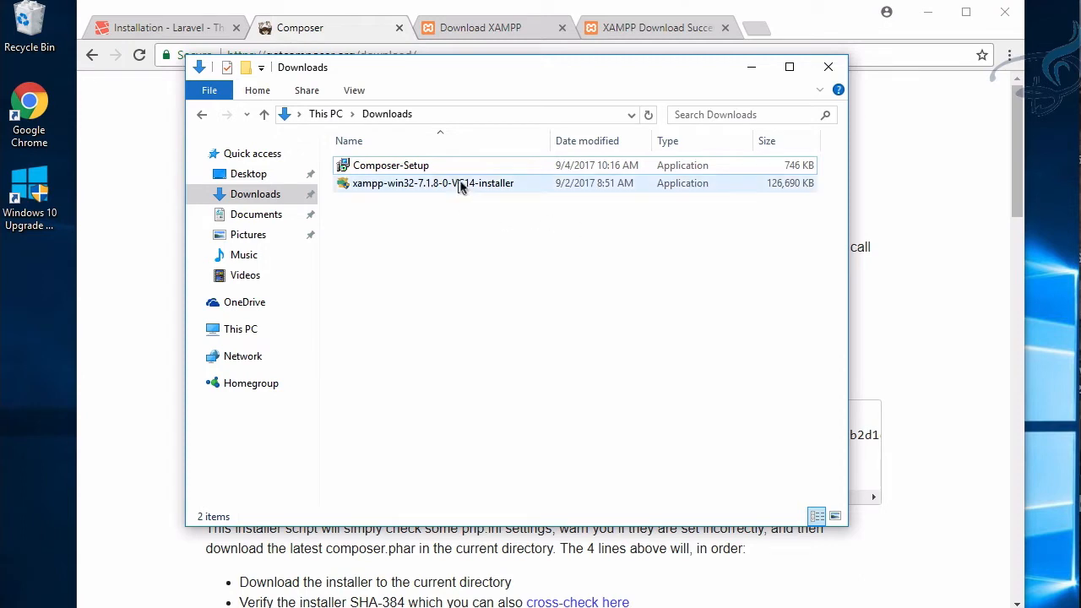
- Run the XAMPP installer with all components in C:\xampp, Bitnami unticked, through to Finish
click(433, 183)
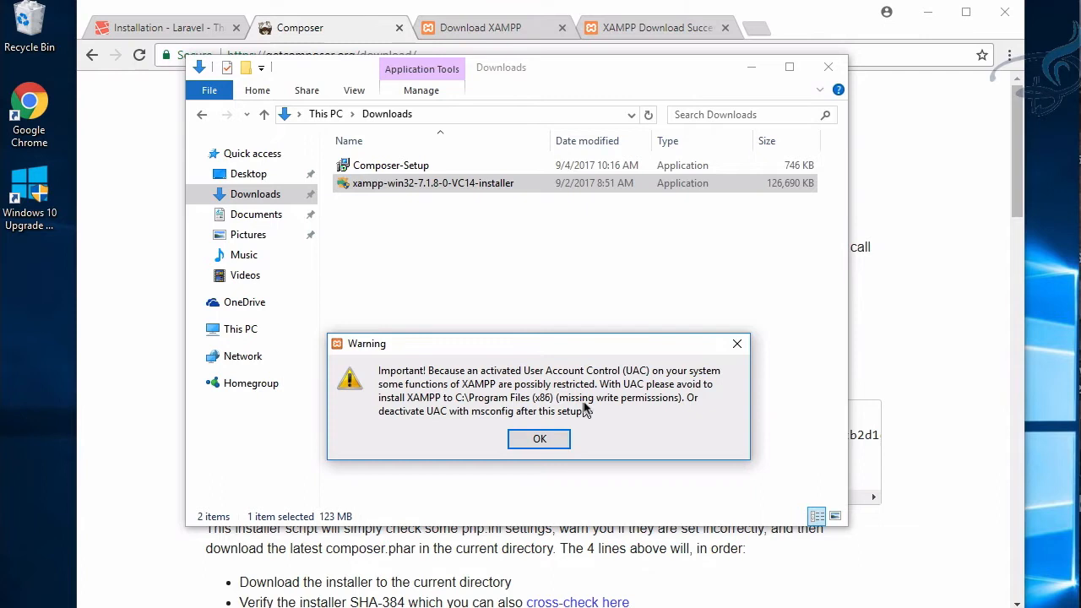
mouse_move(566, 401)
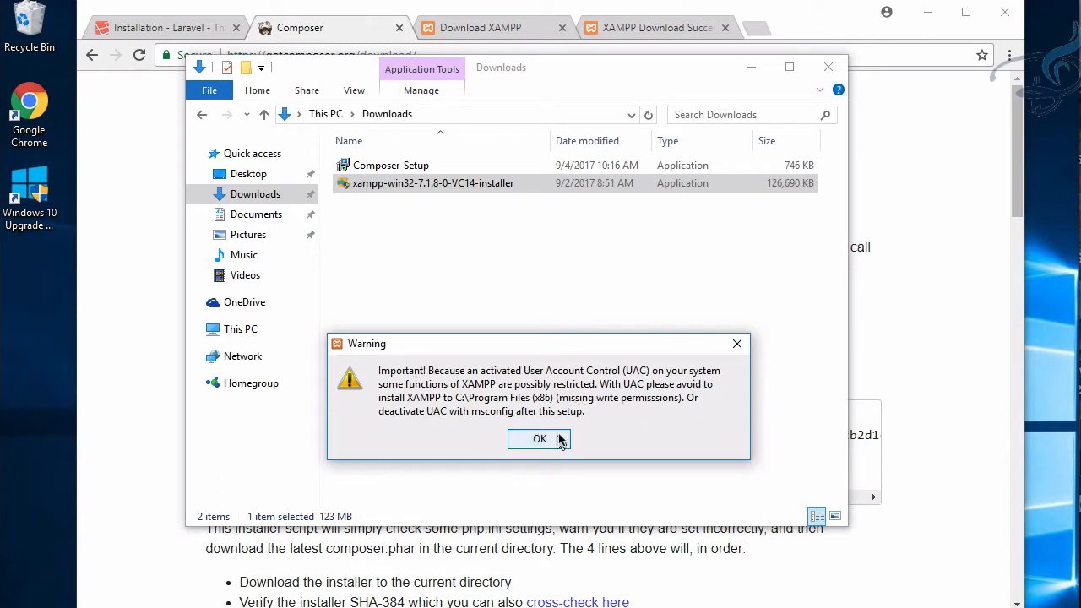
click(538, 438)
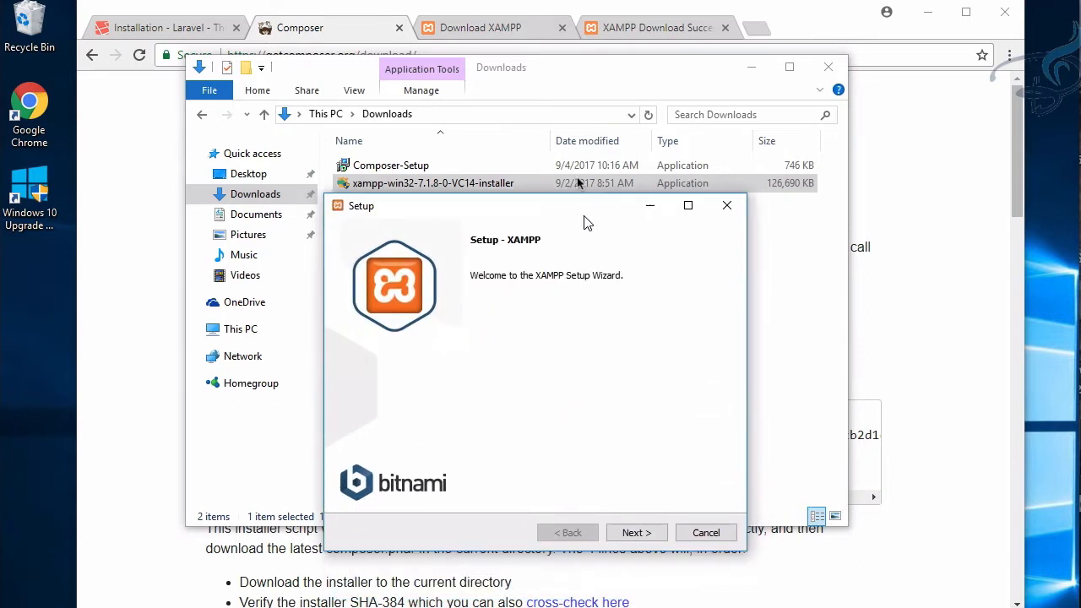
click(635, 532)
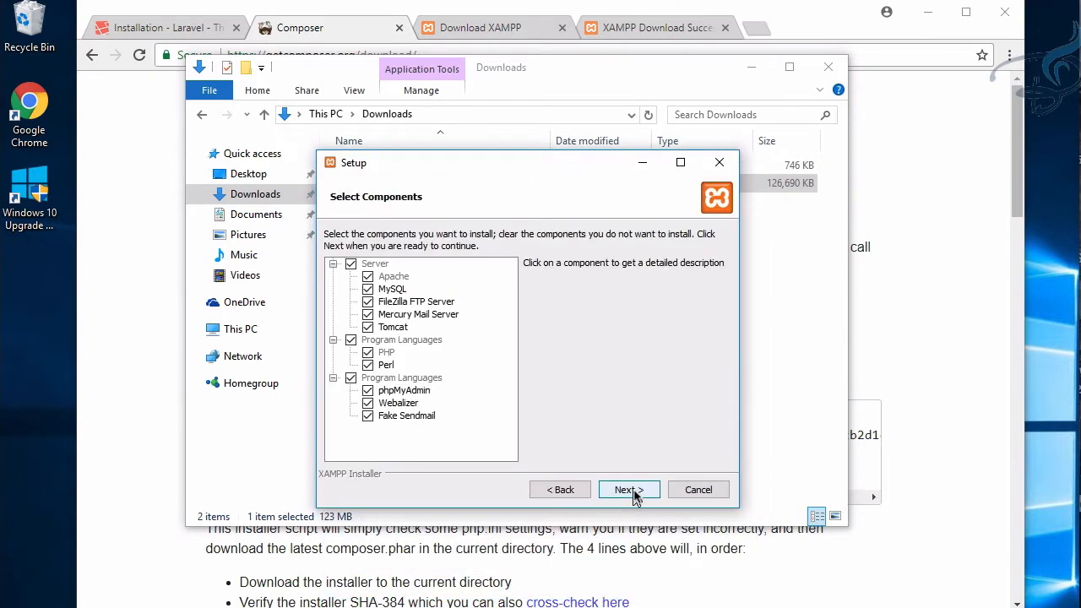
click(625, 488)
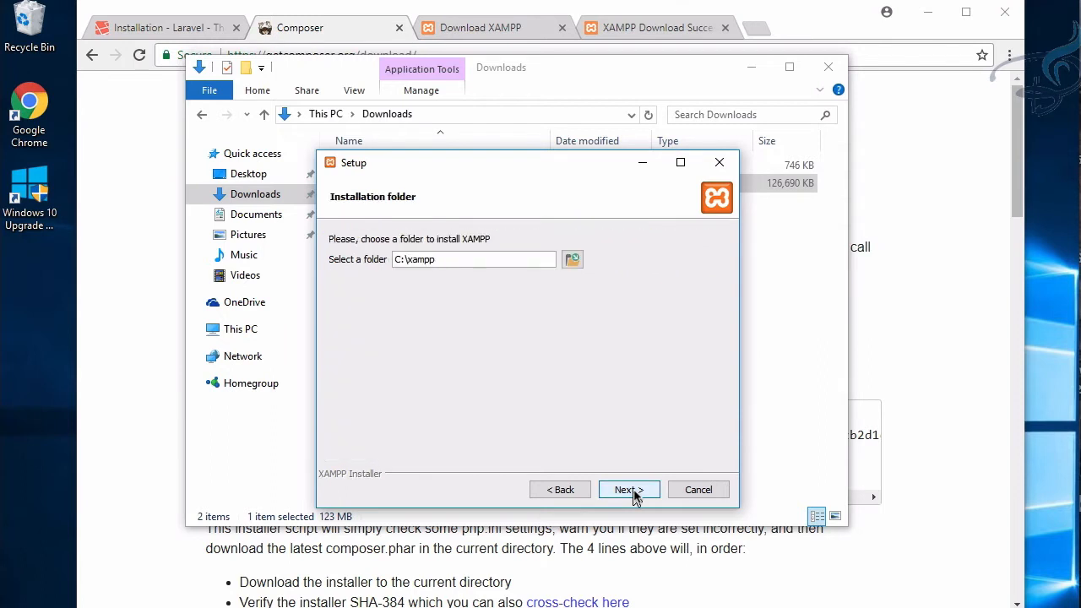
click(628, 489)
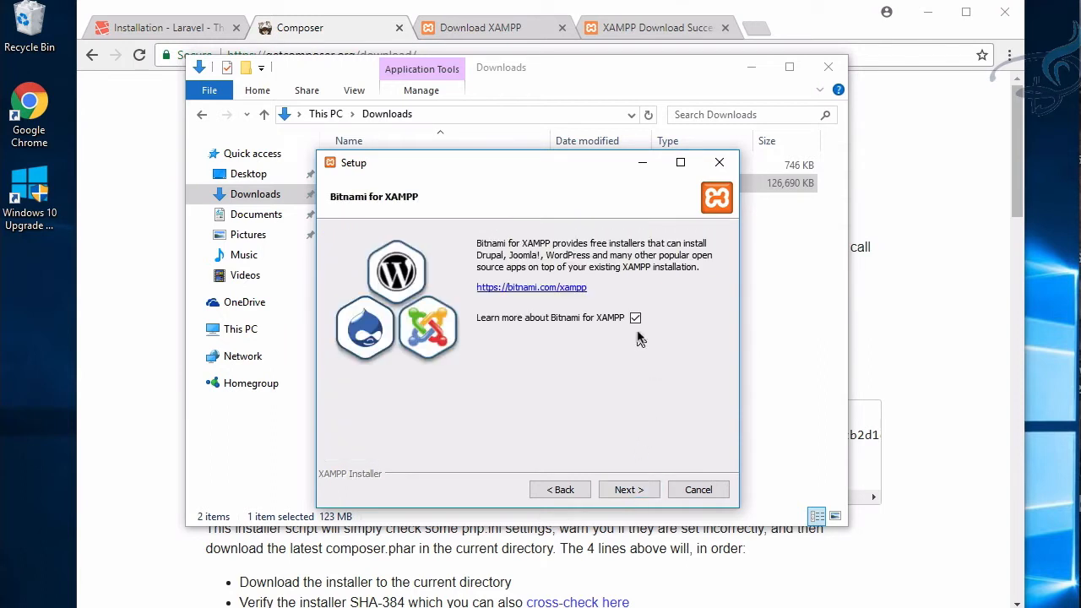
click(635, 317)
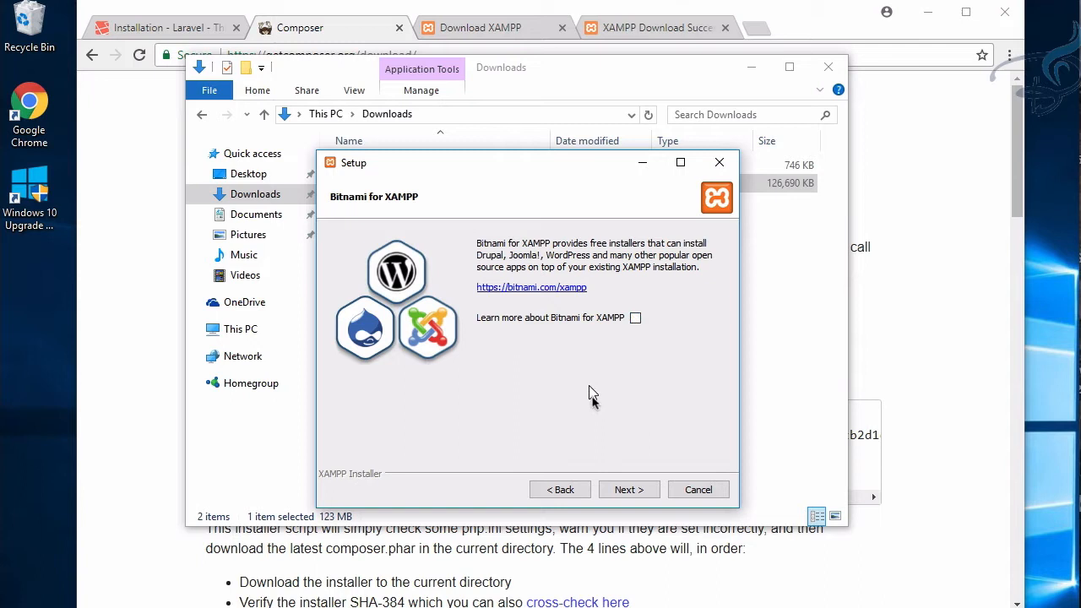
click(628, 489)
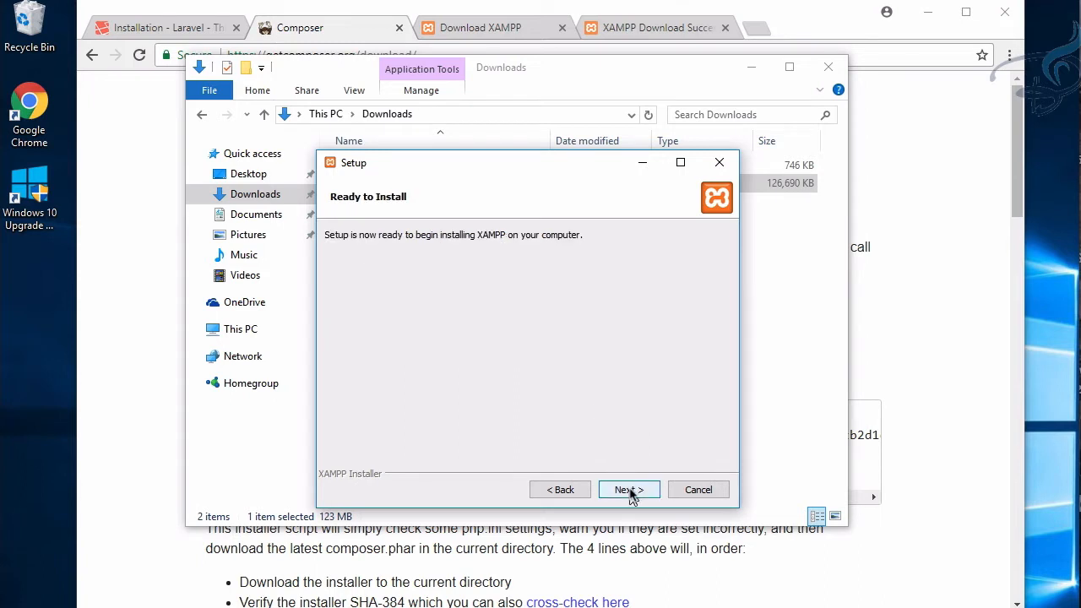
click(629, 489)
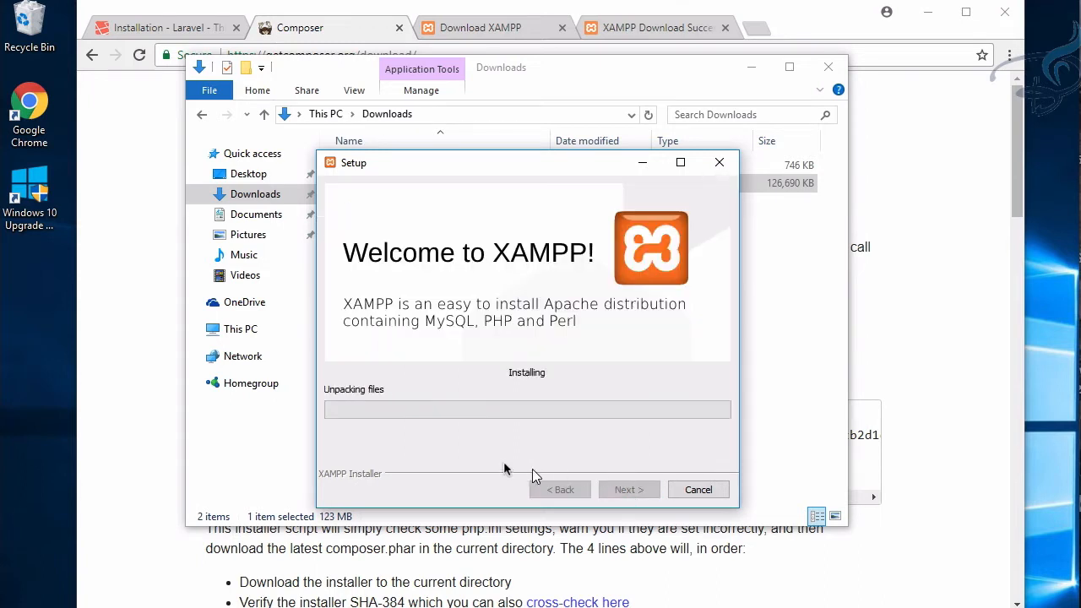
mouse_move(470, 435)
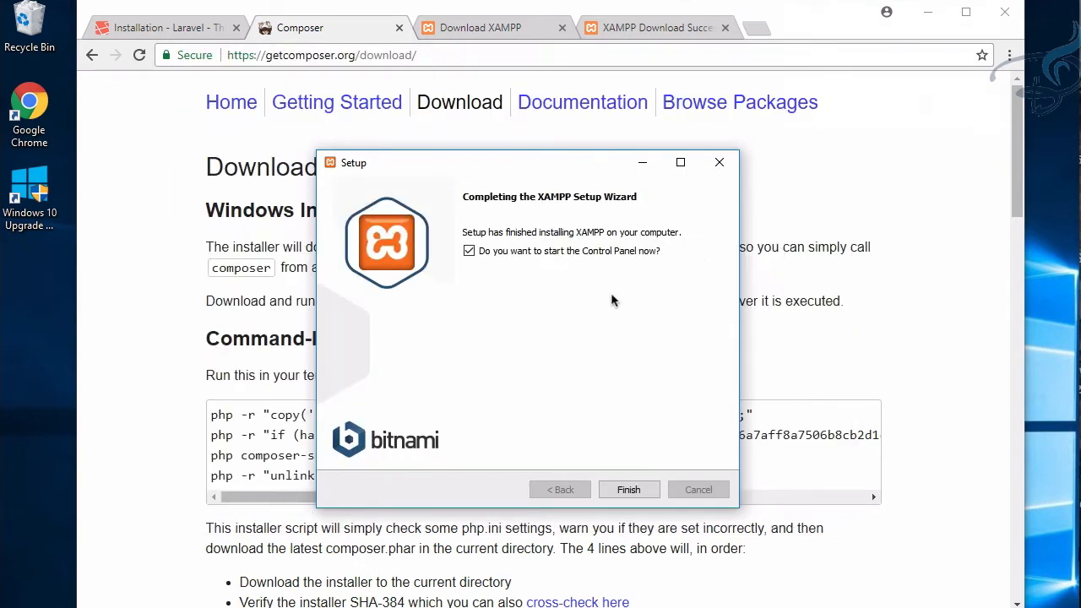
mouse_move(494, 268)
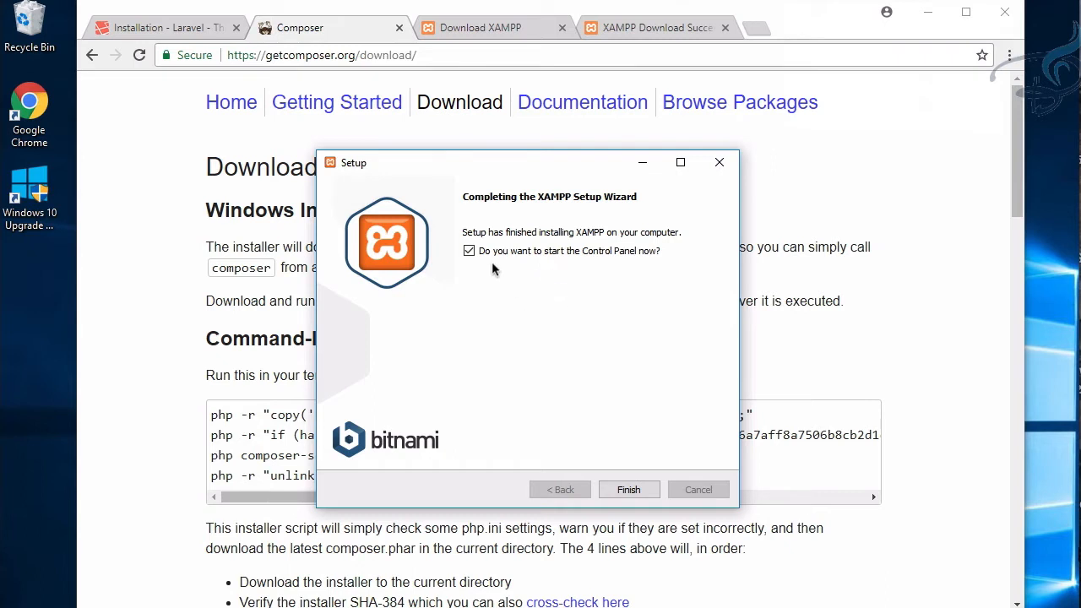
mouse_move(528, 269)
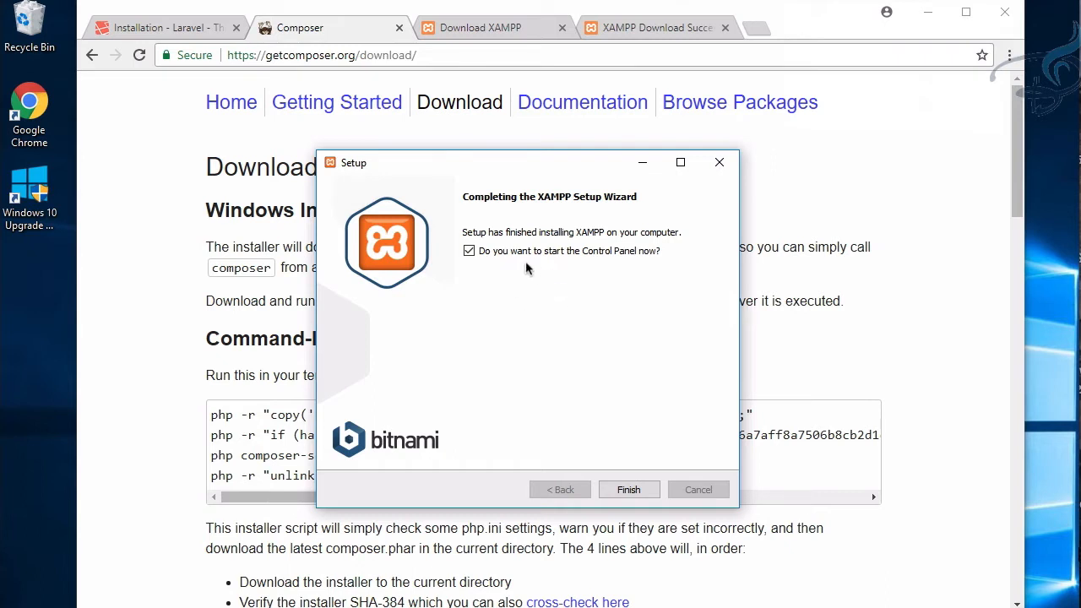
click(628, 489)
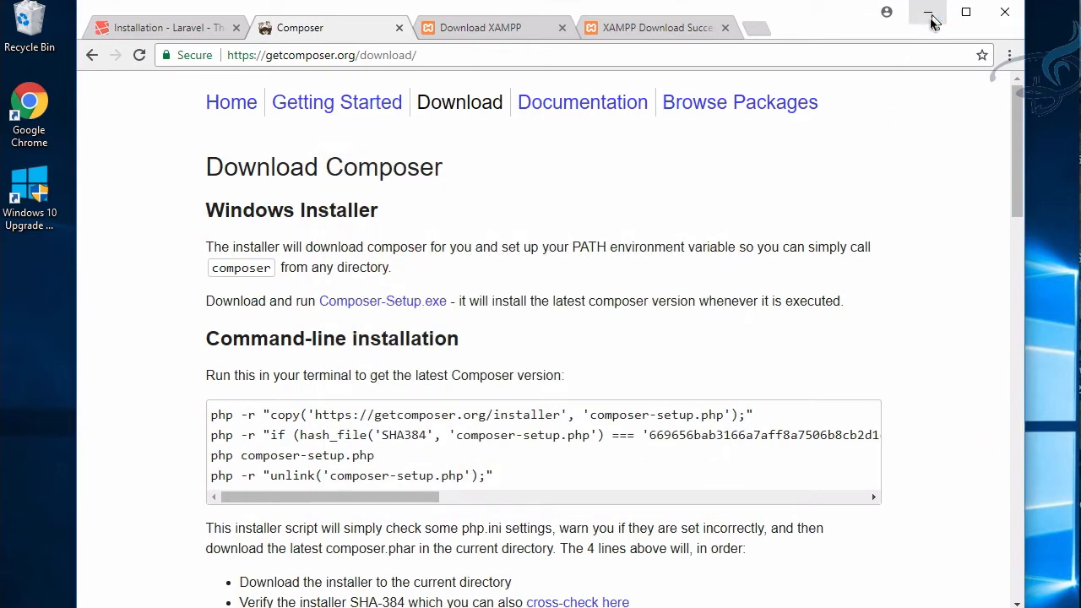
- Minimize Chrome, close the Downloads window, and save English as the control panel language
click(928, 12)
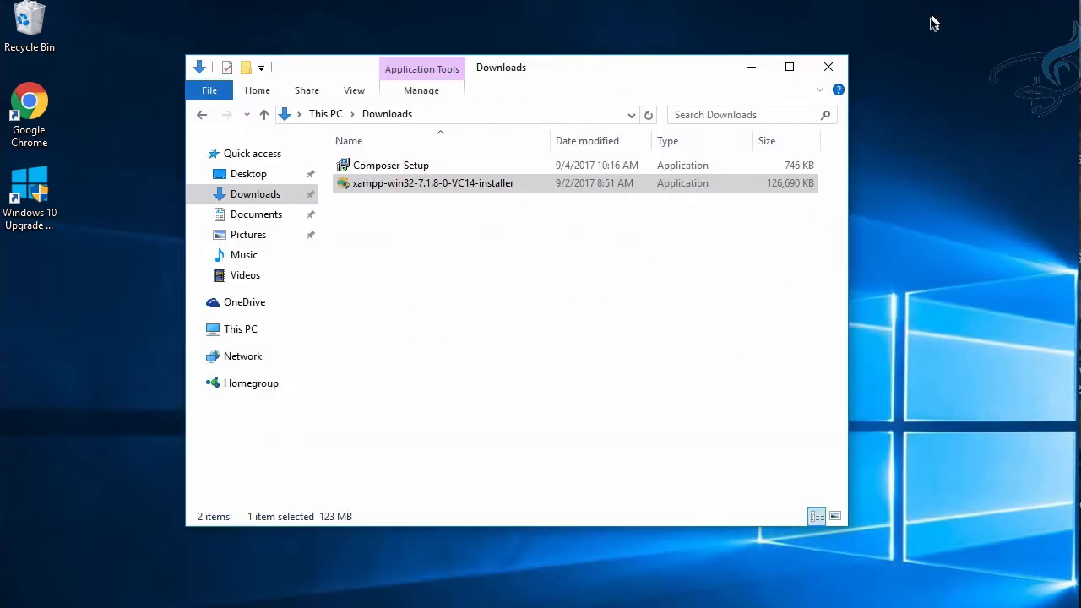
click(827, 67)
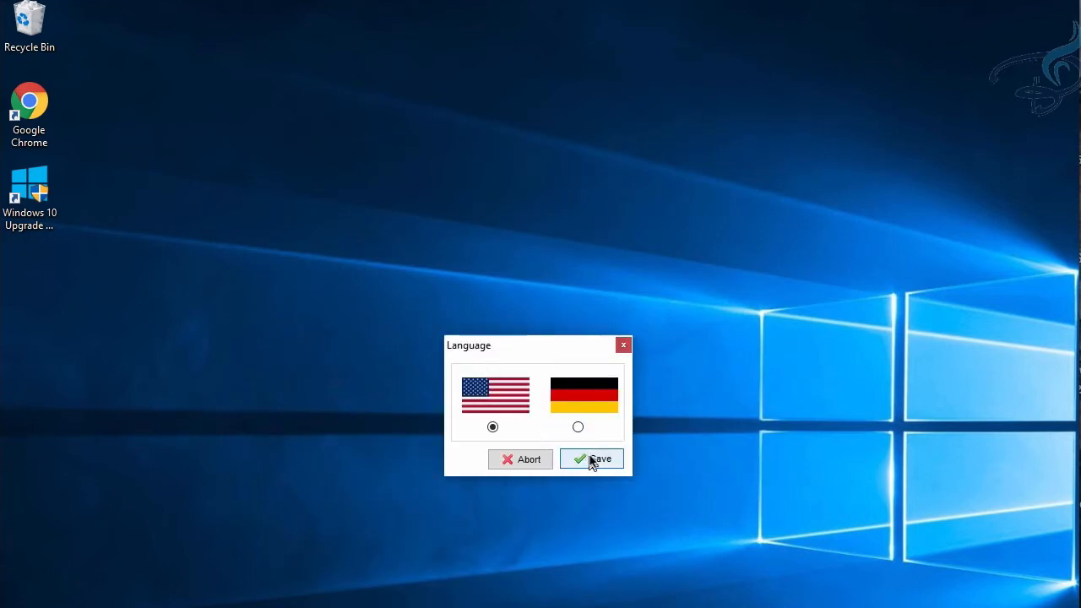
click(591, 459)
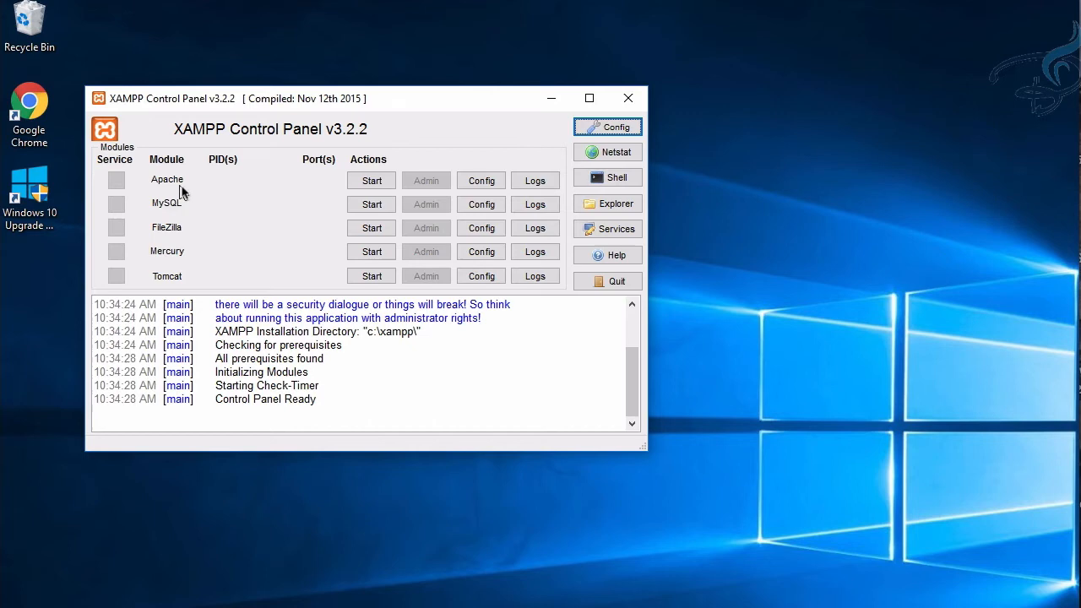
mouse_move(164, 214)
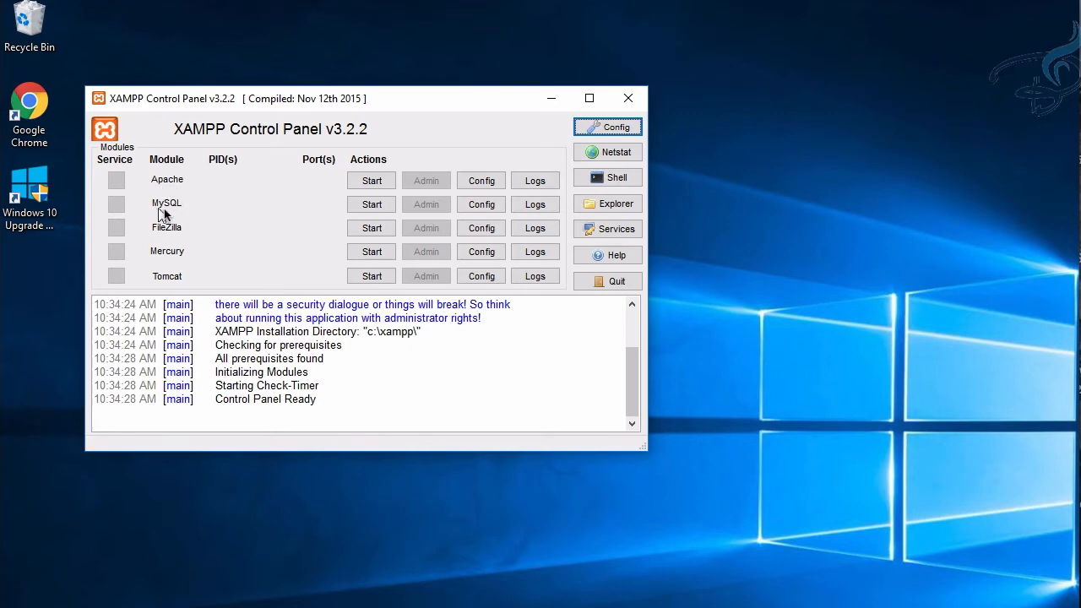
mouse_move(189, 186)
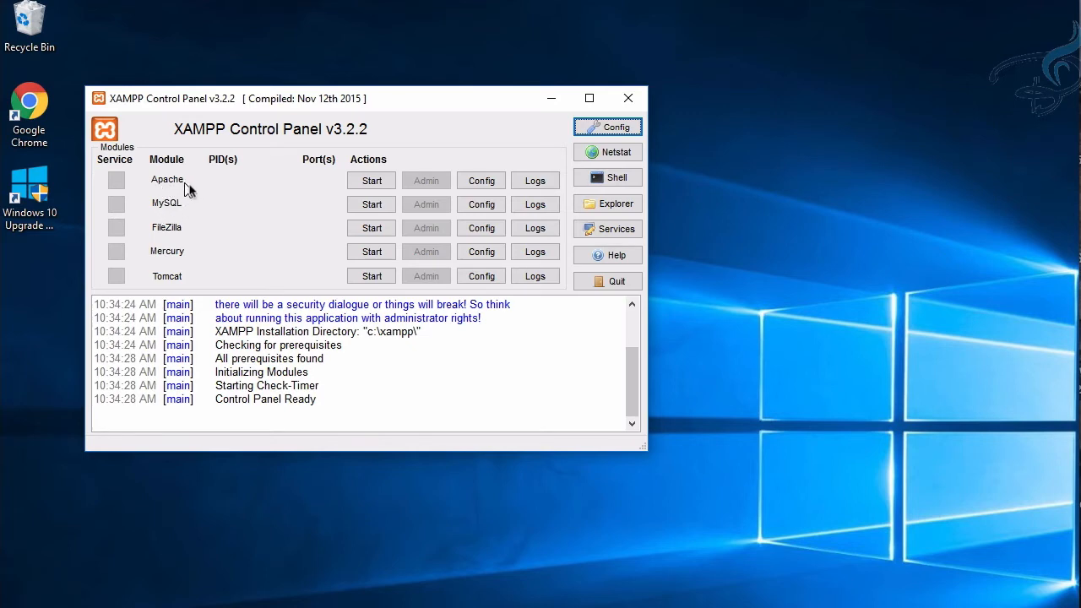
mouse_move(185, 210)
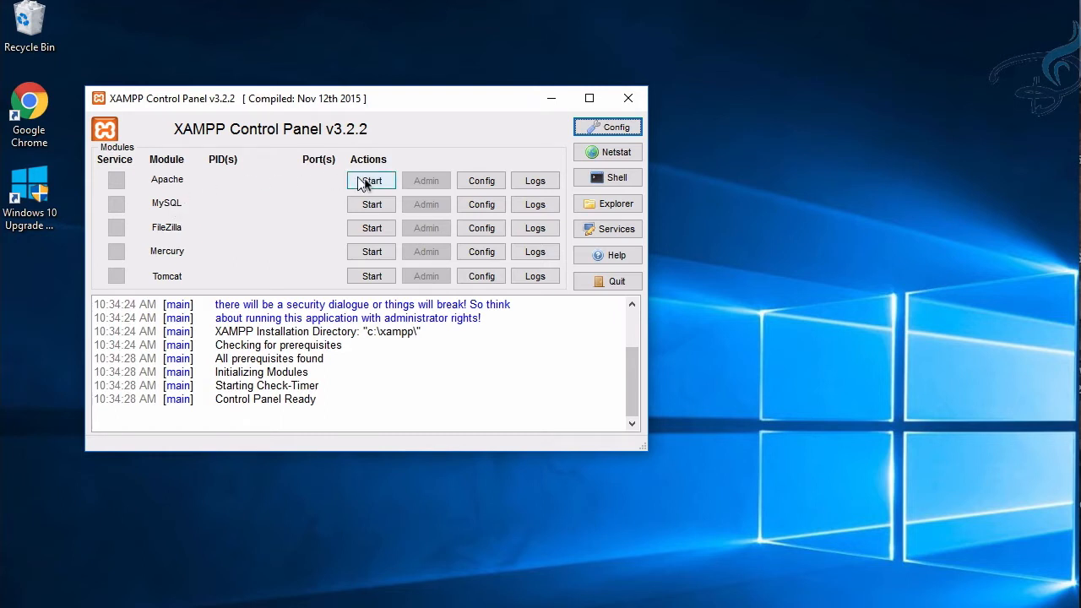
- Start Apache on ports 80/443 and MySQL on port 3306 in XAMPP
click(371, 180)
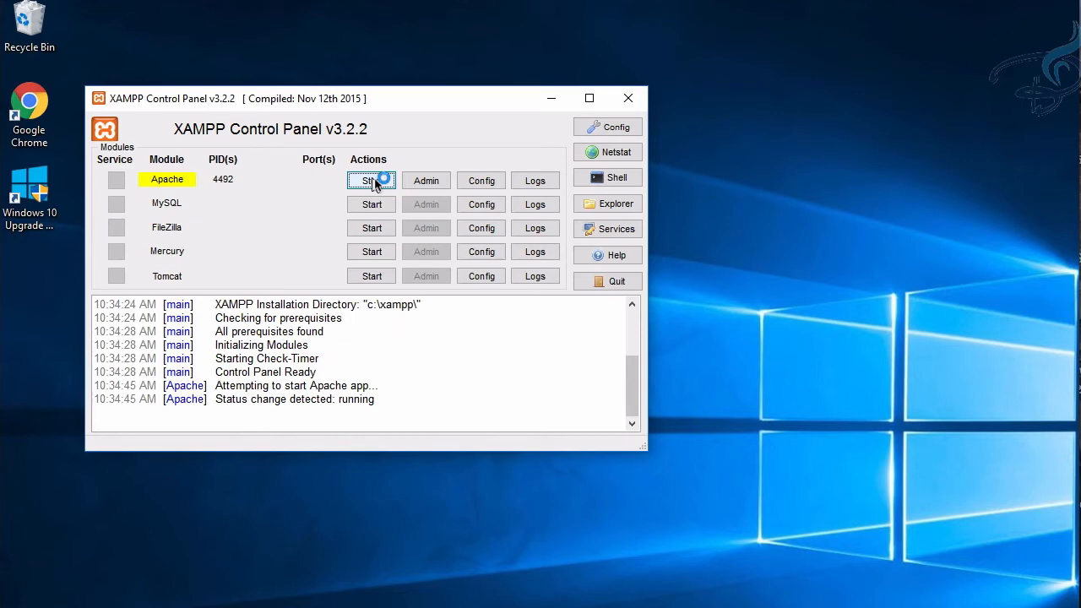
click(370, 180)
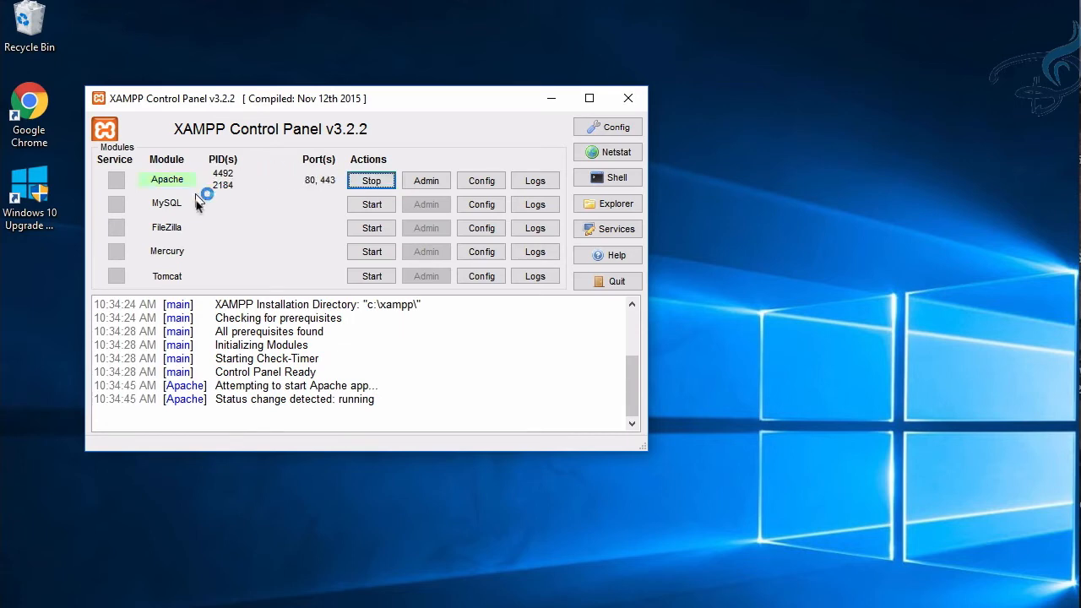
click(369, 203)
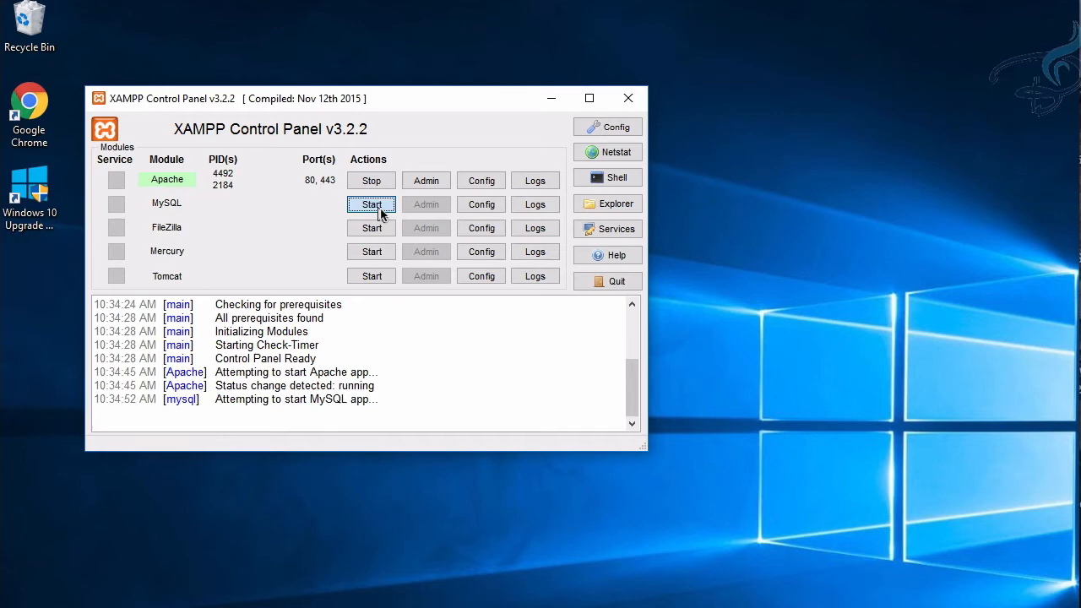
mouse_move(303, 226)
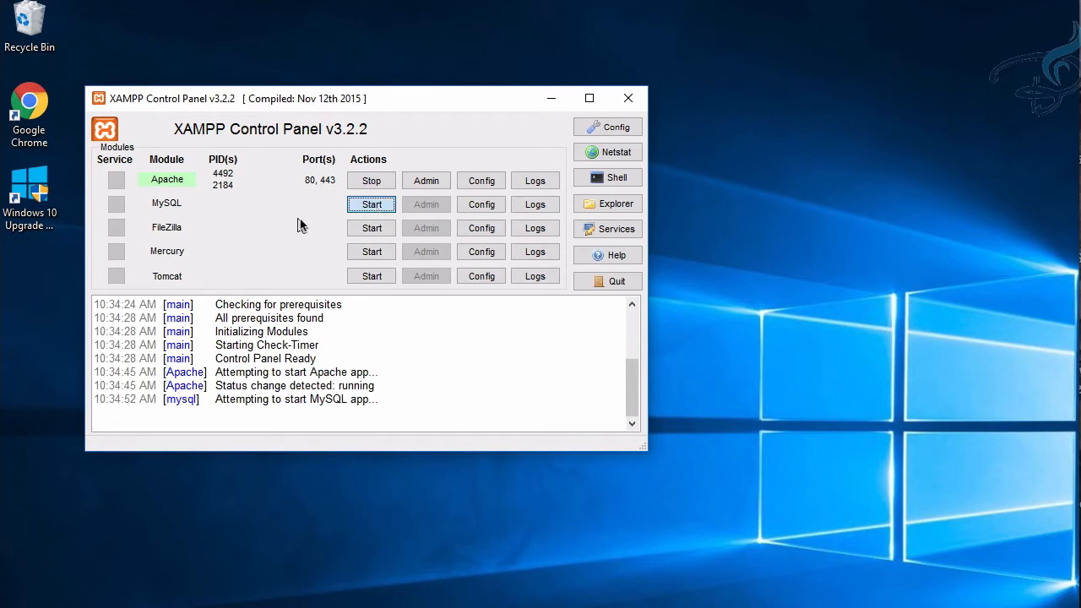
click(371, 204)
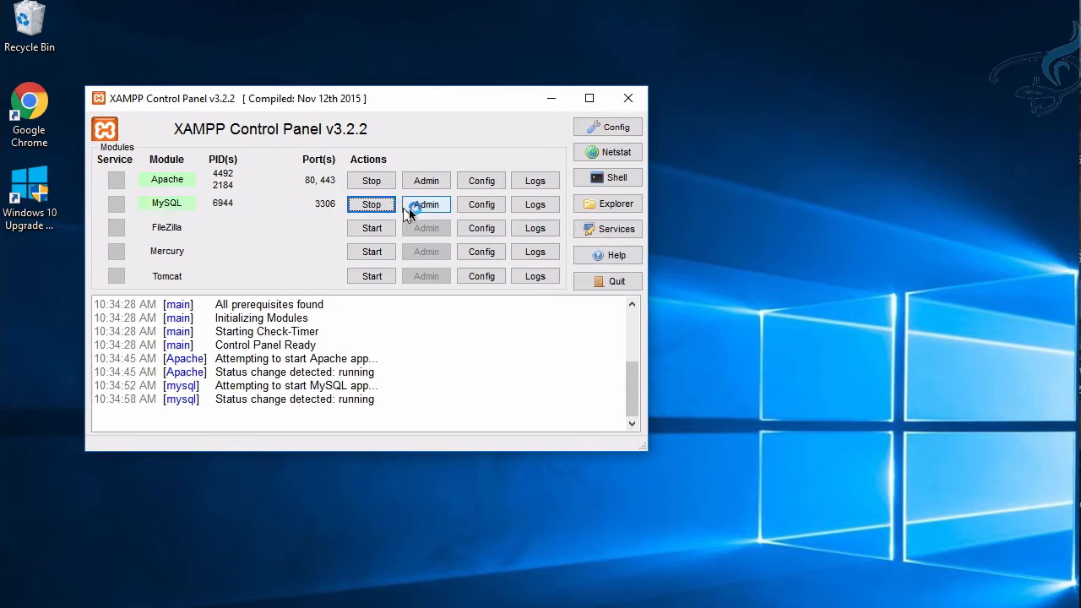
click(425, 204)
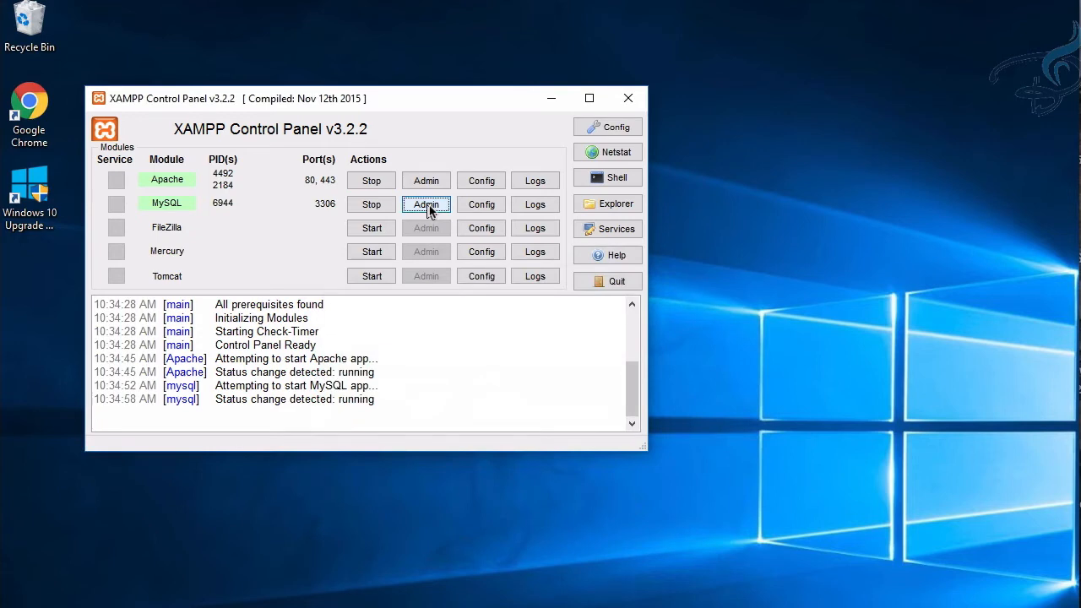
- Open phpMyAdmin's empty test database, close the page, and open the Downloads folder
click(425, 204)
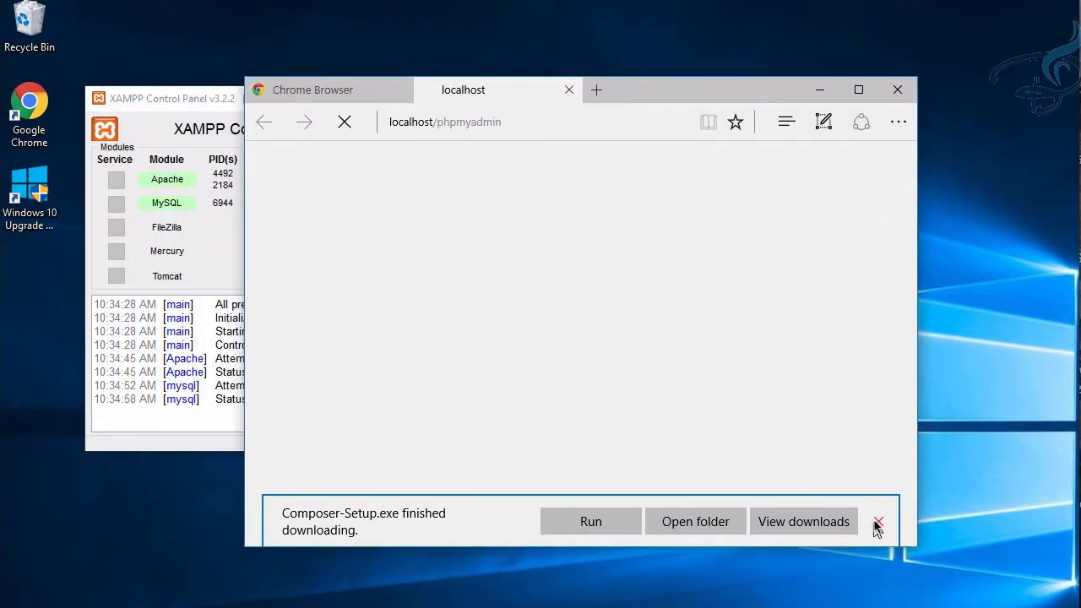
click(878, 521)
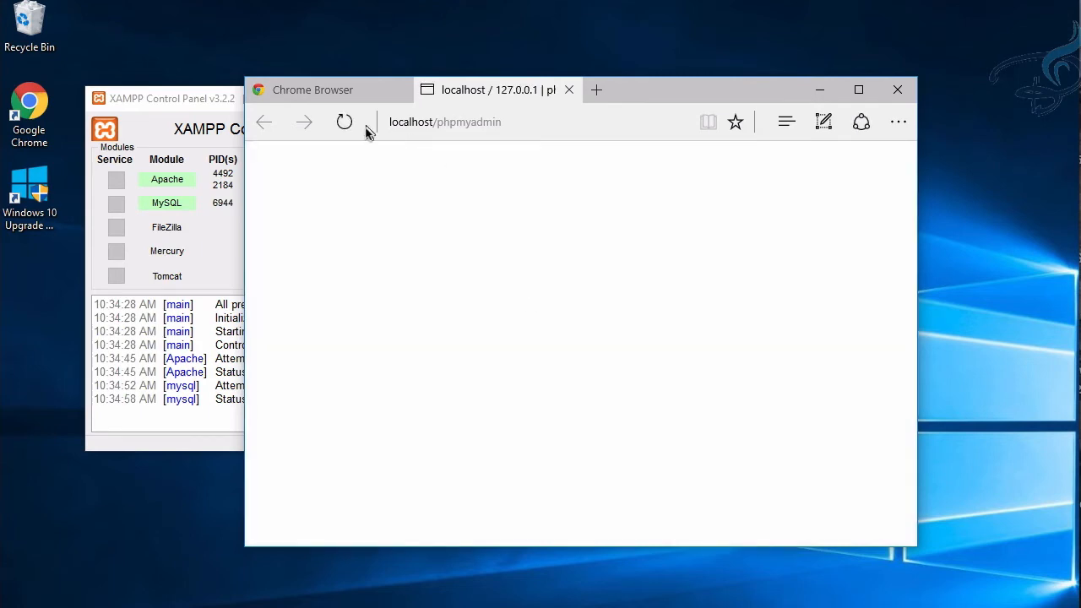
click(343, 122)
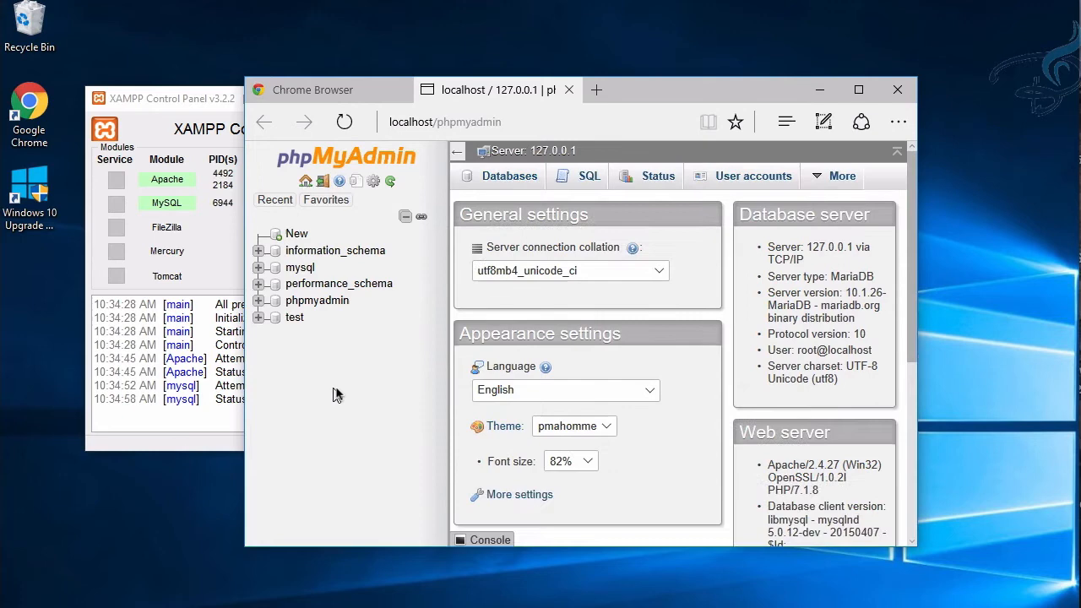
mouse_move(332, 327)
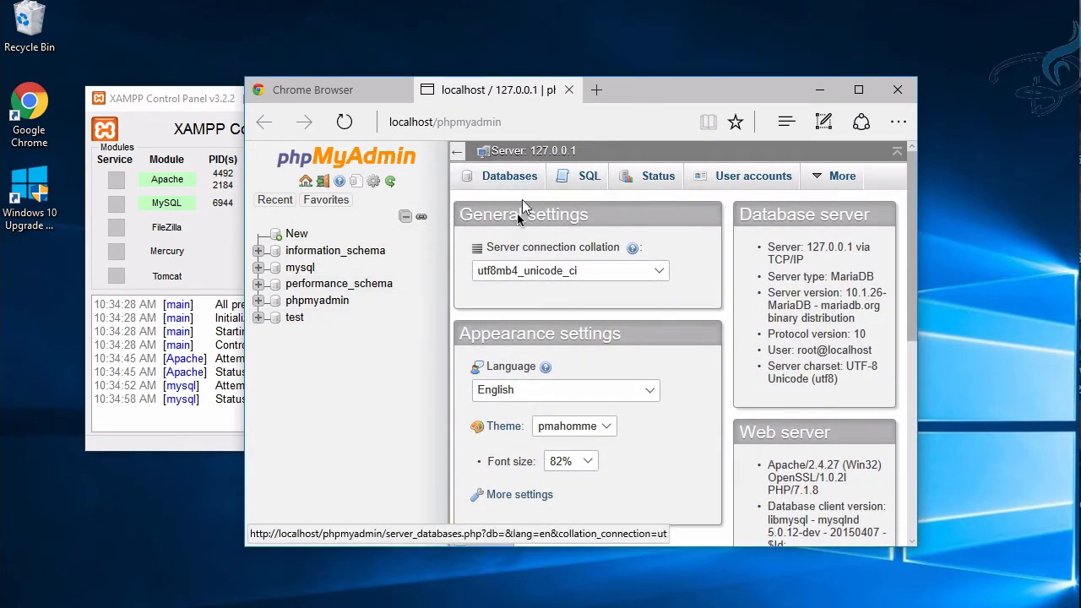
mouse_move(297, 234)
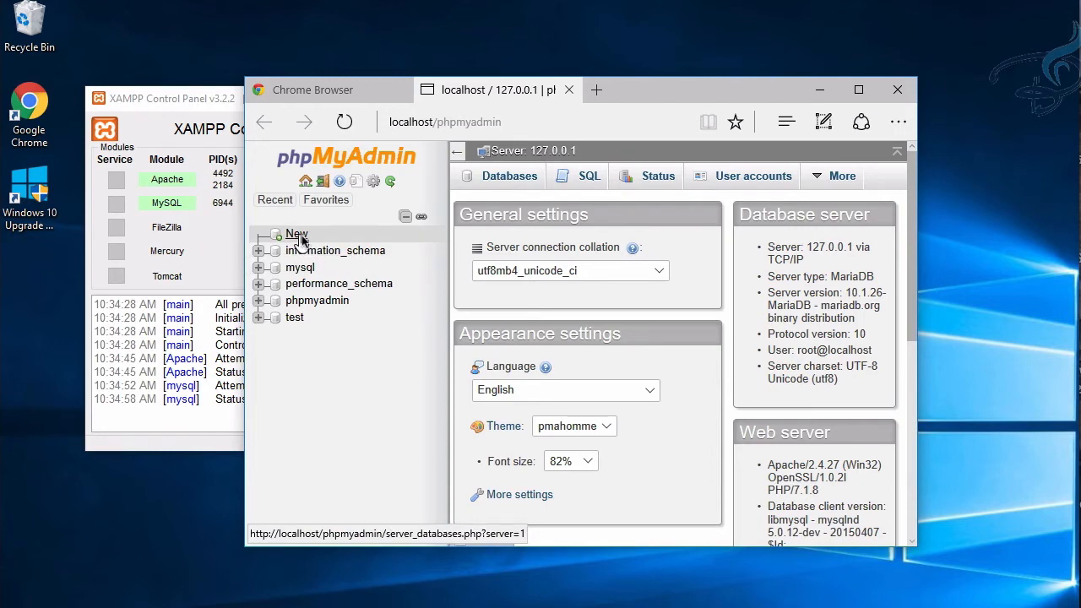
click(295, 316)
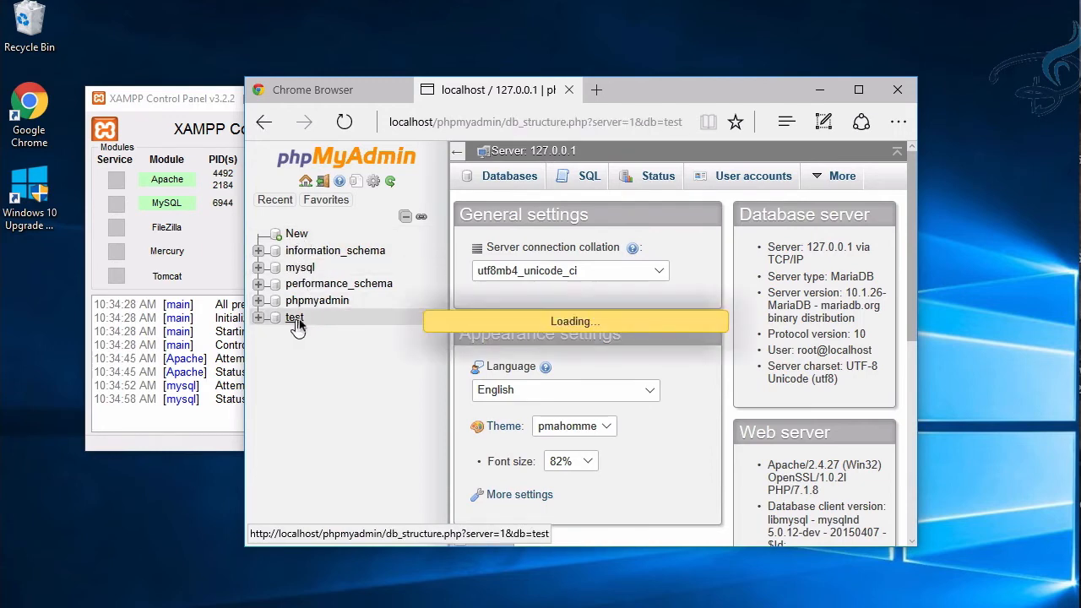
click(294, 317)
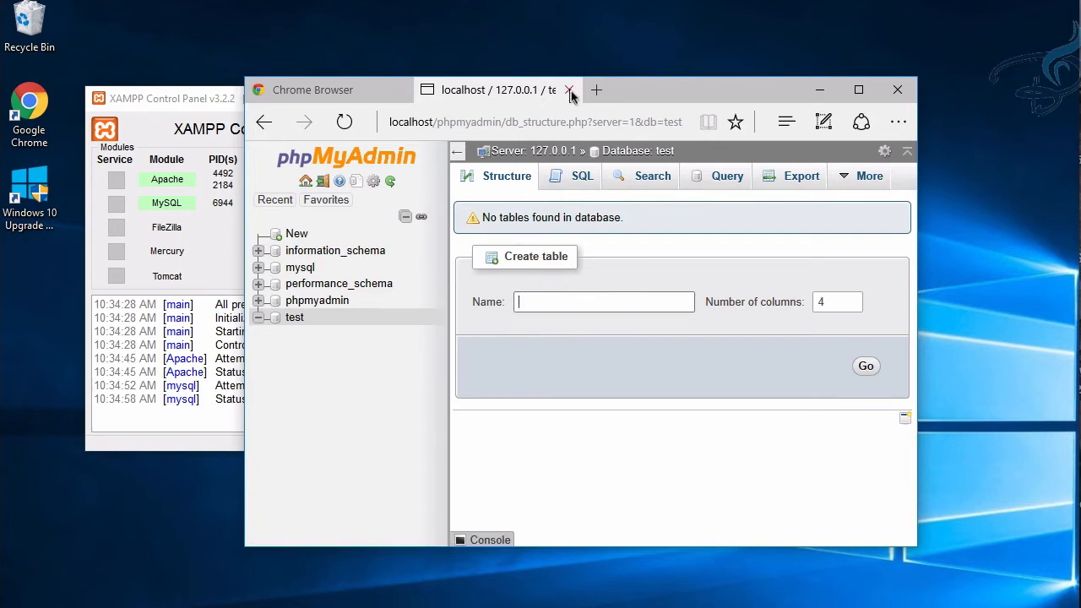
click(569, 90)
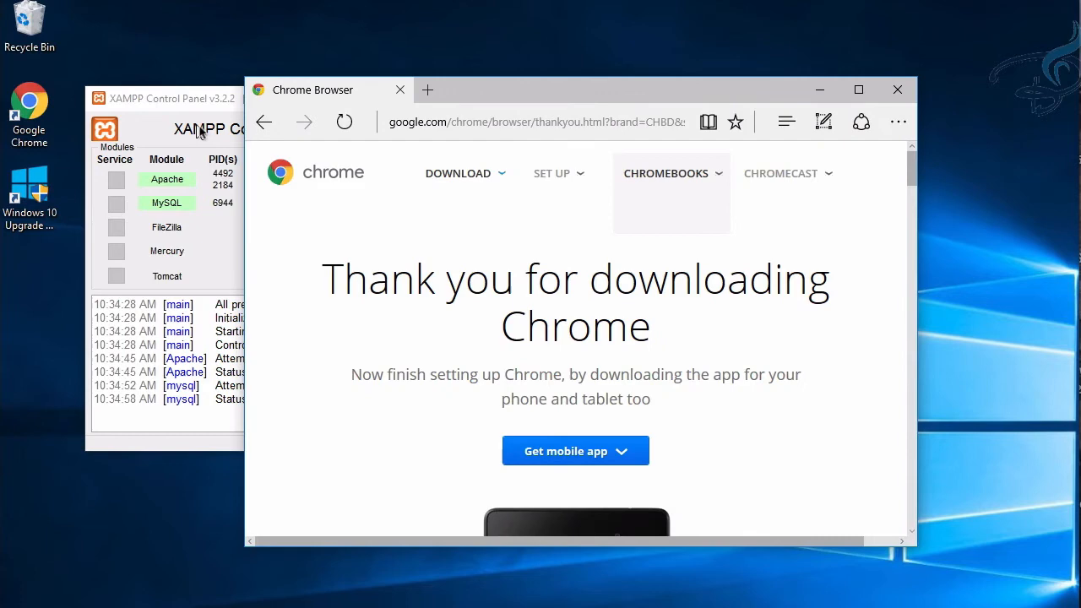
click(199, 129)
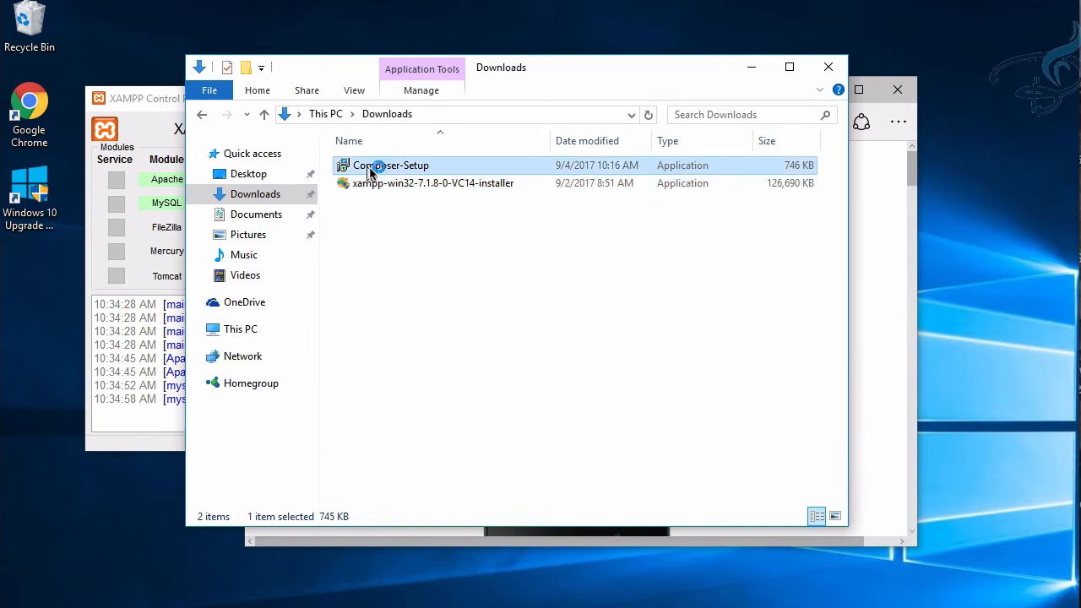
- Launch Composer-Setup and keep C:\xampp\php\php.exe as the PHP executable
double_click(394, 165)
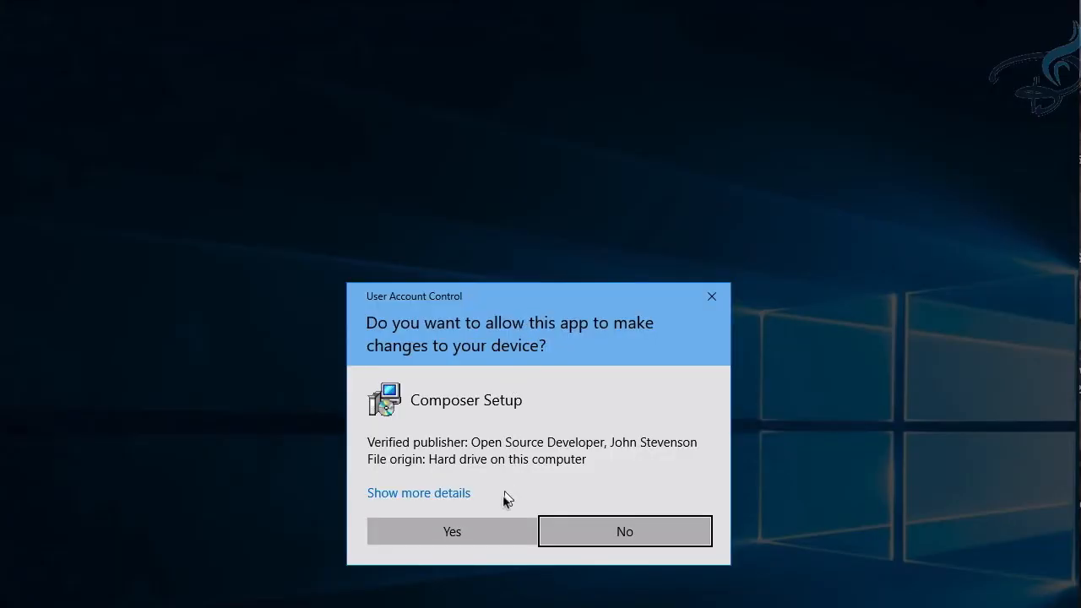
click(451, 531)
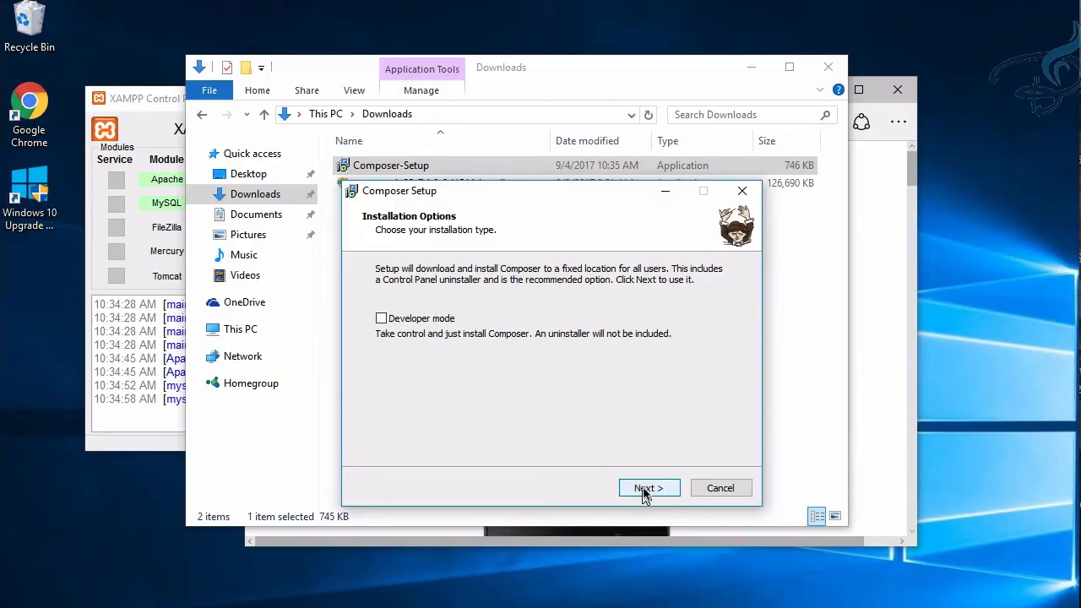
click(648, 488)
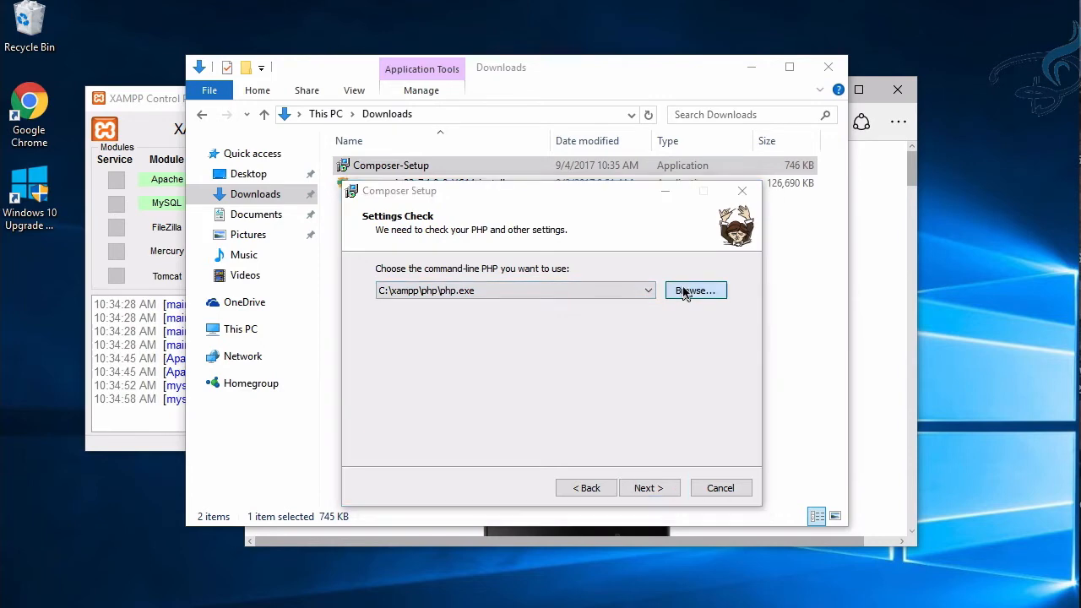
click(695, 291)
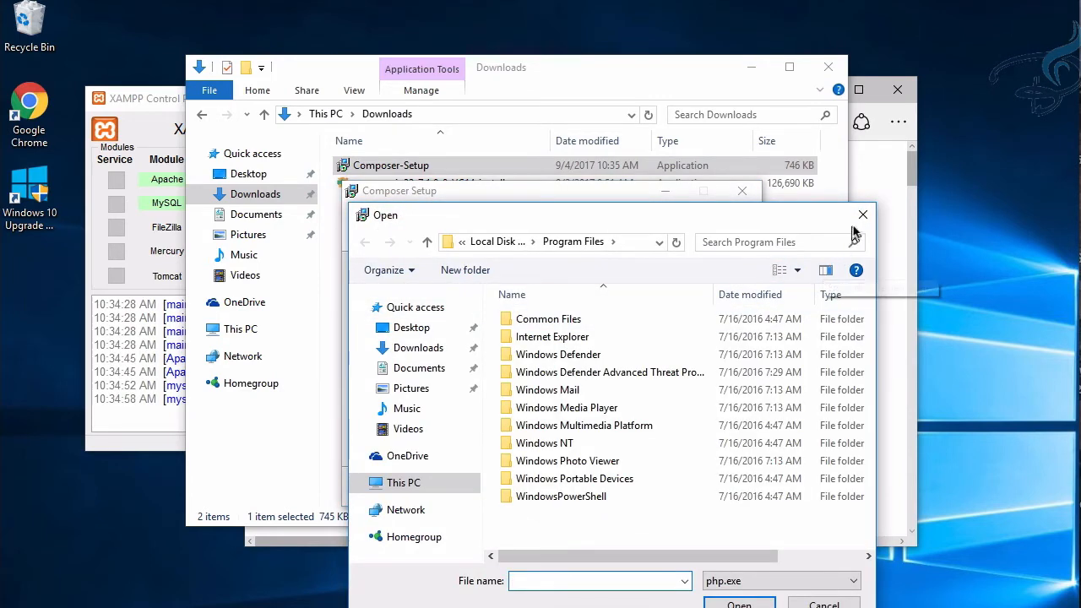
click(862, 214)
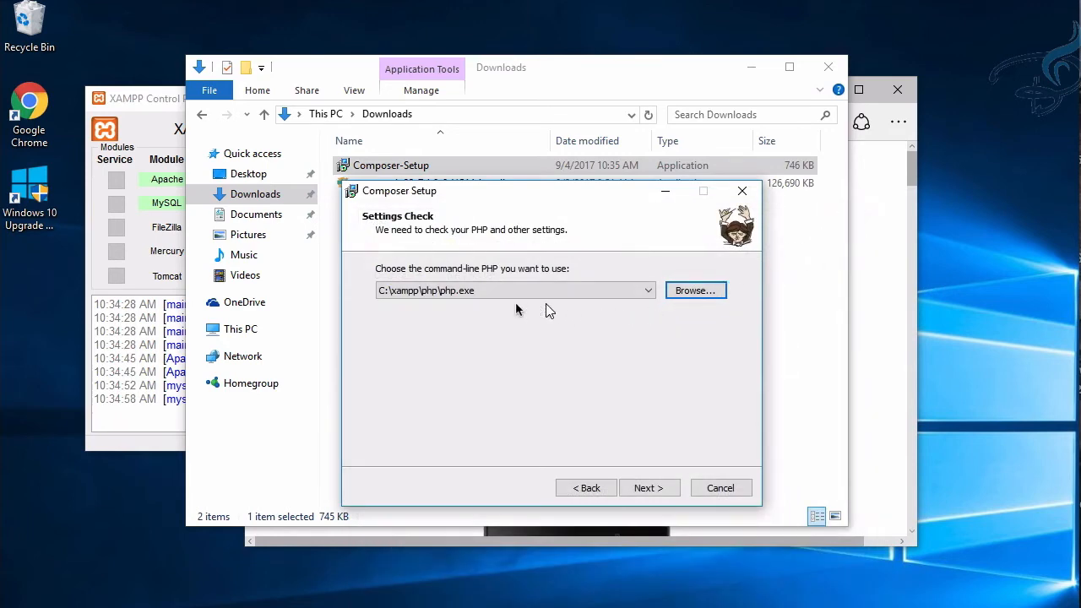
mouse_move(649, 487)
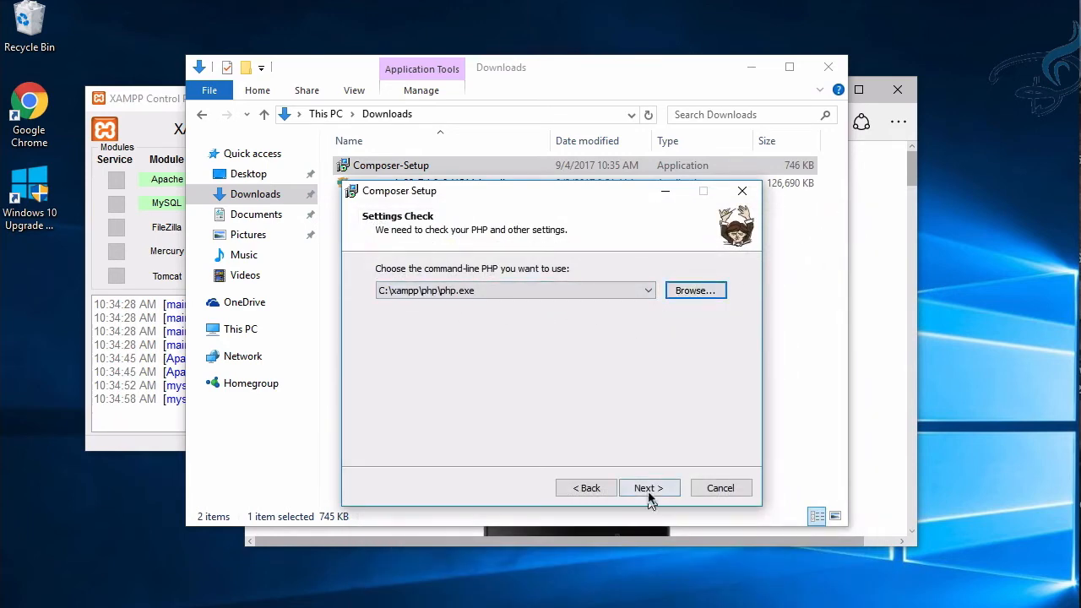
click(649, 487)
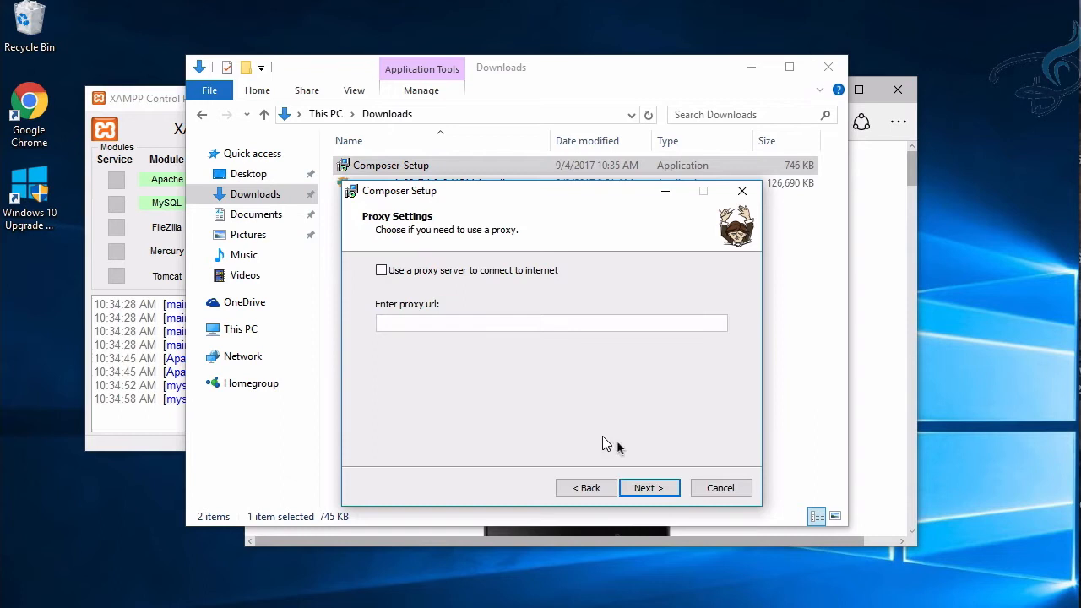
- Install Composer without a proxy and close the completed installer
click(648, 487)
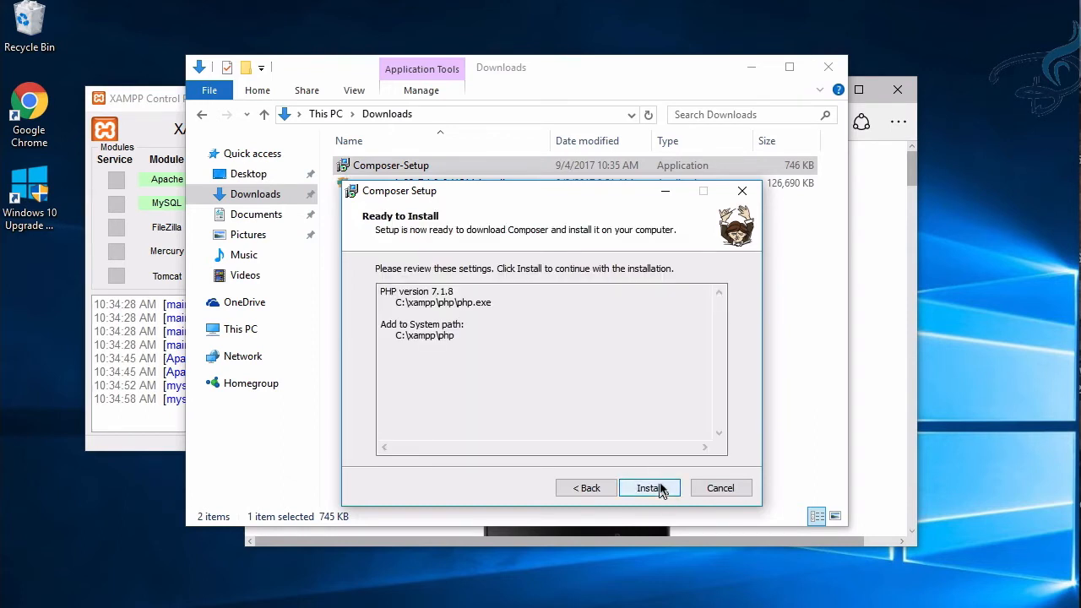
click(648, 487)
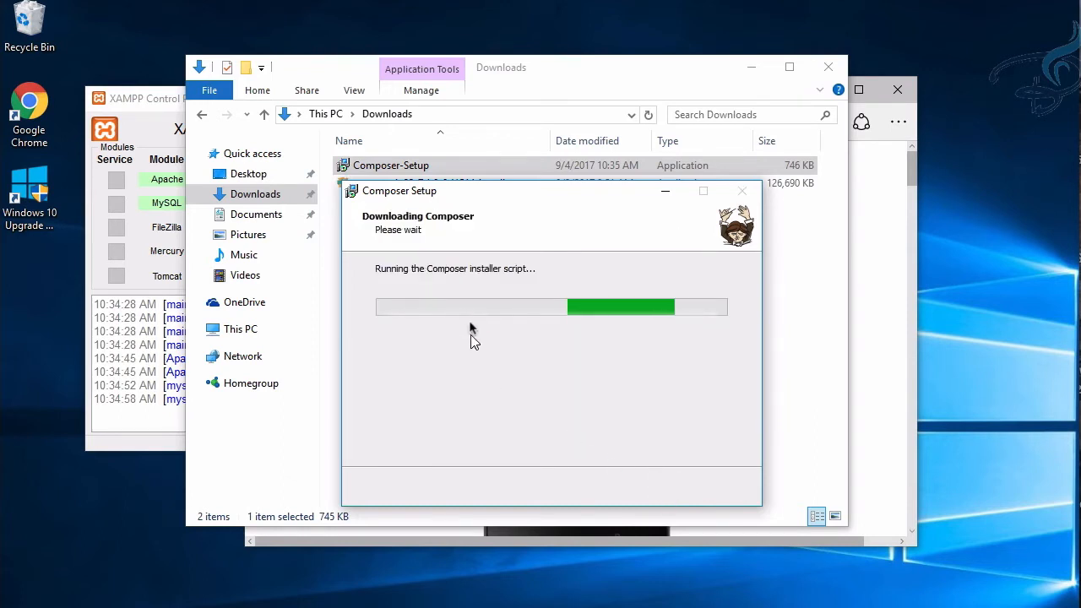
mouse_move(576, 421)
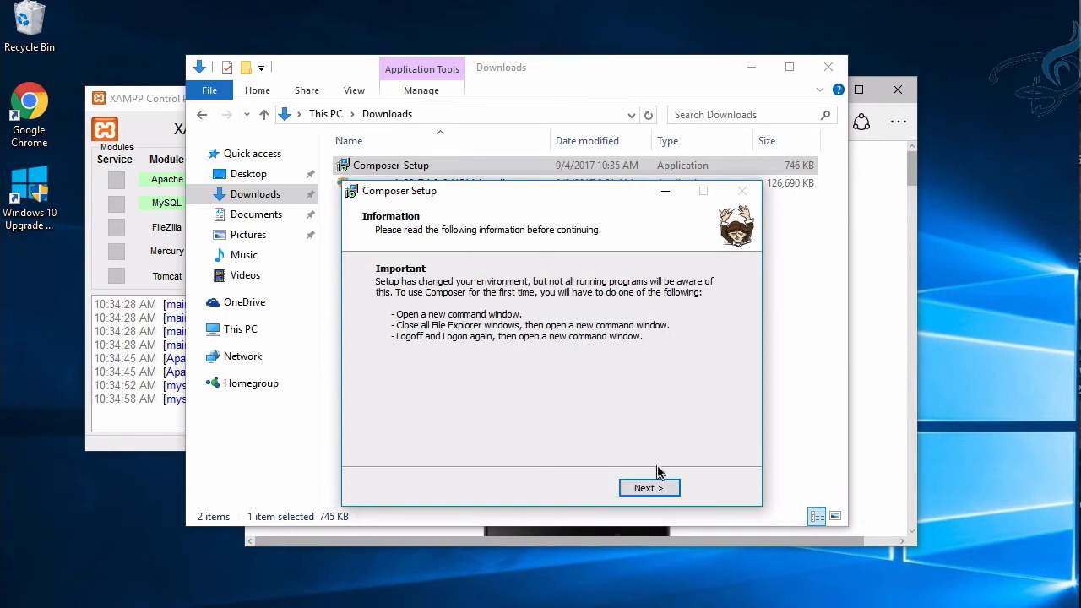
click(649, 487)
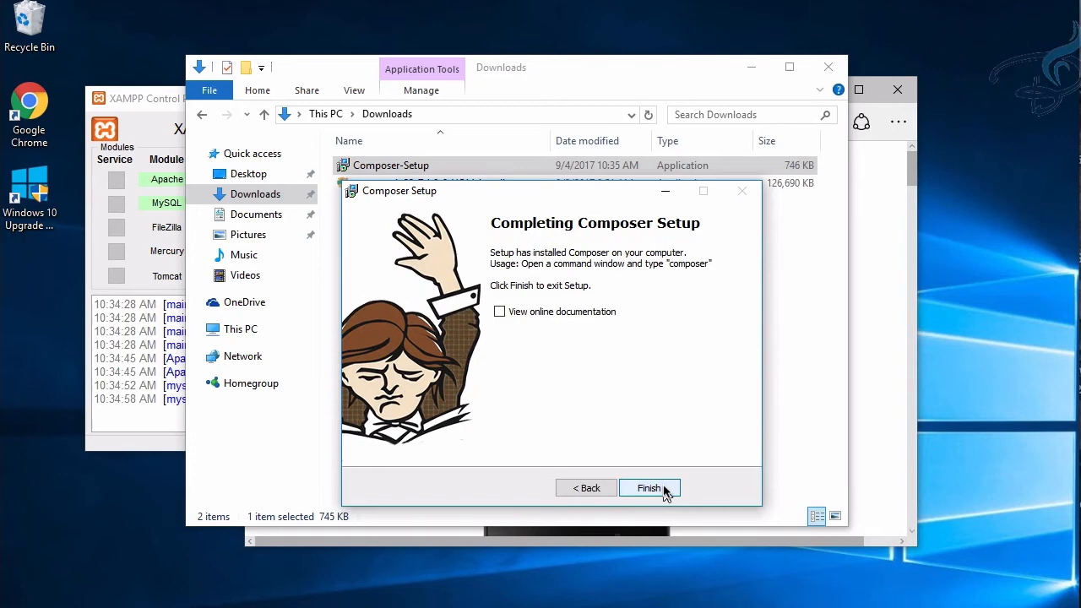
click(649, 488)
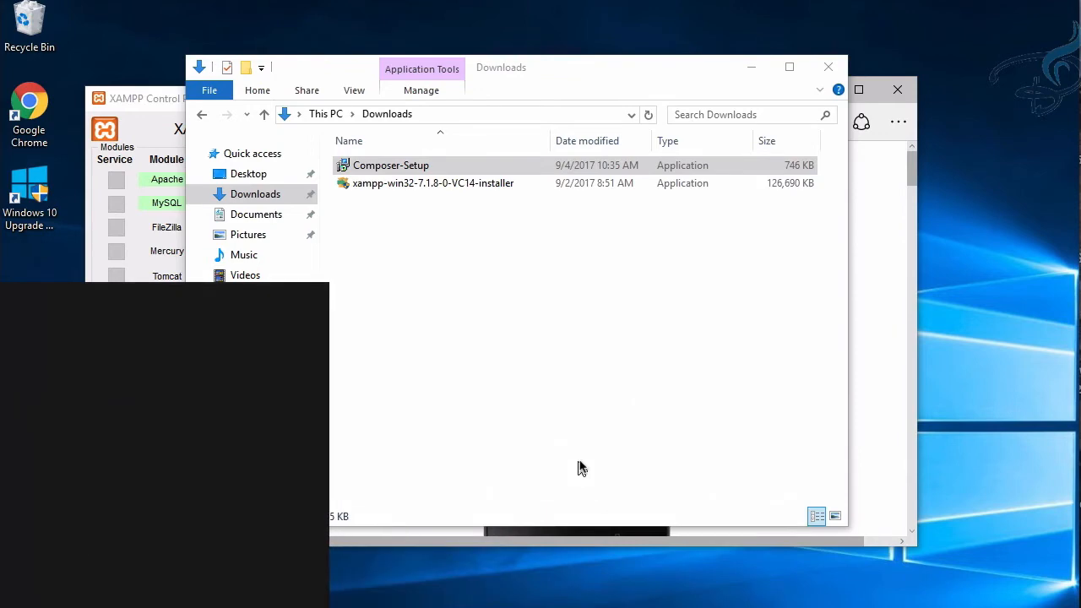
- Run composer in Command Prompt to confirm version 1.5.1, then glance at the Laravel docs
text(cms)
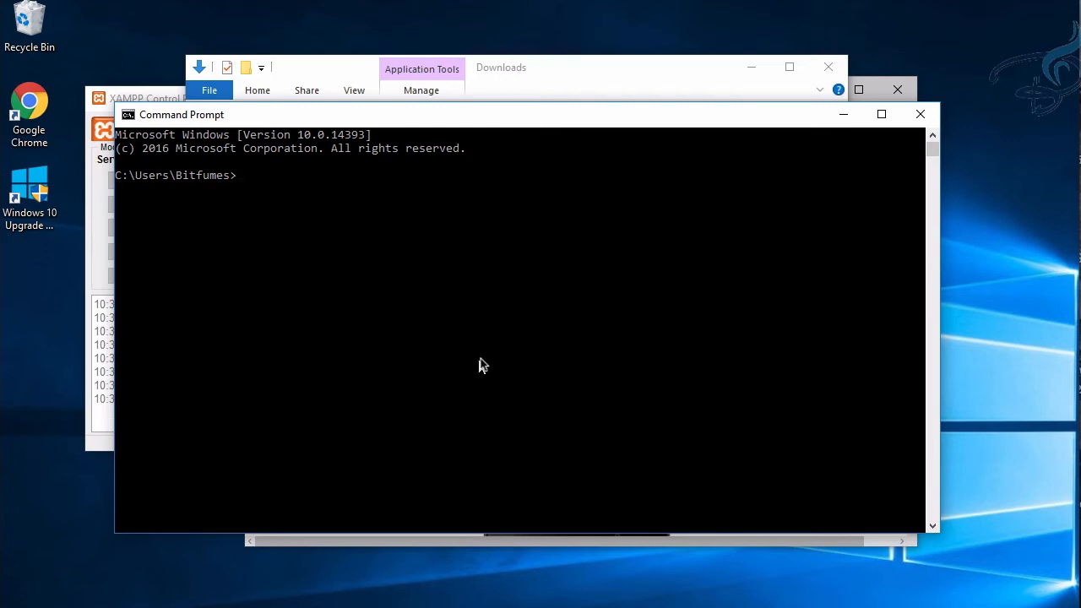
text(co)
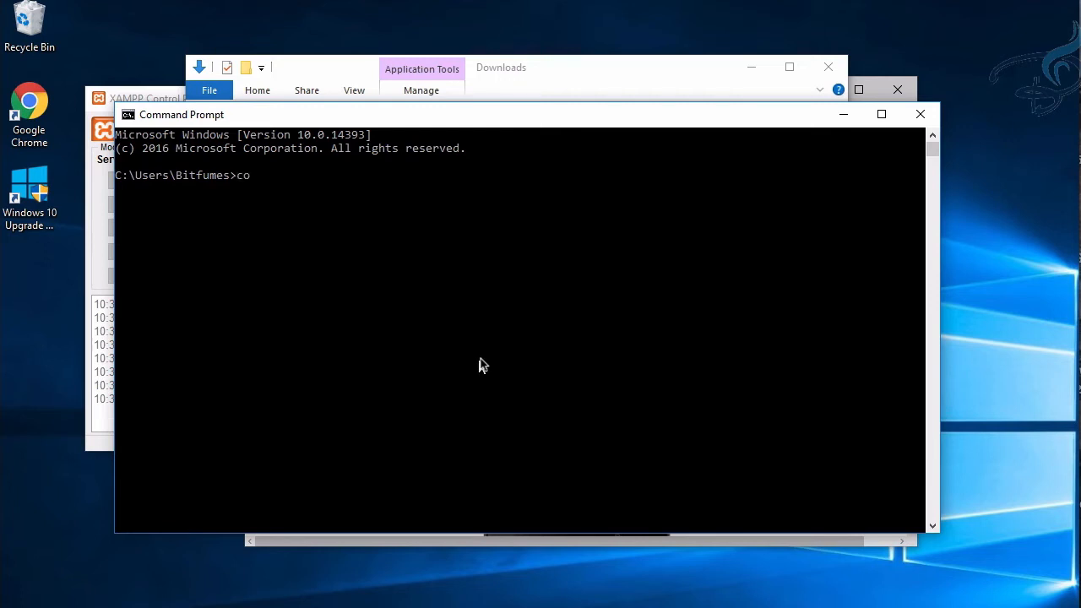
text(mpser)
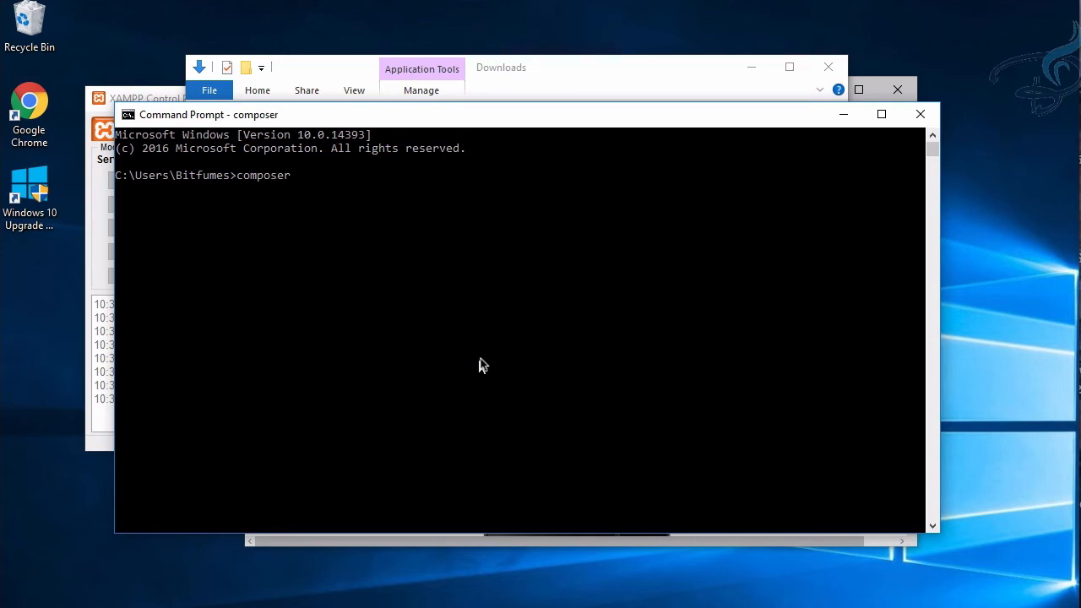
key(Return)
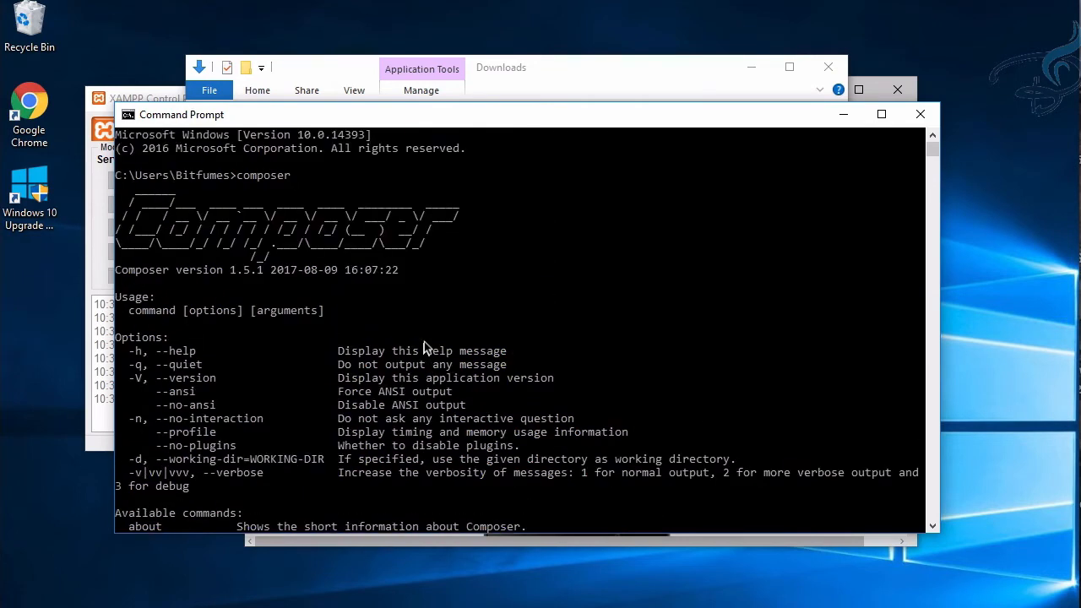
mouse_move(383, 306)
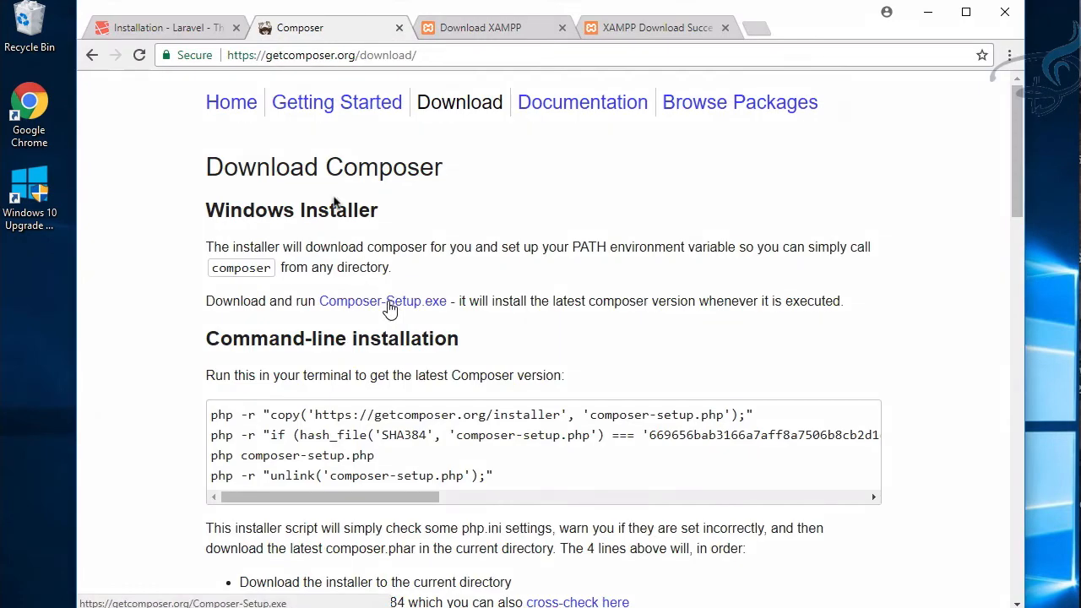
click(161, 27)
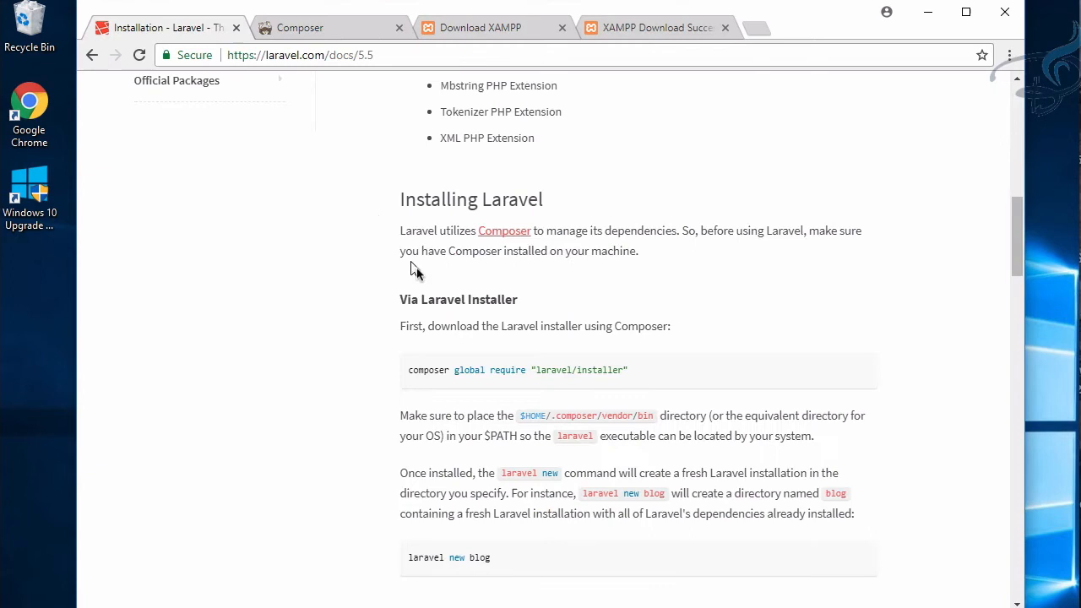
mouse_move(640, 385)
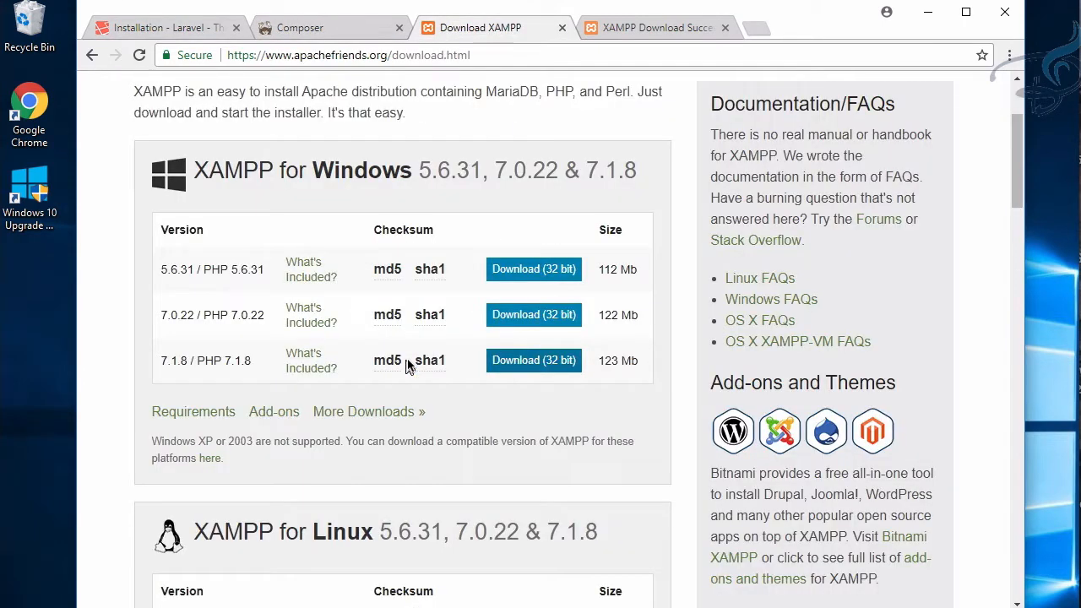
key(alt+tab)
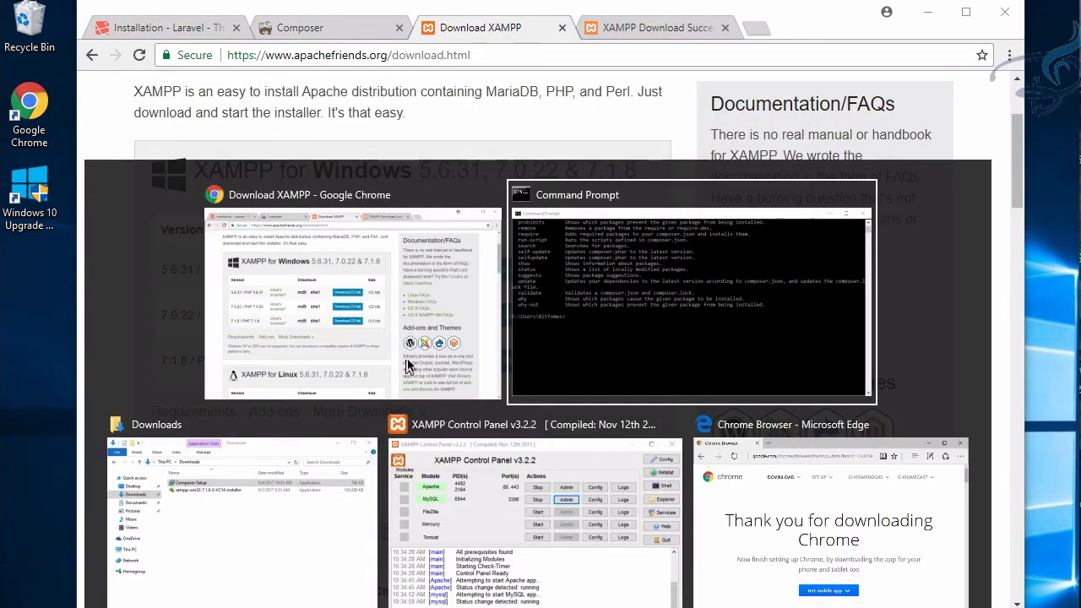
- Run composer global require "laravel/installer" in Command Prompt and scroll the docs
click(689, 295)
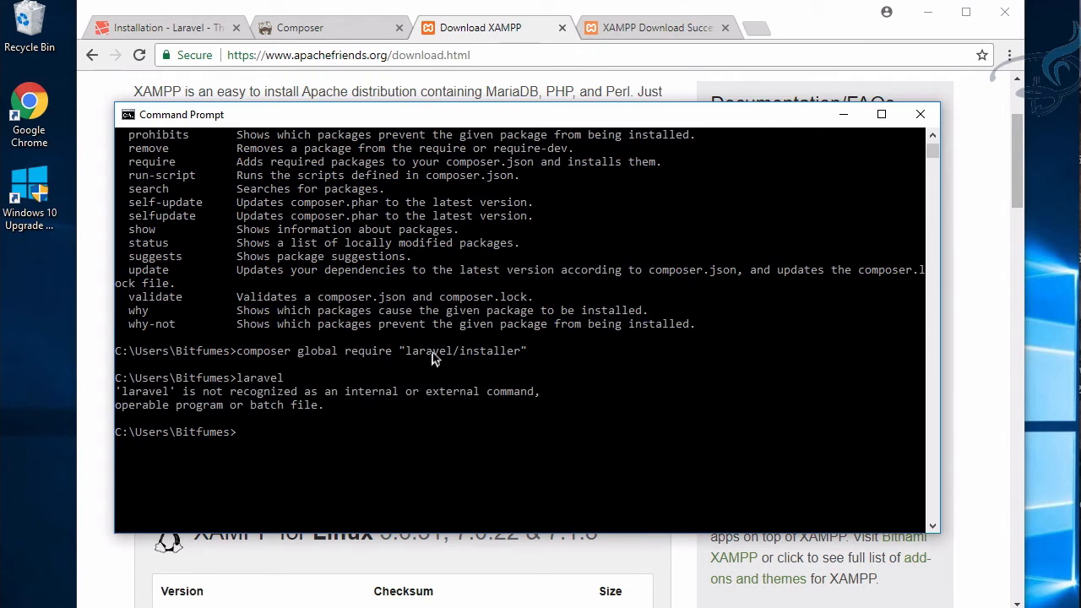
key(Return)
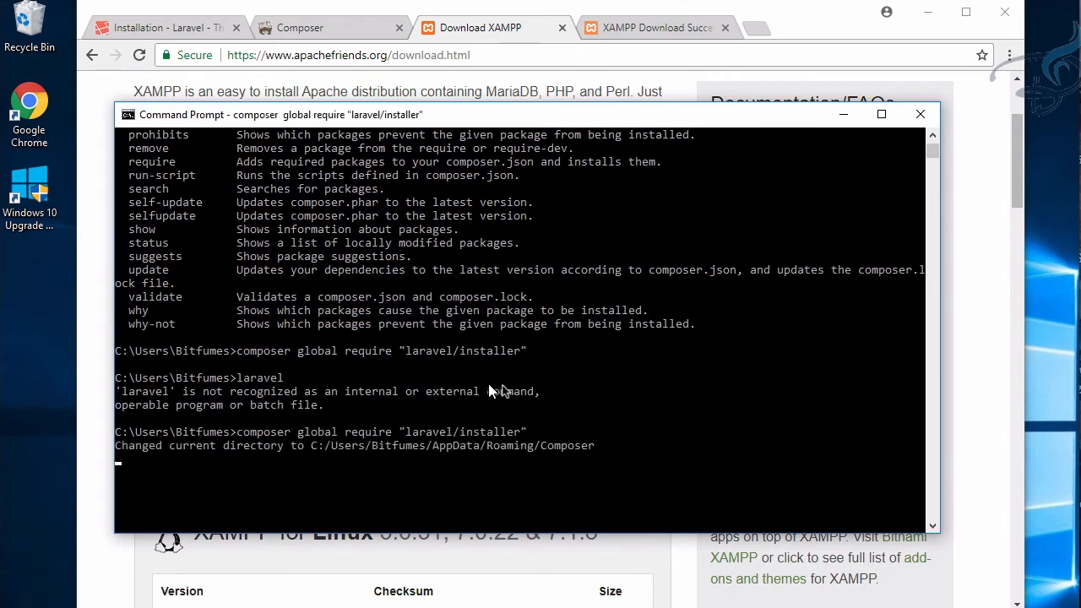
mouse_move(524, 397)
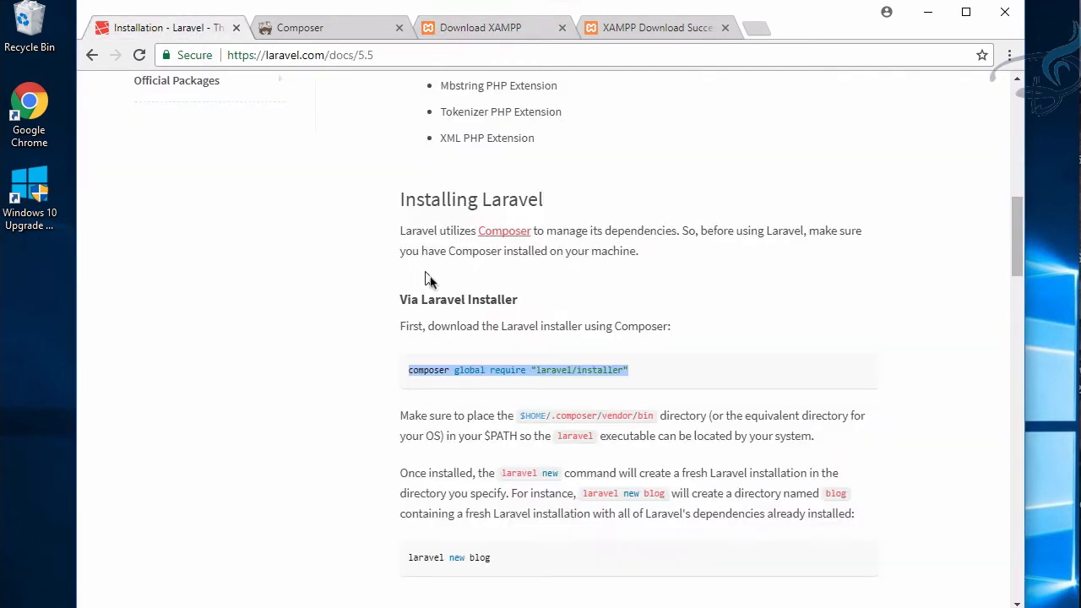
scroll(down, 3)
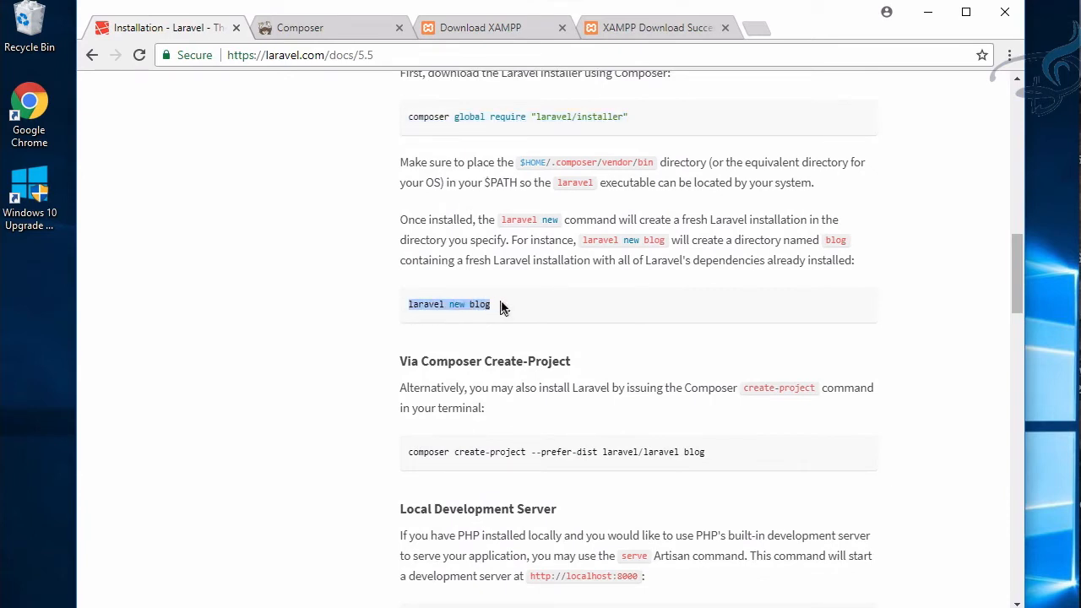
mouse_move(426, 454)
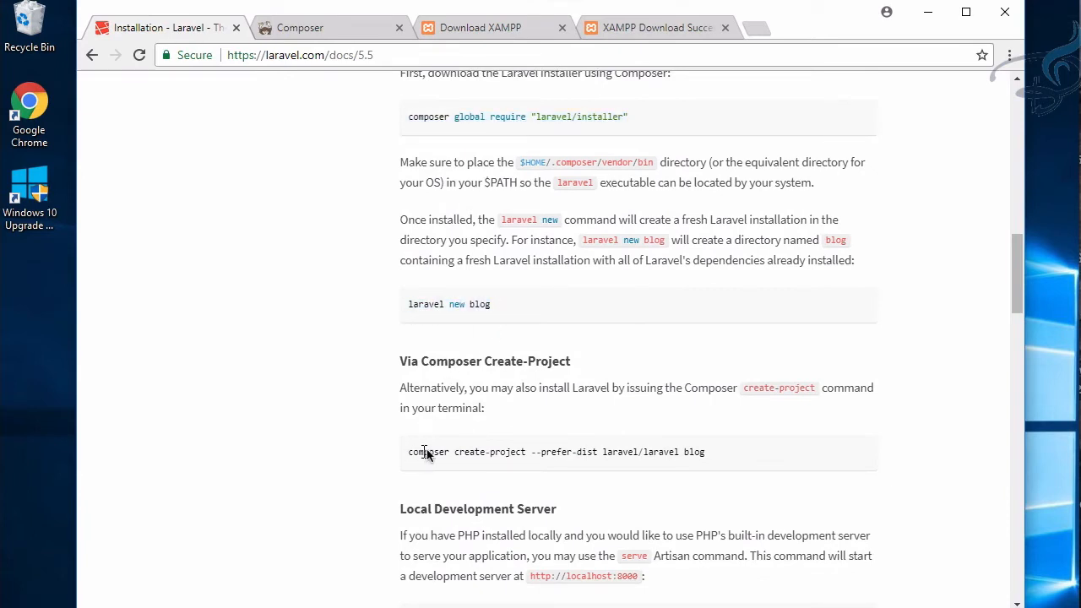
mouse_move(722, 461)
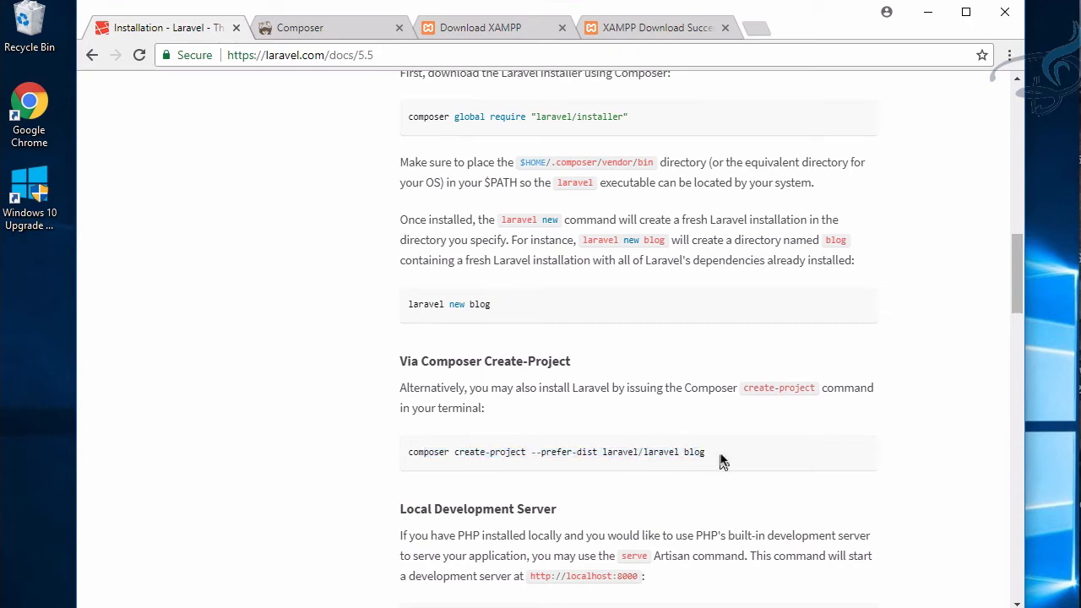
mouse_move(602, 359)
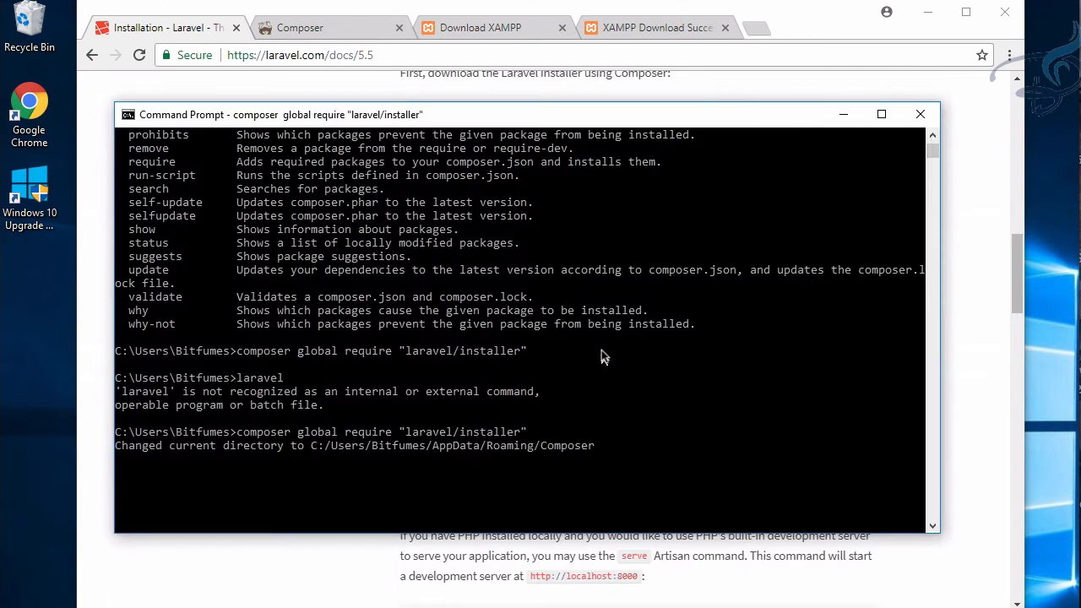
mouse_move(404, 444)
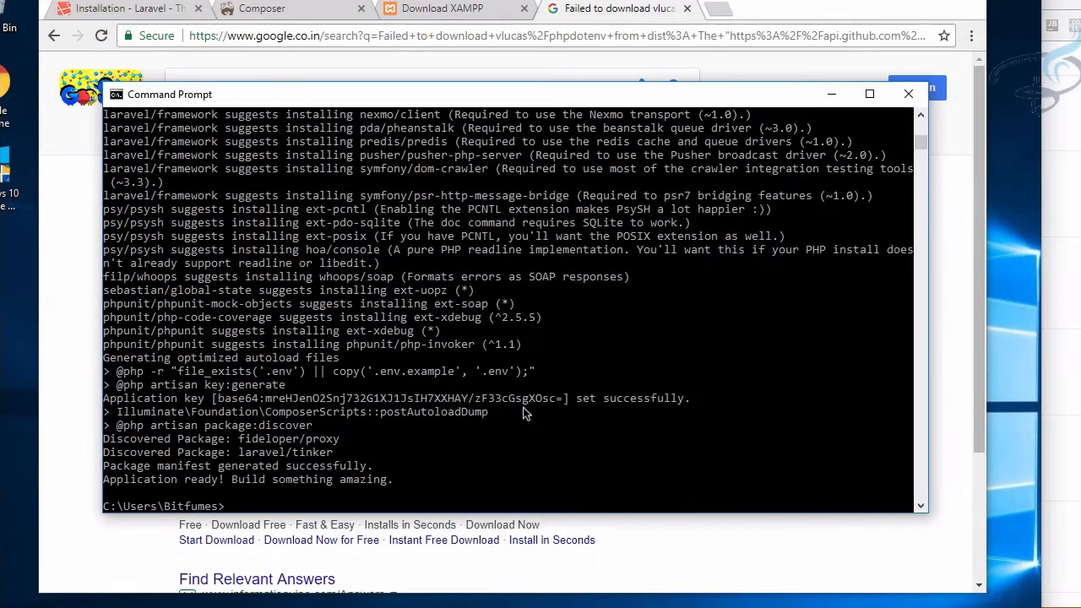
mouse_move(285, 492)
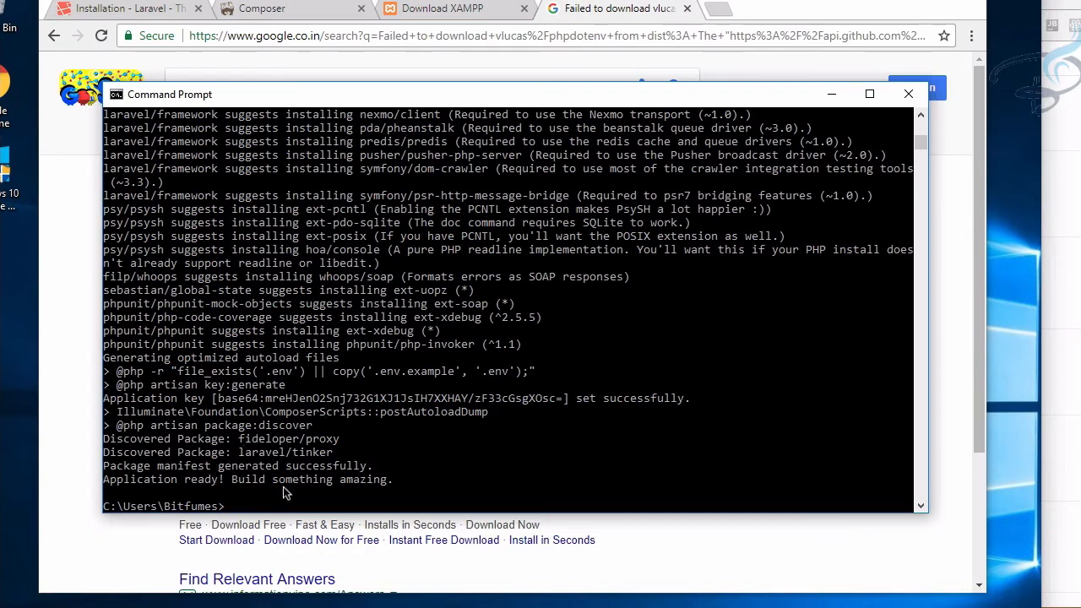
mouse_move(305, 498)
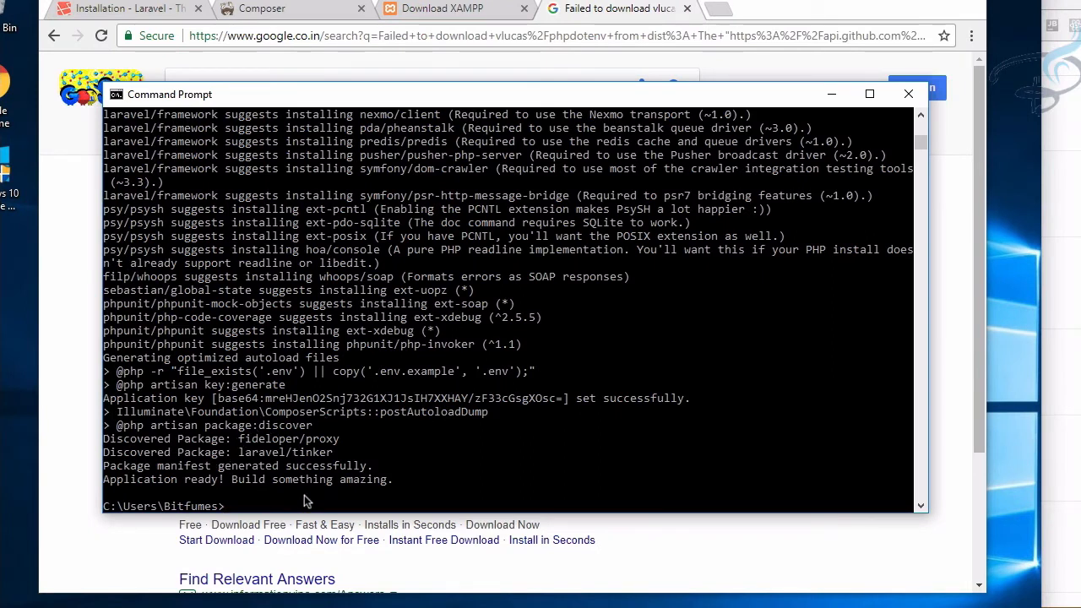
mouse_move(188, 496)
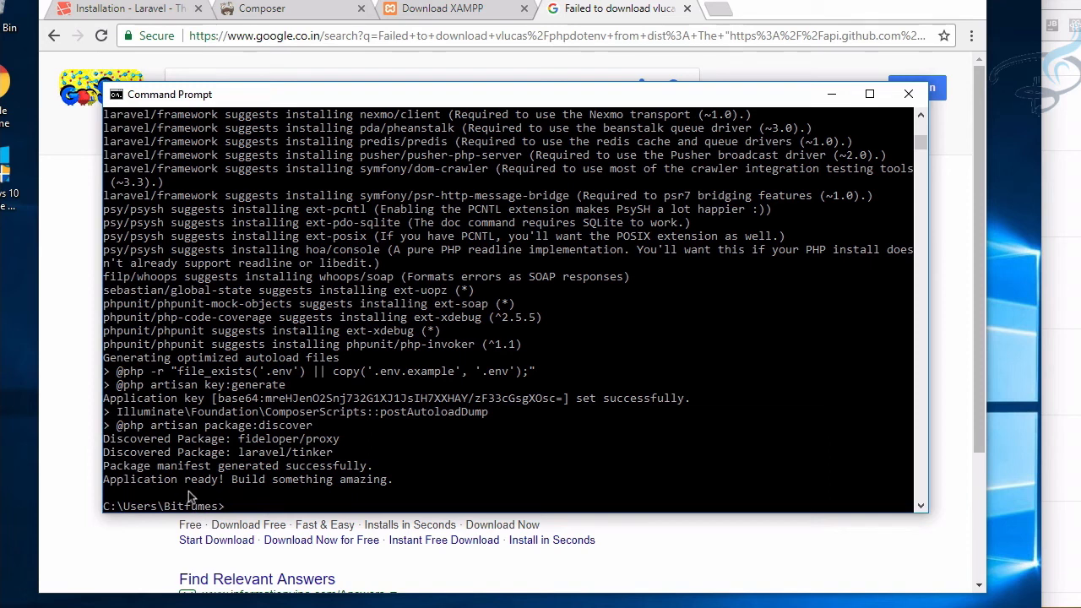
mouse_move(228, 502)
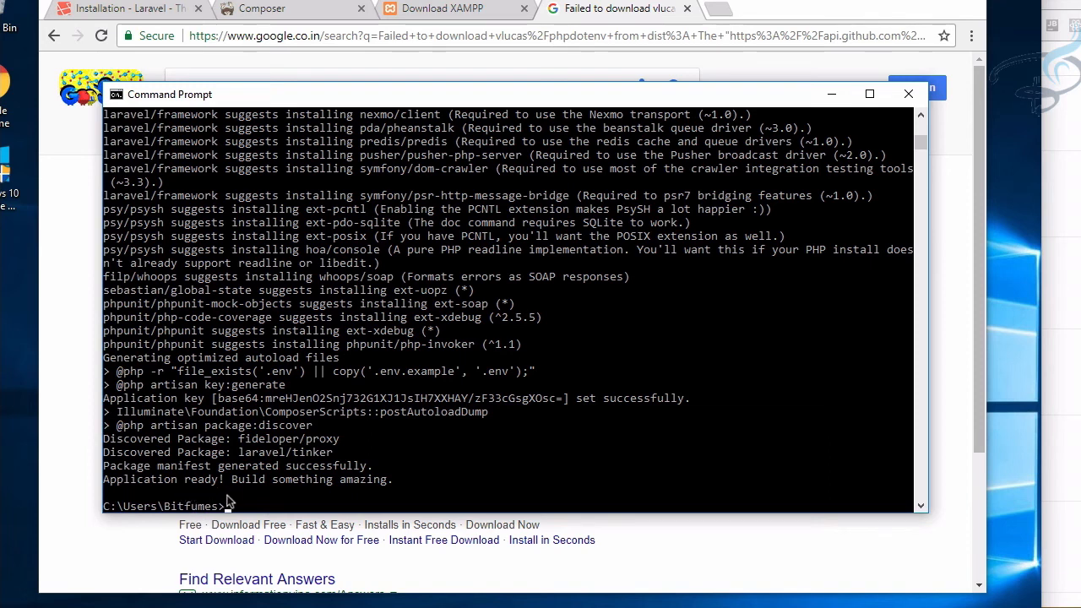
mouse_move(260, 510)
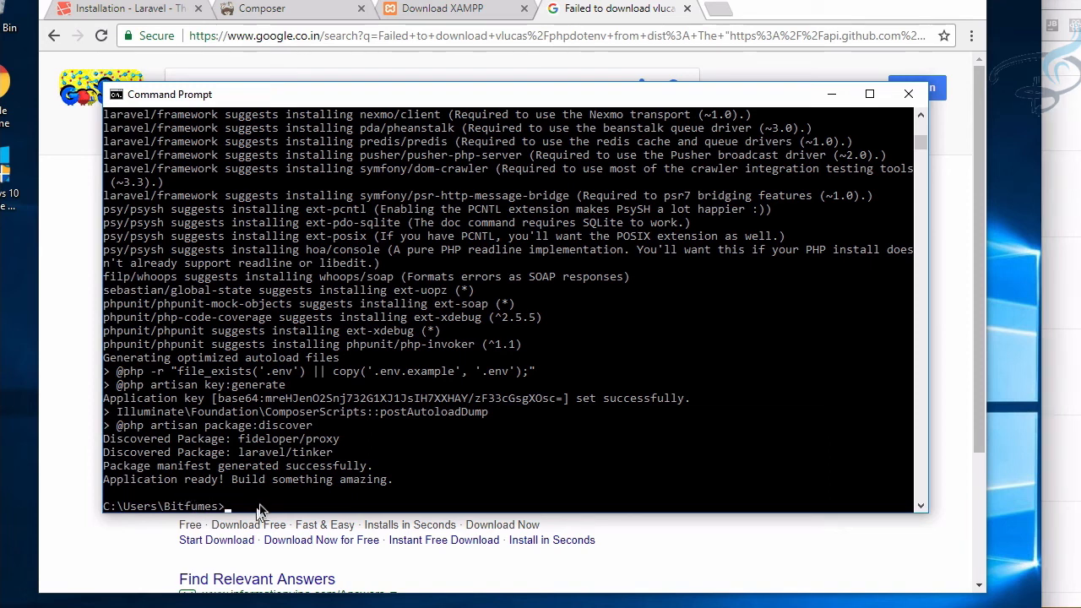
- Change directory into the 5.5 project folder with cd 5.5
text(cd)
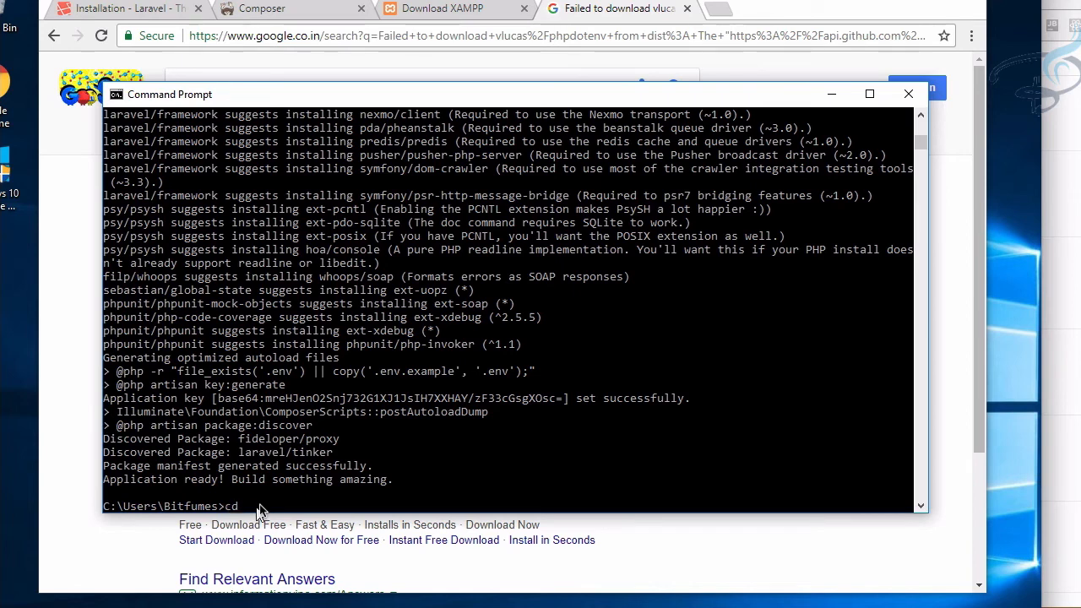
text(5.5)
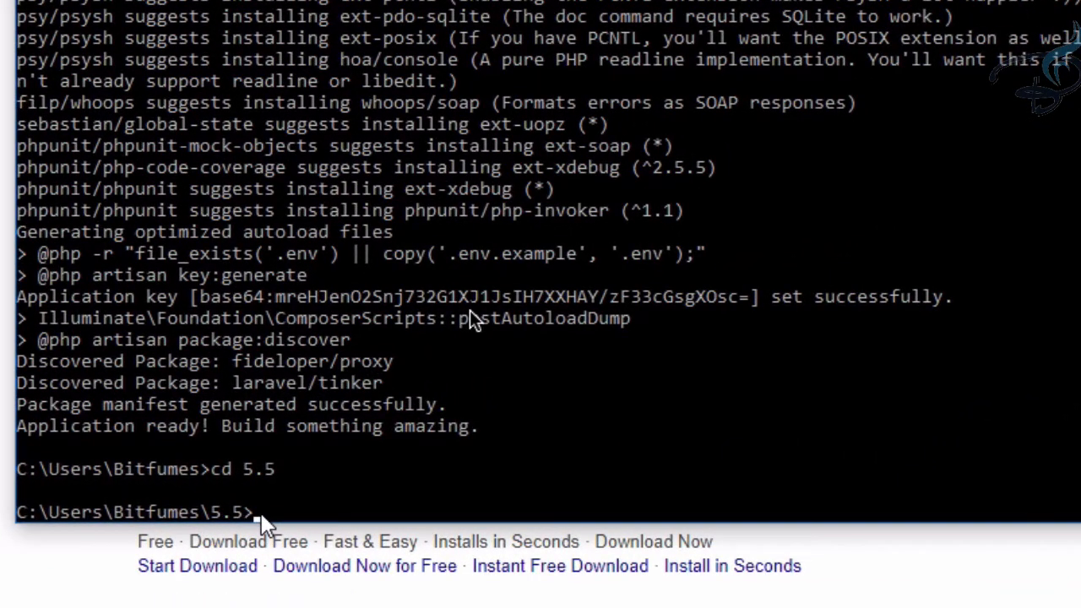
text(php)
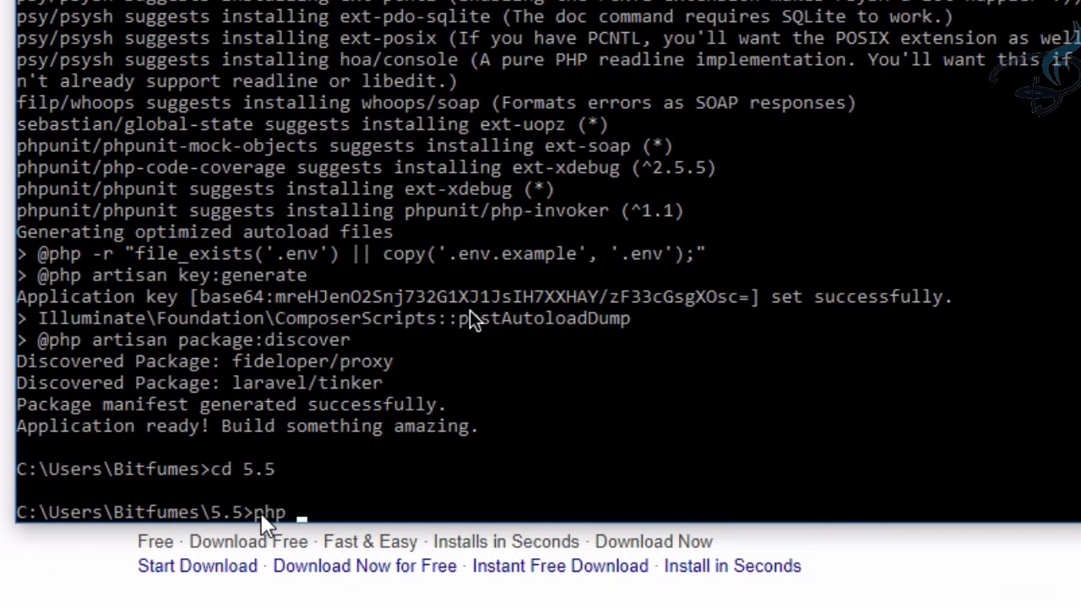
text(a)
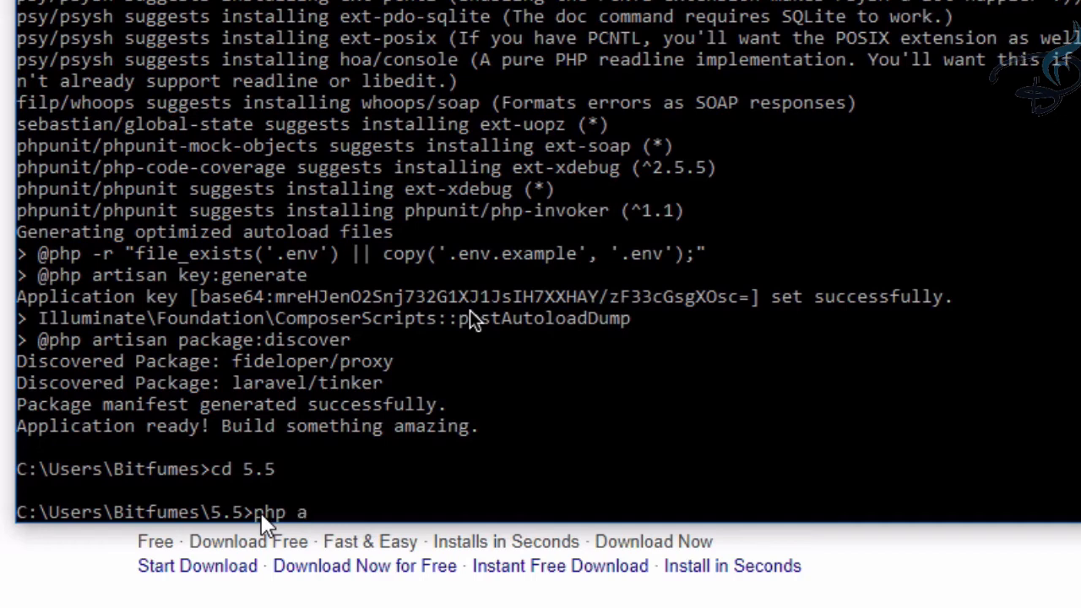
text(rtisa)
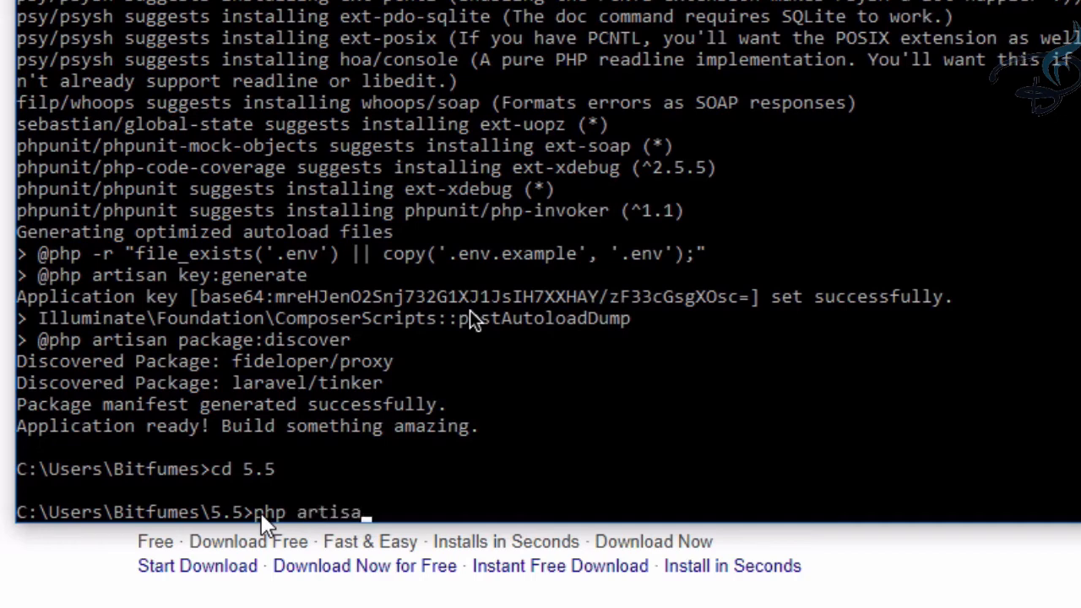
text(n ser)
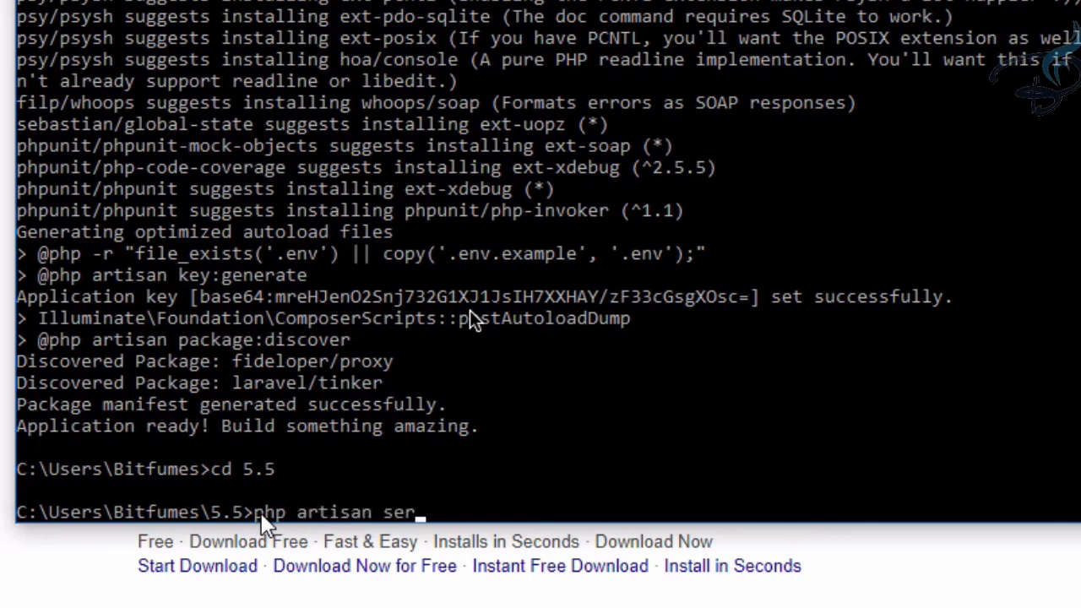
text(ve)
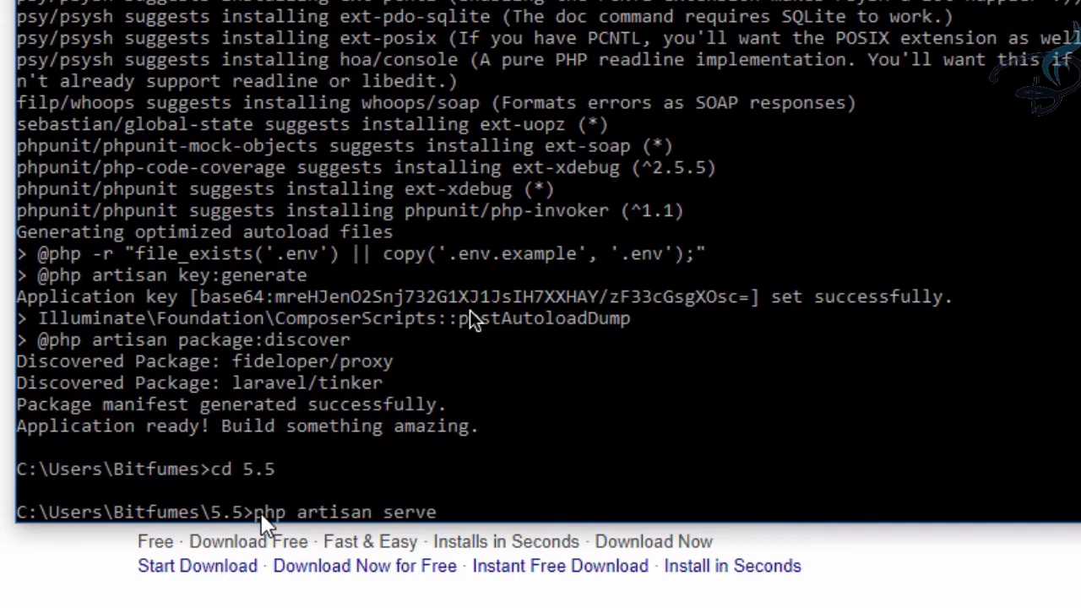
mouse_move(566, 325)
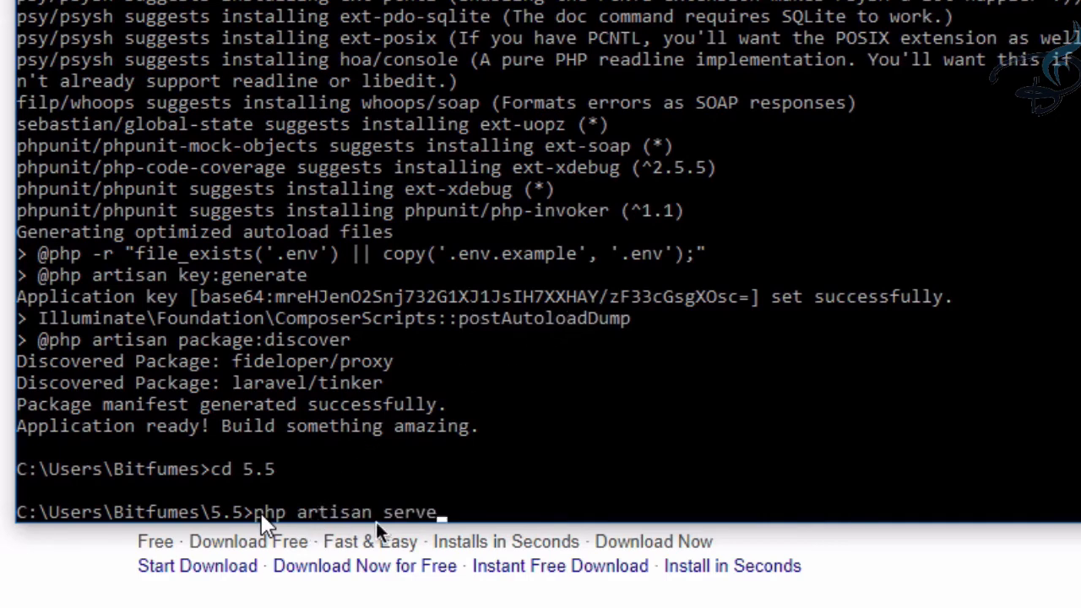
mouse_move(326, 528)
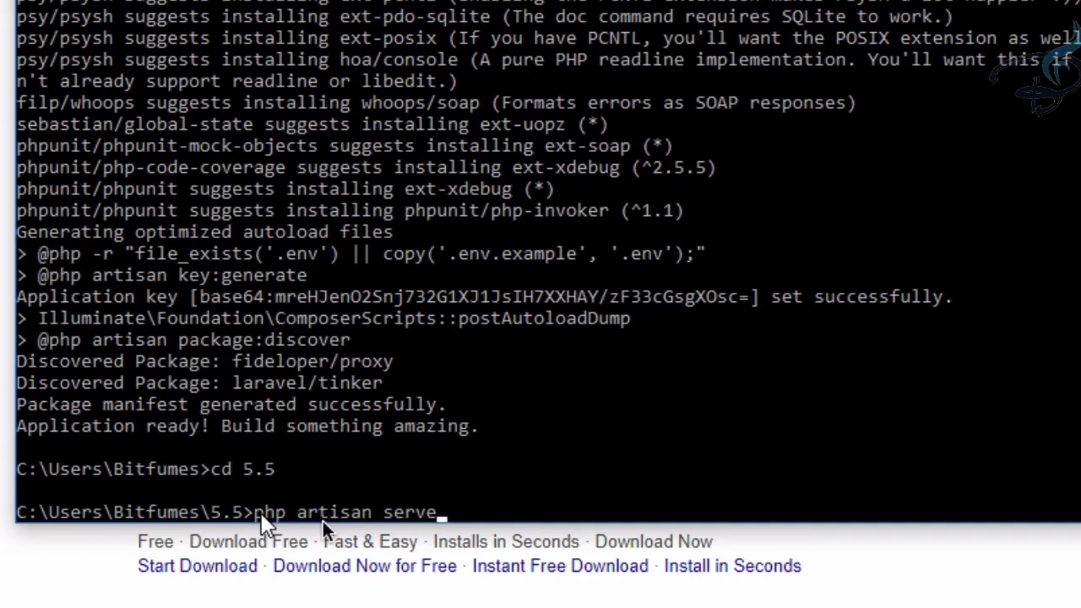
key(Return)
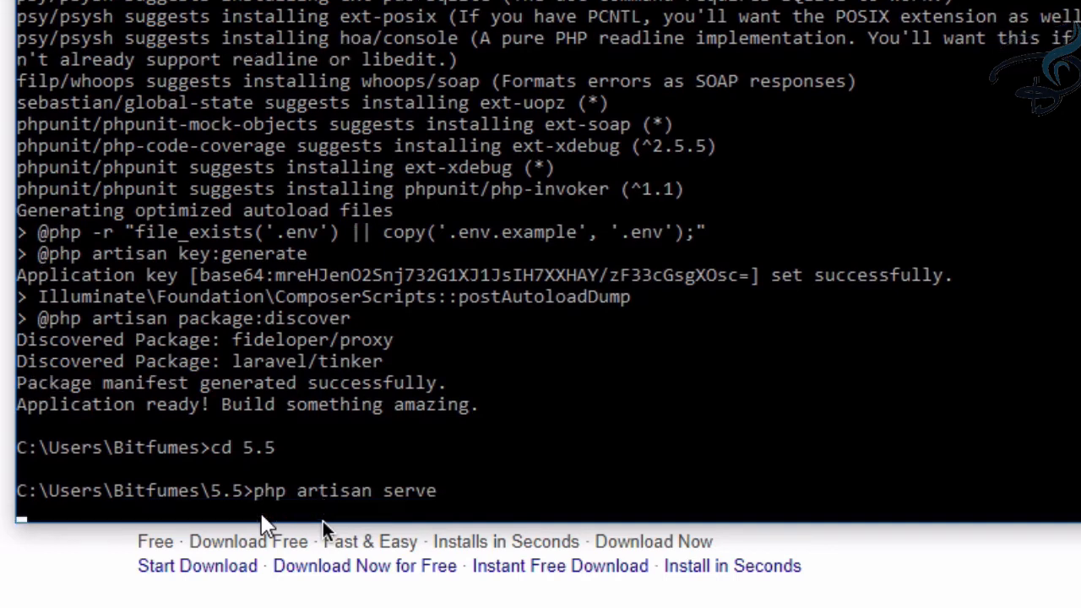
key(Return)
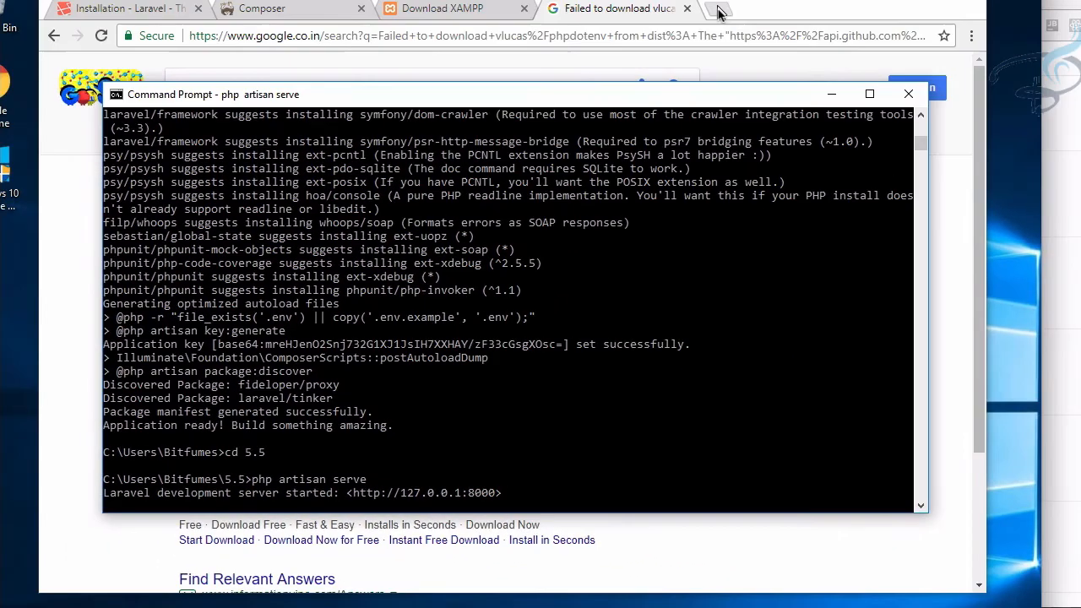
- Load localhost:8000 in a new Chrome tab to show the Laravel welcome page
click(721, 9)
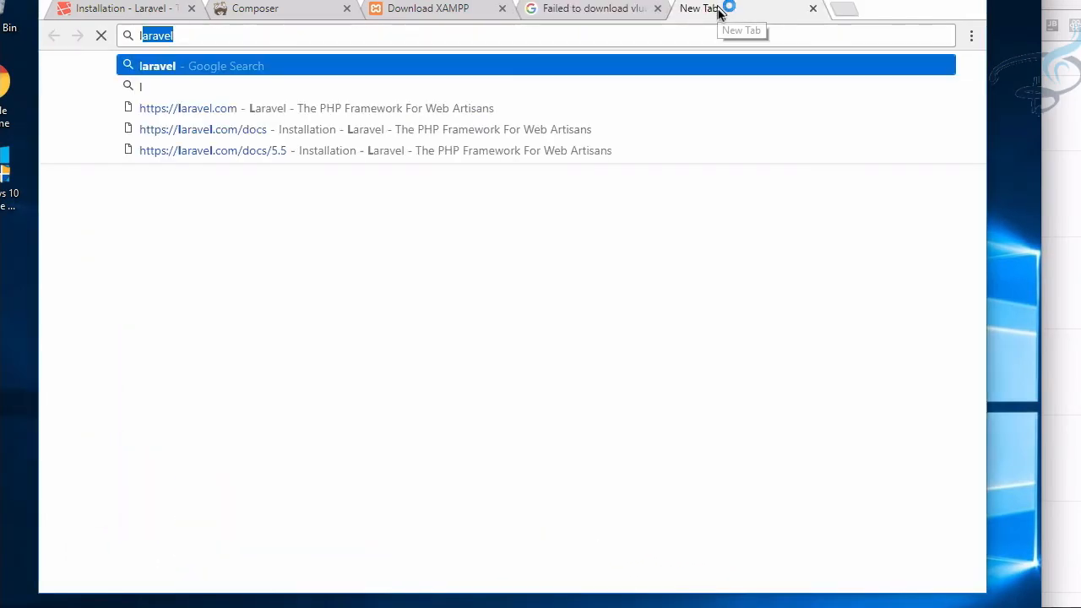
text(localhost)
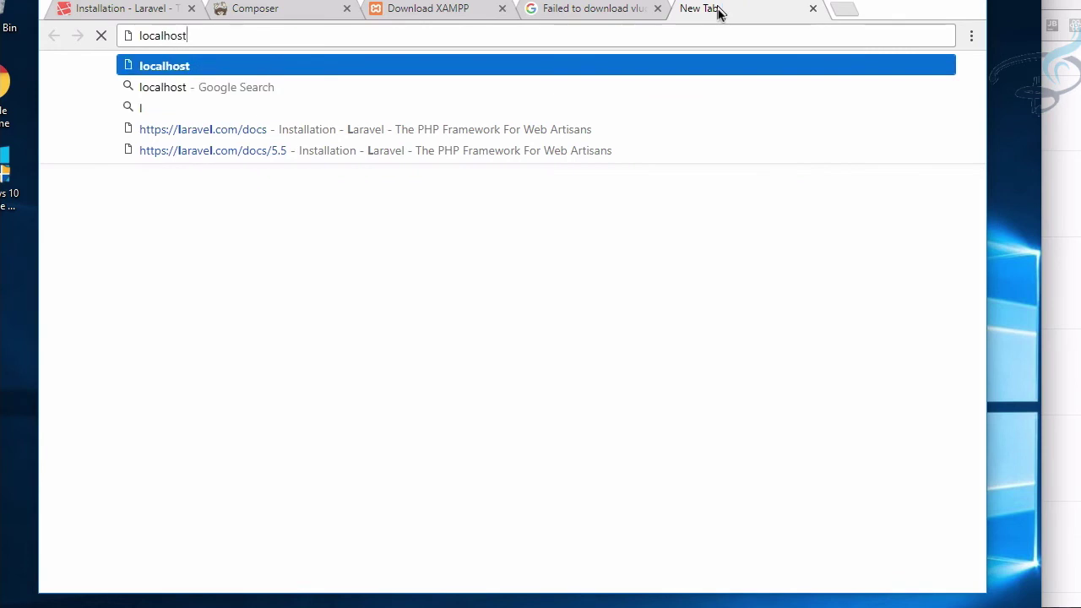
text(:8000)
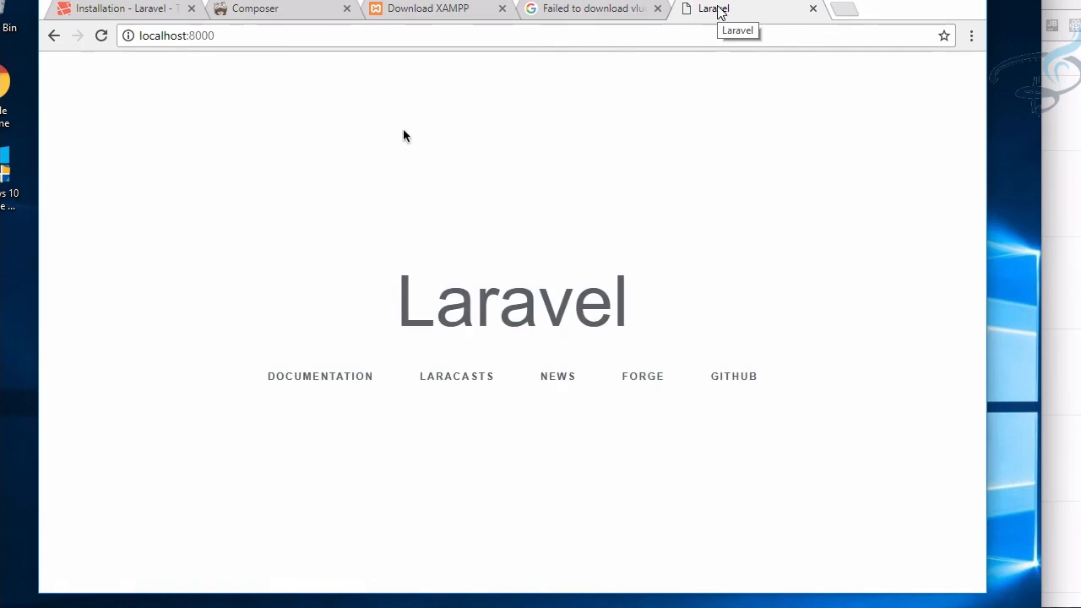
mouse_move(726, 13)
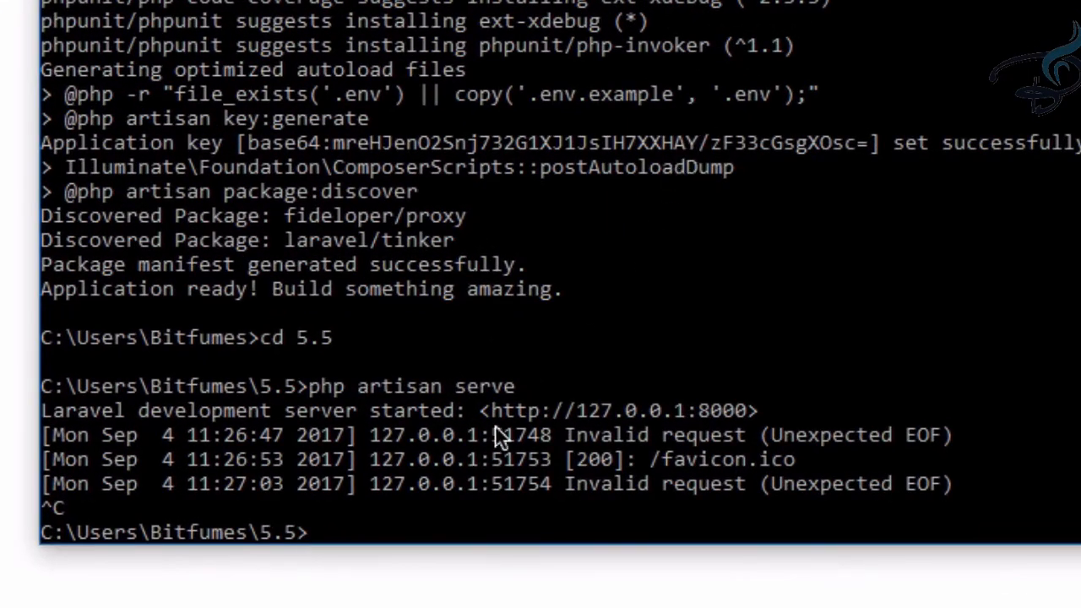
mouse_move(447, 473)
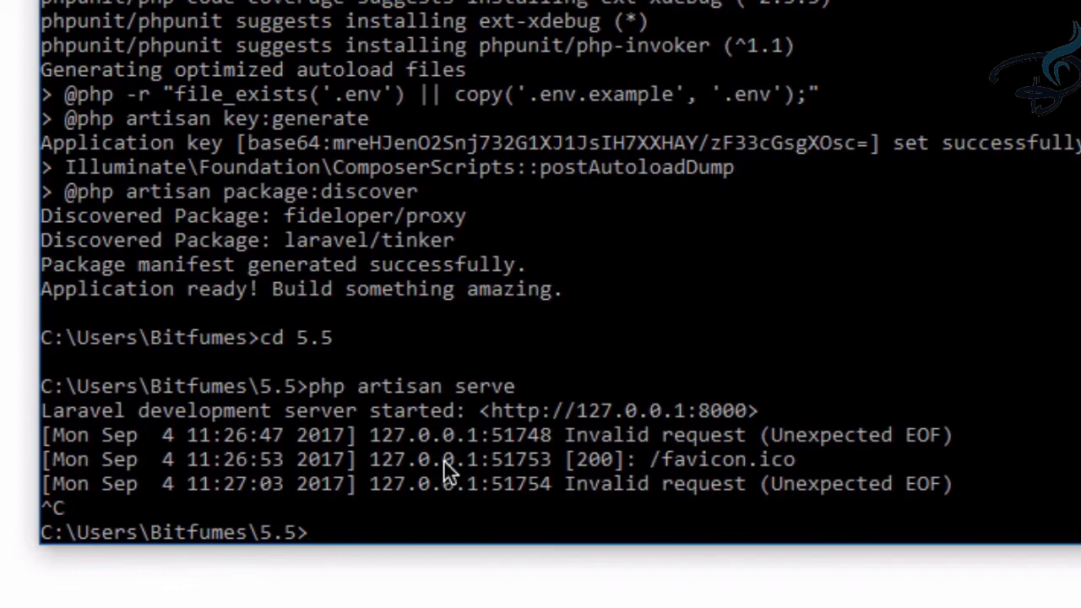
- Run php artisan --version, confirming Laravel Framework 5.5.2
text(p)
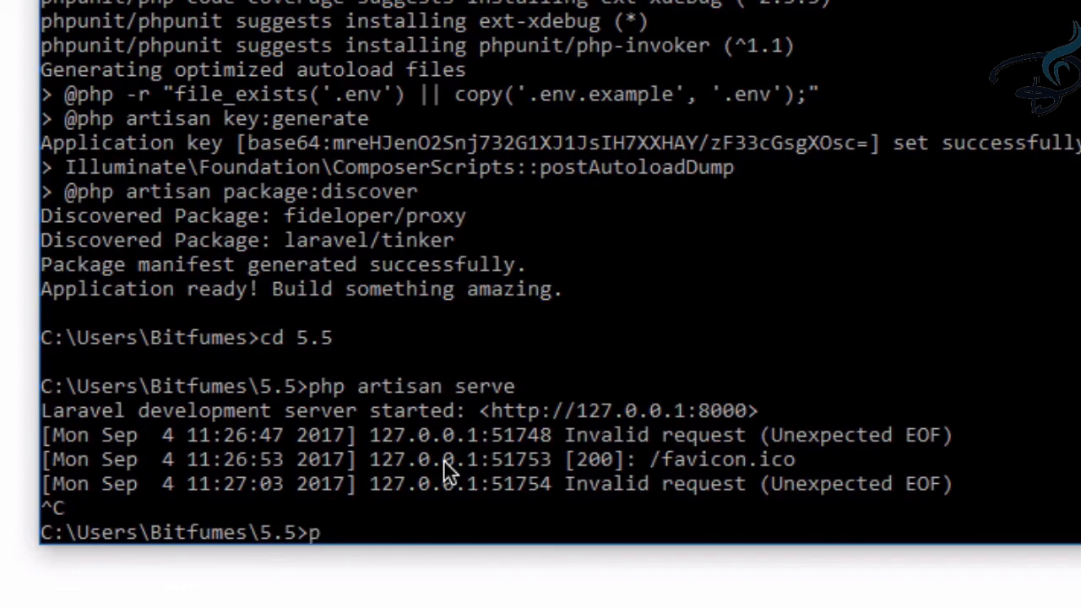
text(hp artisan)
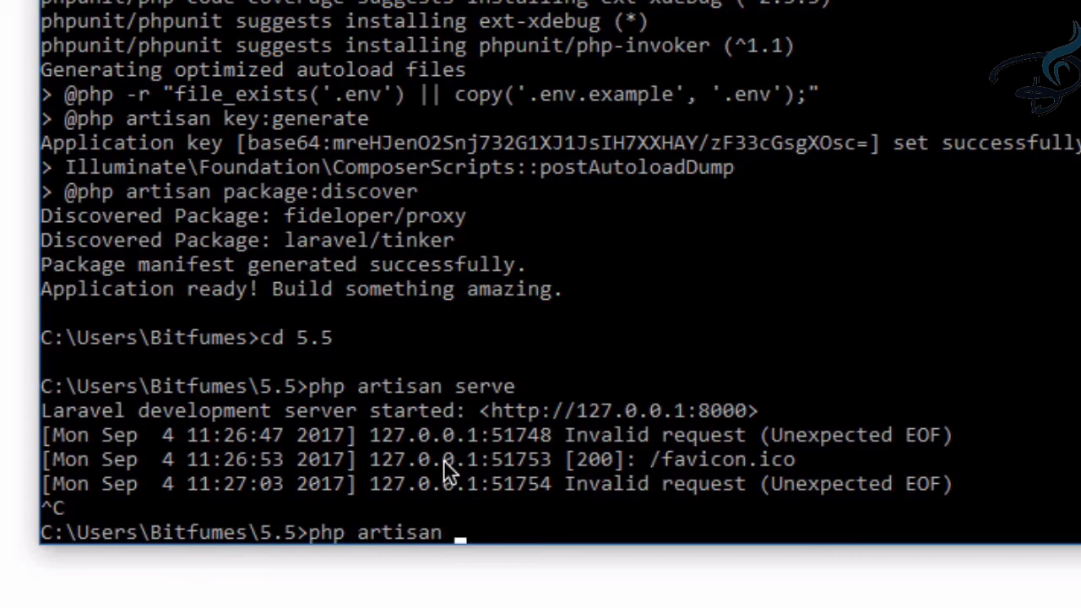
text(--)
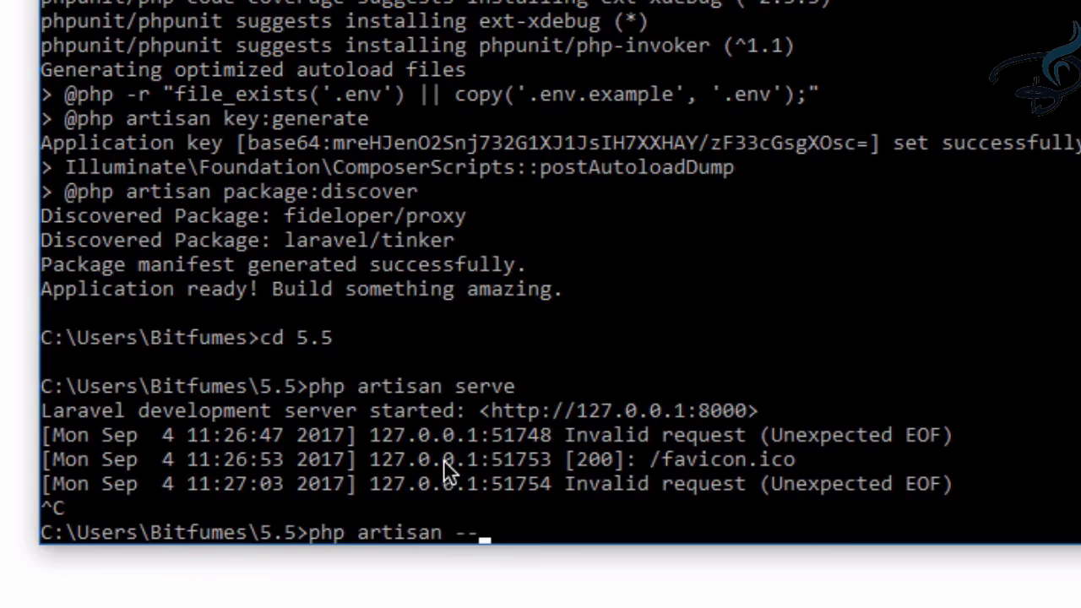
text(versi)
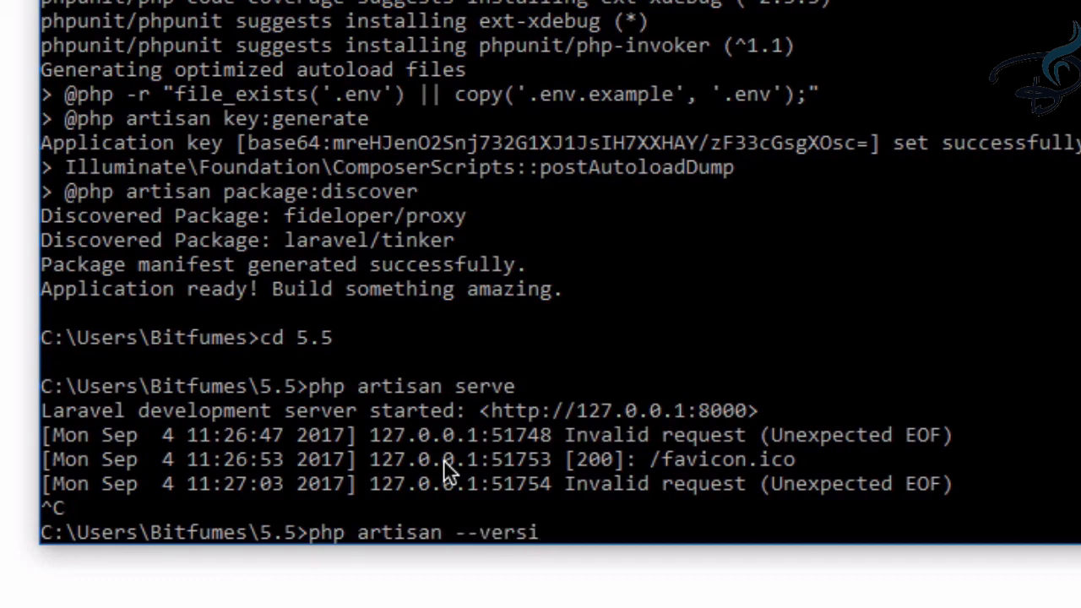
text(on)
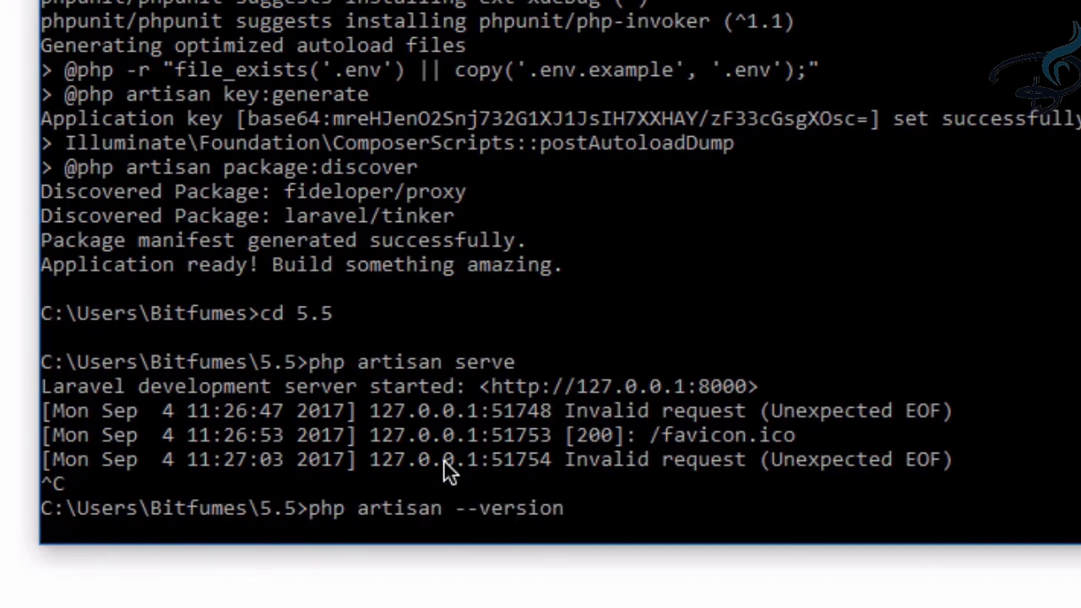
mouse_move(1035, 503)
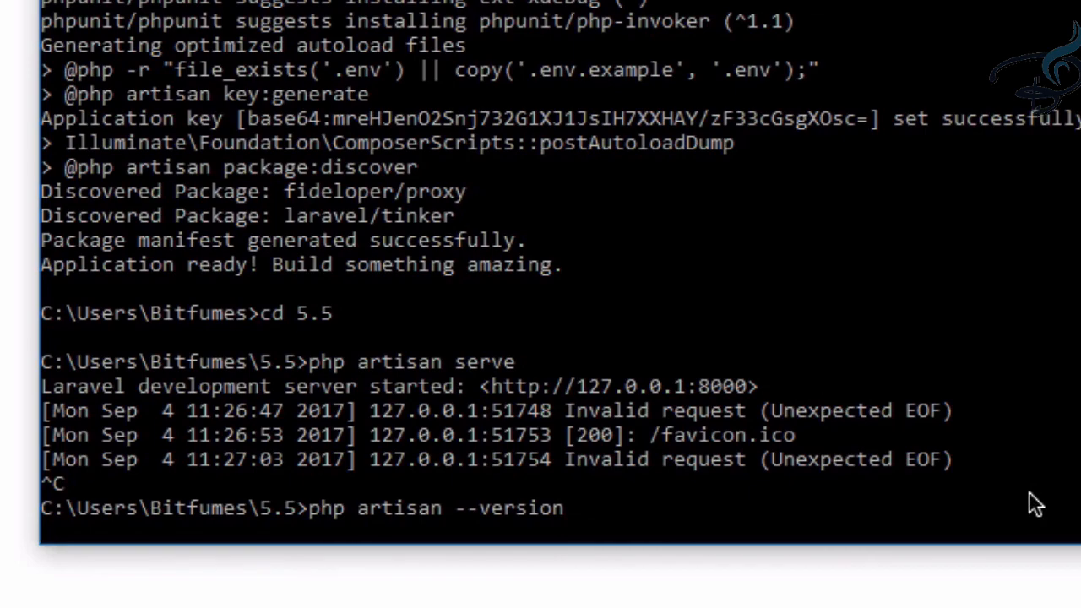
key(Return)
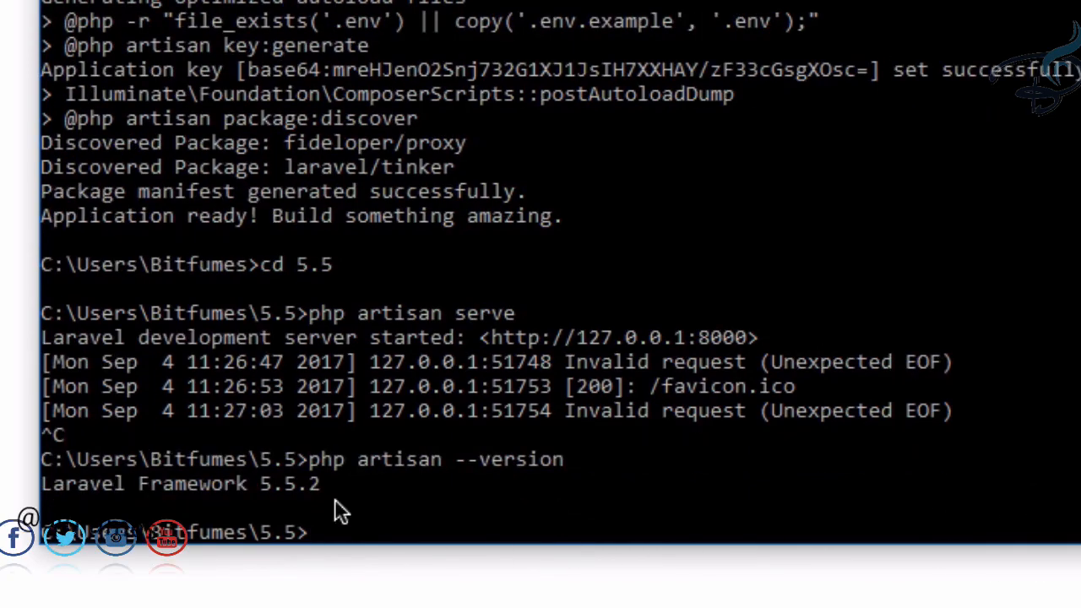
mouse_move(663, 351)
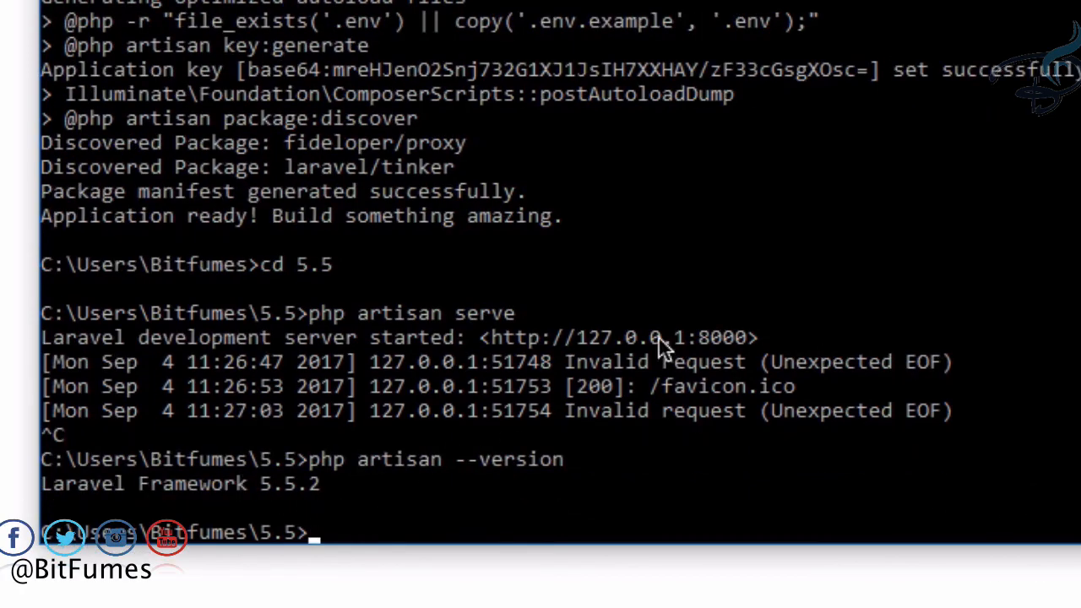